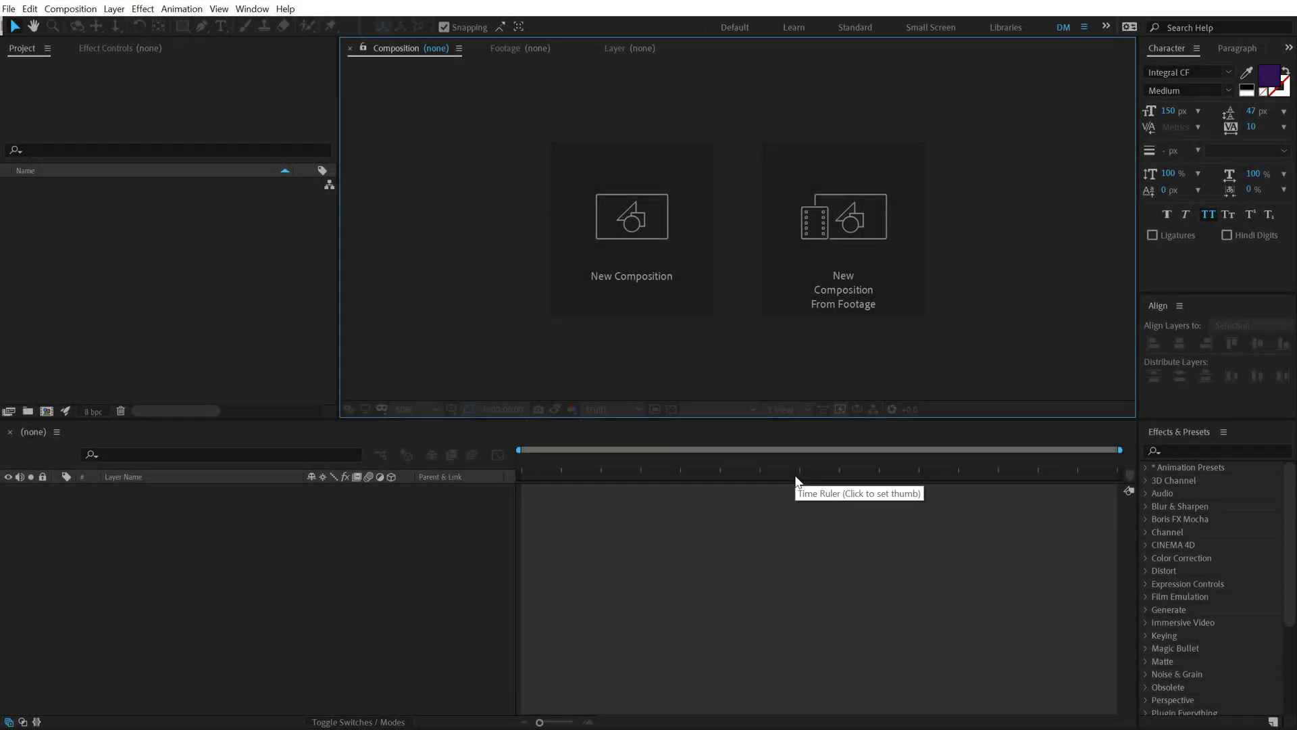
{"action": "mouse_move", "coordinate": [494, 474]}
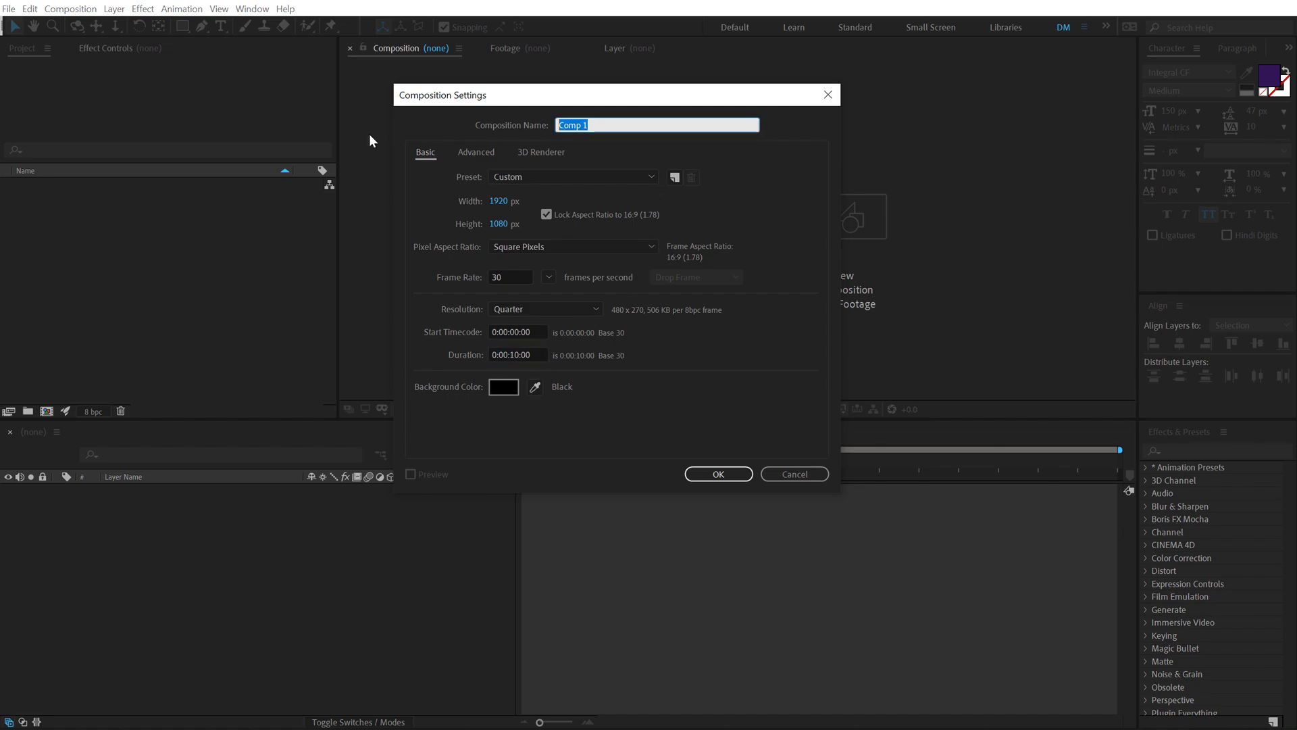
Name the 1920×1080, 30 fps, 10-second composition 'Render' and confirm it.
{"action": "type", "text": "Render"}
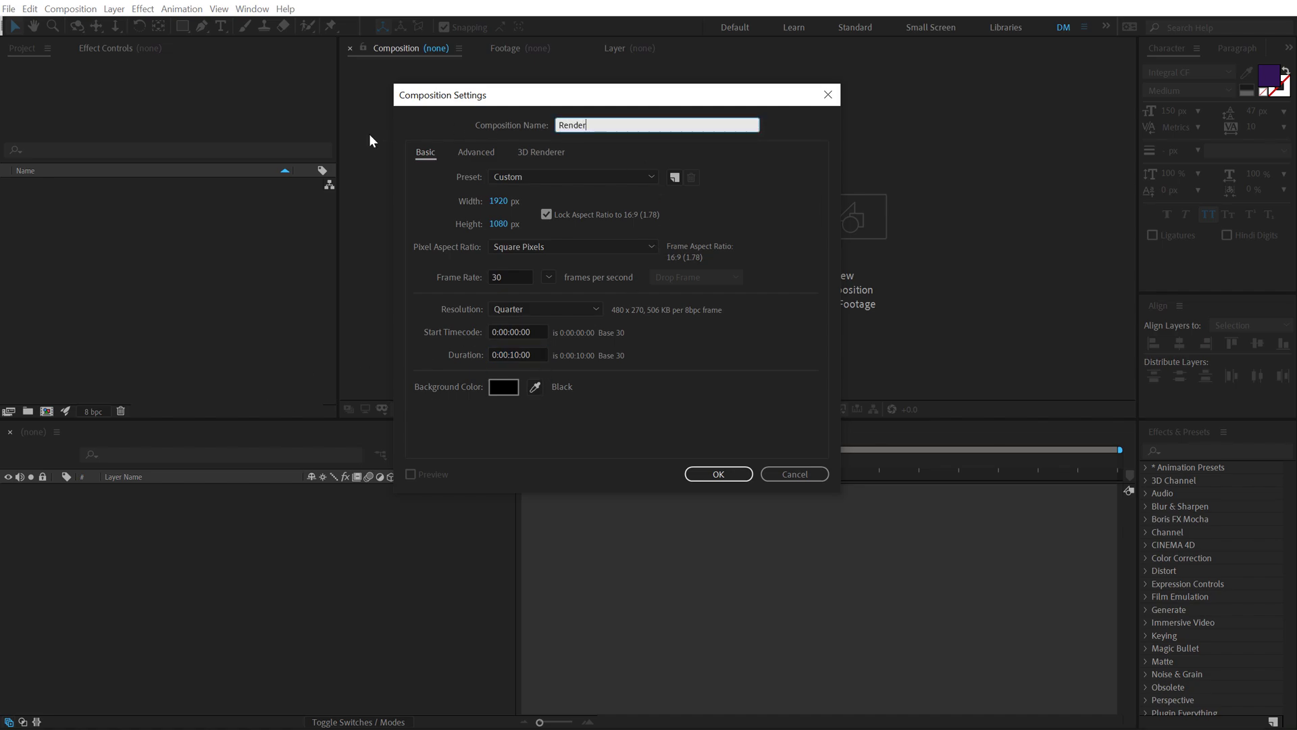
{"action": "left_click", "coordinate": [716, 474]}
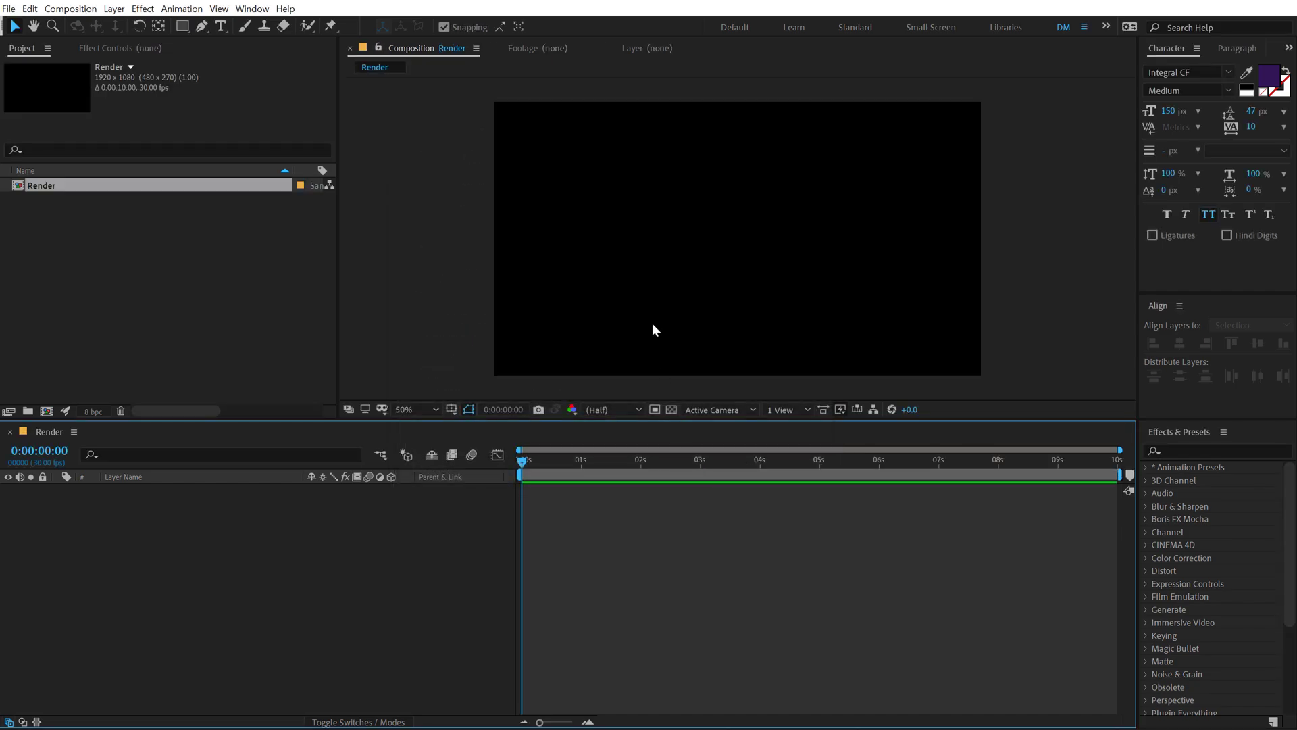
{"action": "mouse_move", "coordinate": [175, 568]}
{"action": "type", "text": "BG"}
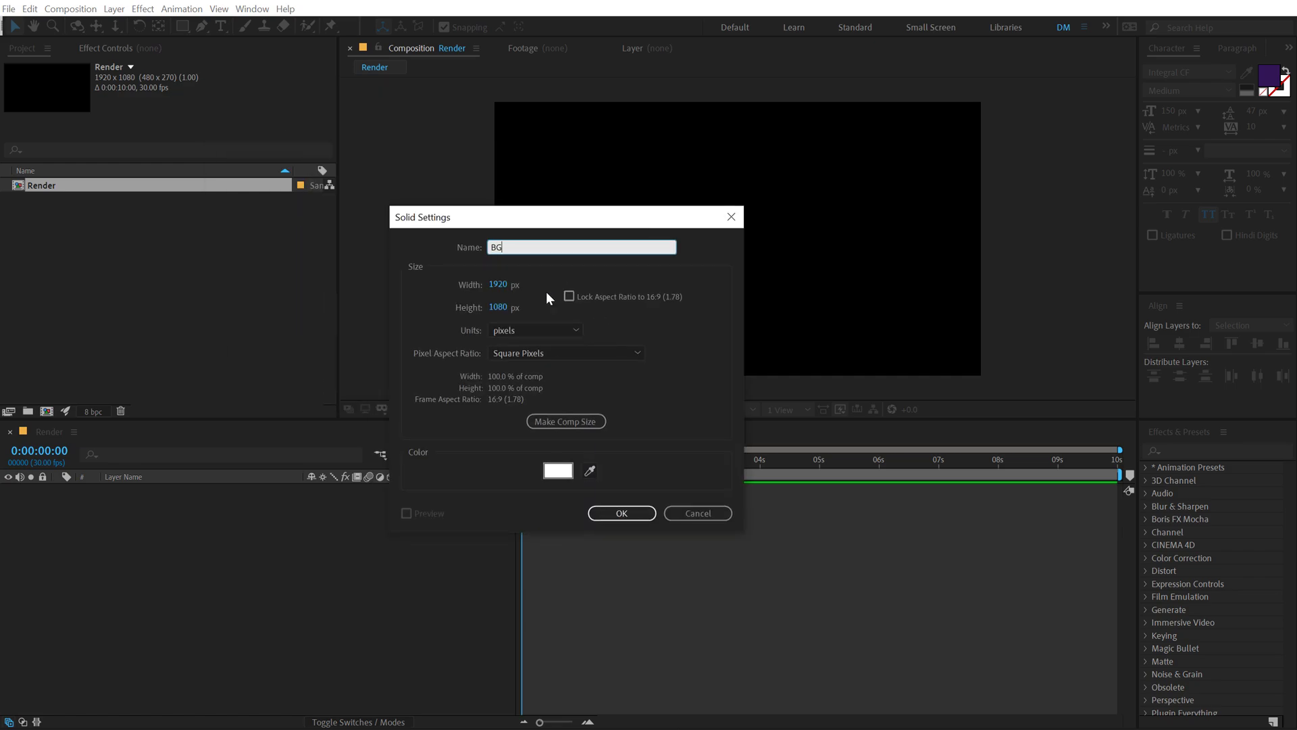
Create the BG solid and apply a Fill effect in very dark purple.
{"action": "left_click", "coordinate": [621, 513]}
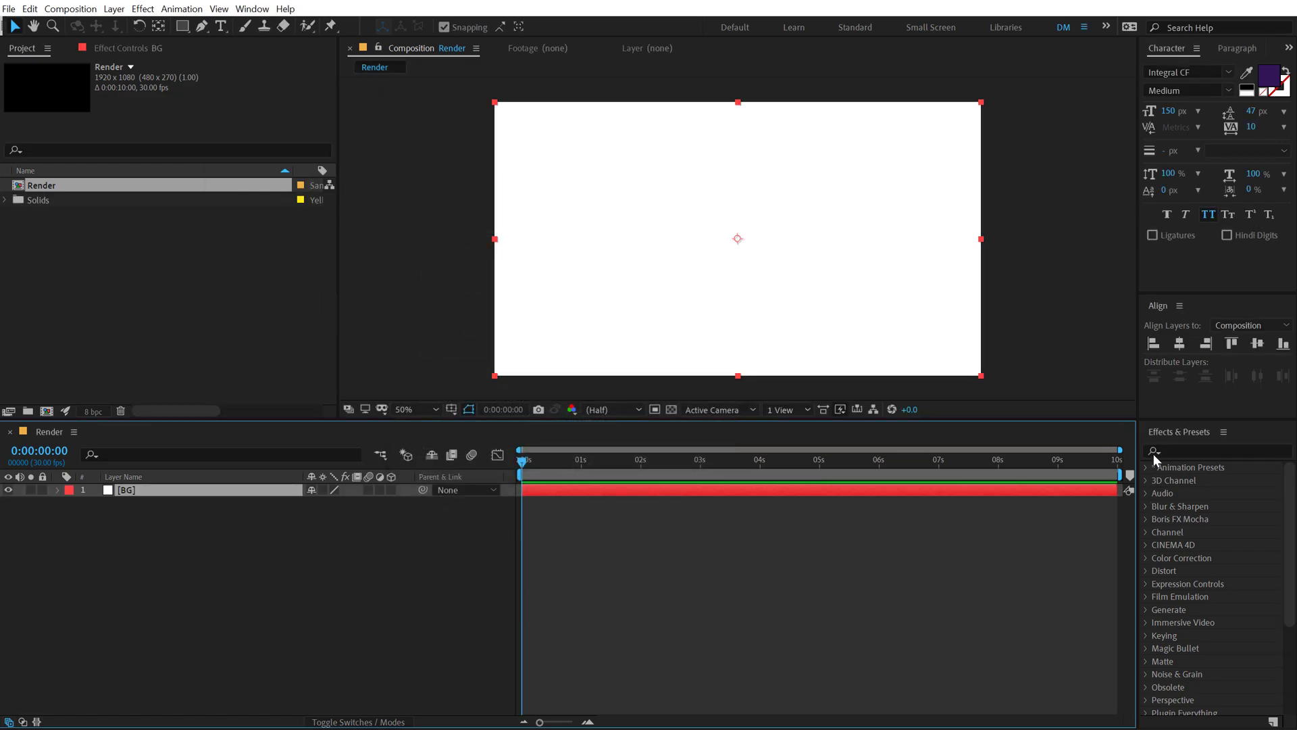
{"action": "type", "text": "fill"}
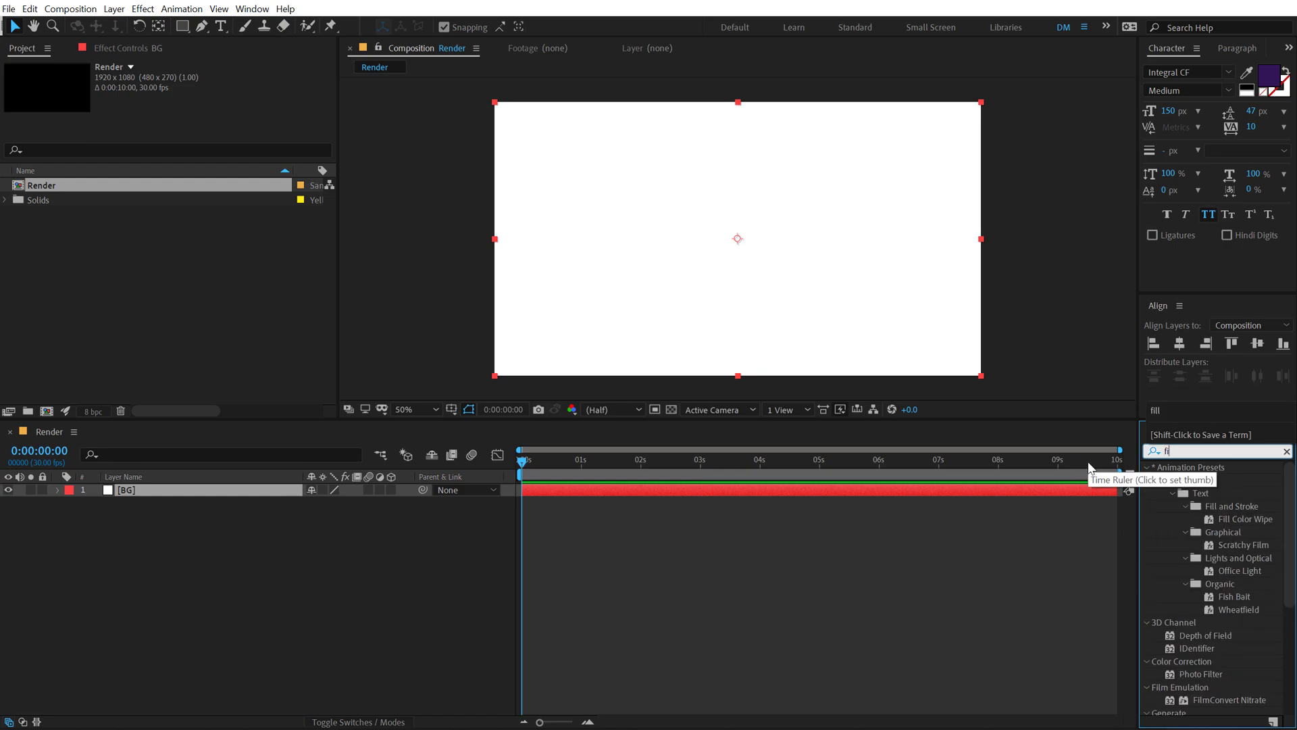
{"action": "type", "text": "fill"}
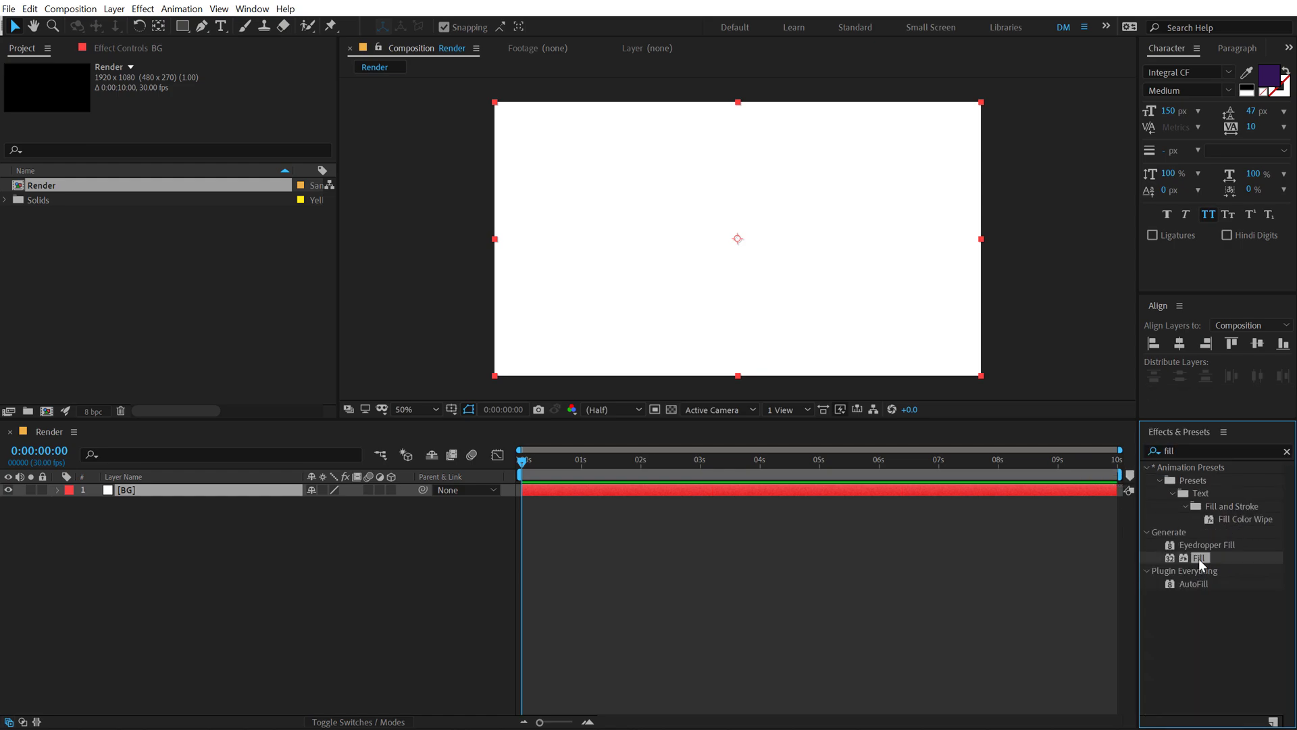
{"action": "double_click", "coordinate": [1199, 557]}
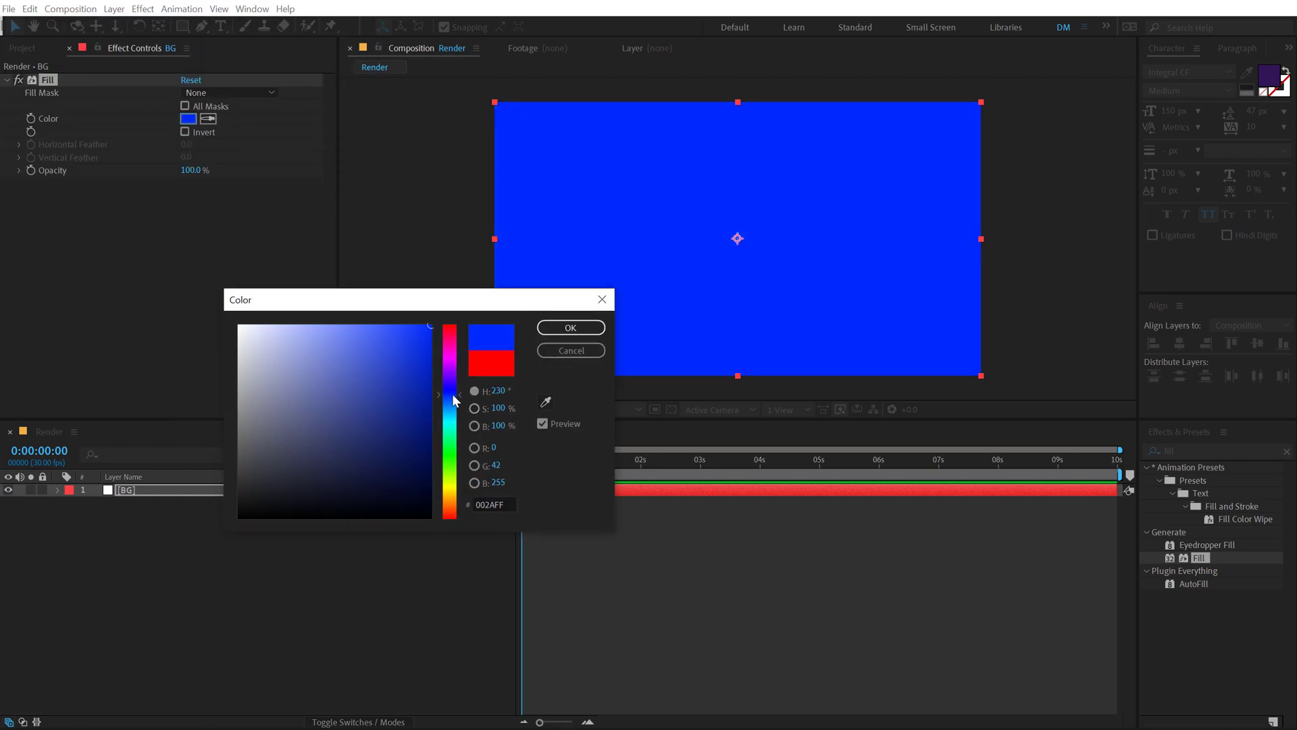
{"action": "left_click", "coordinate": [358, 491]}
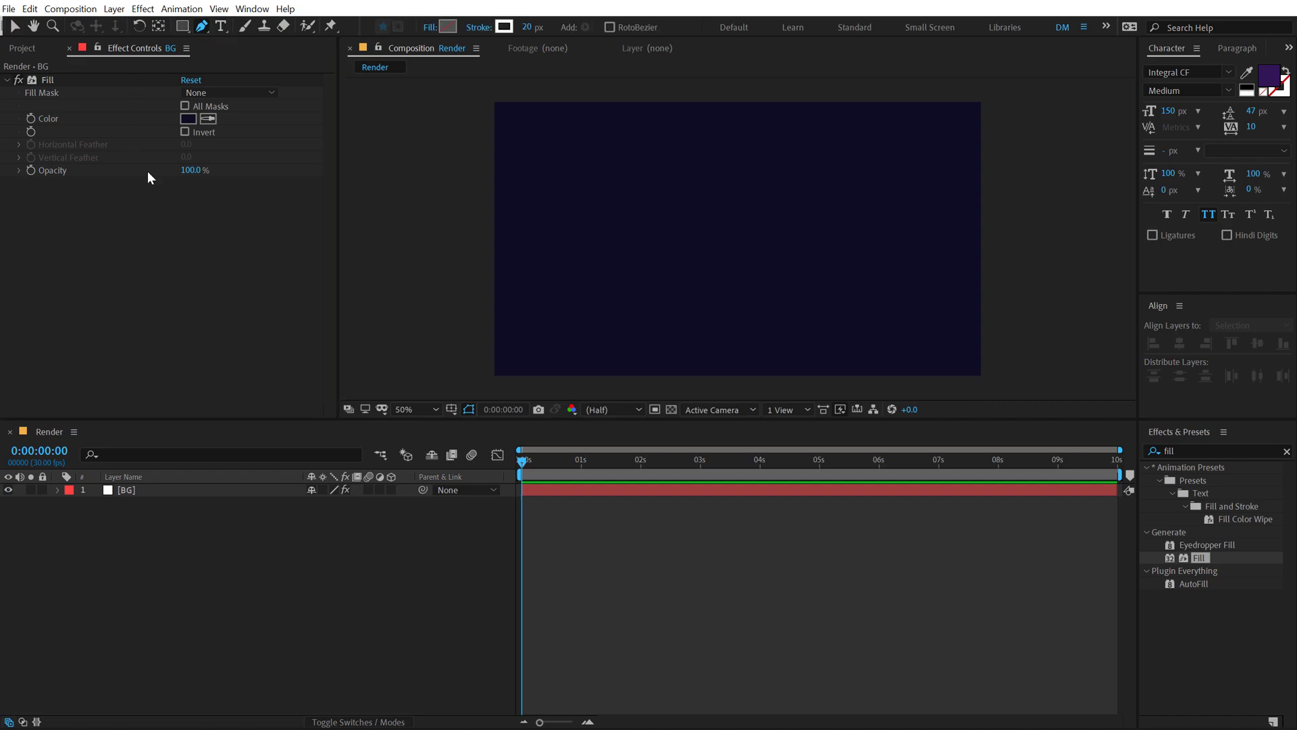
Set new shapes to no fill with a 70 px stroke.
{"action": "left_click", "coordinate": [450, 26]}
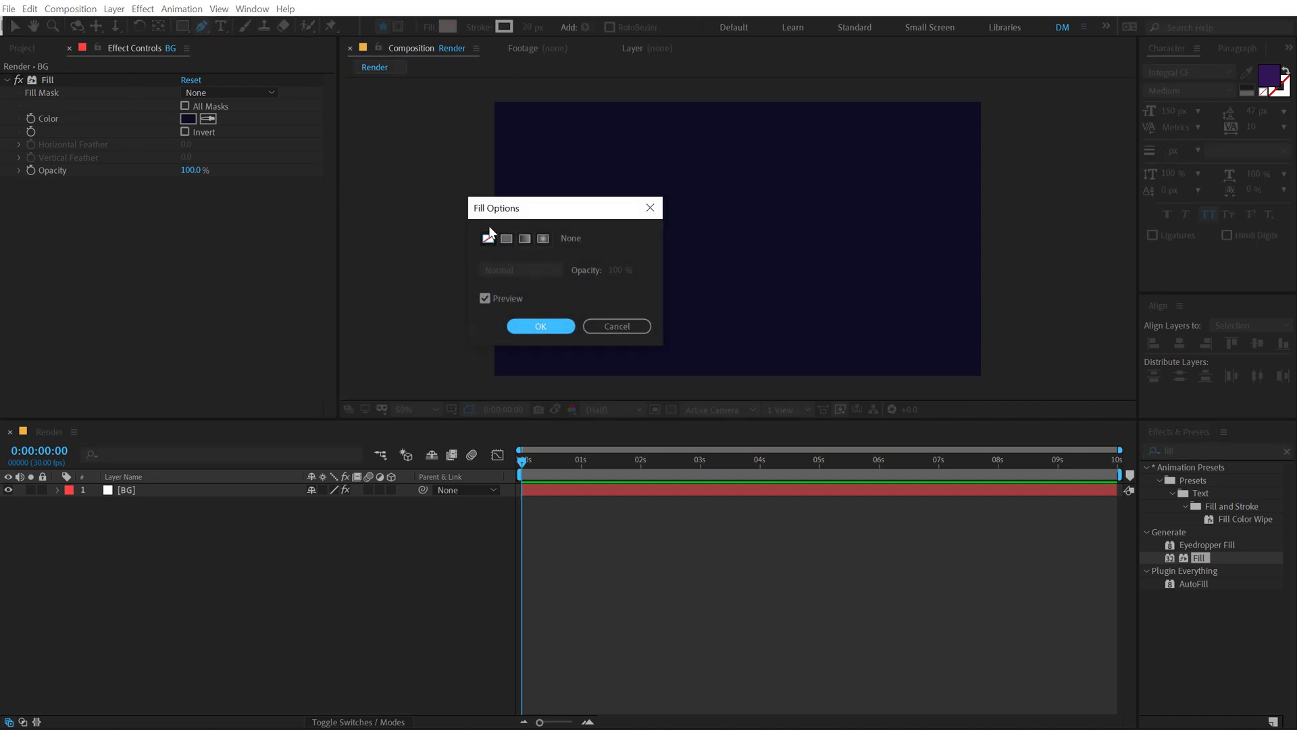
{"action": "left_click", "coordinate": [541, 325]}
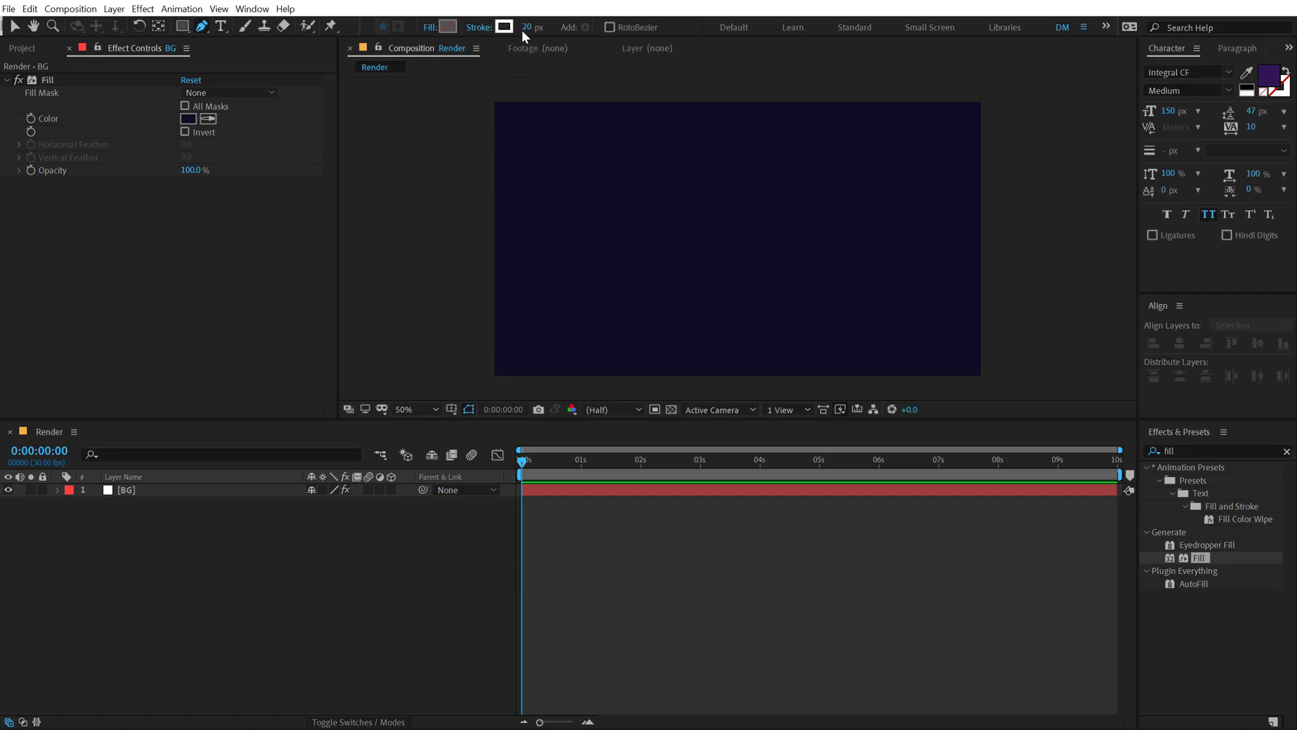
{"action": "left_click", "coordinate": [533, 26]}
{"action": "type", "text": "70"}
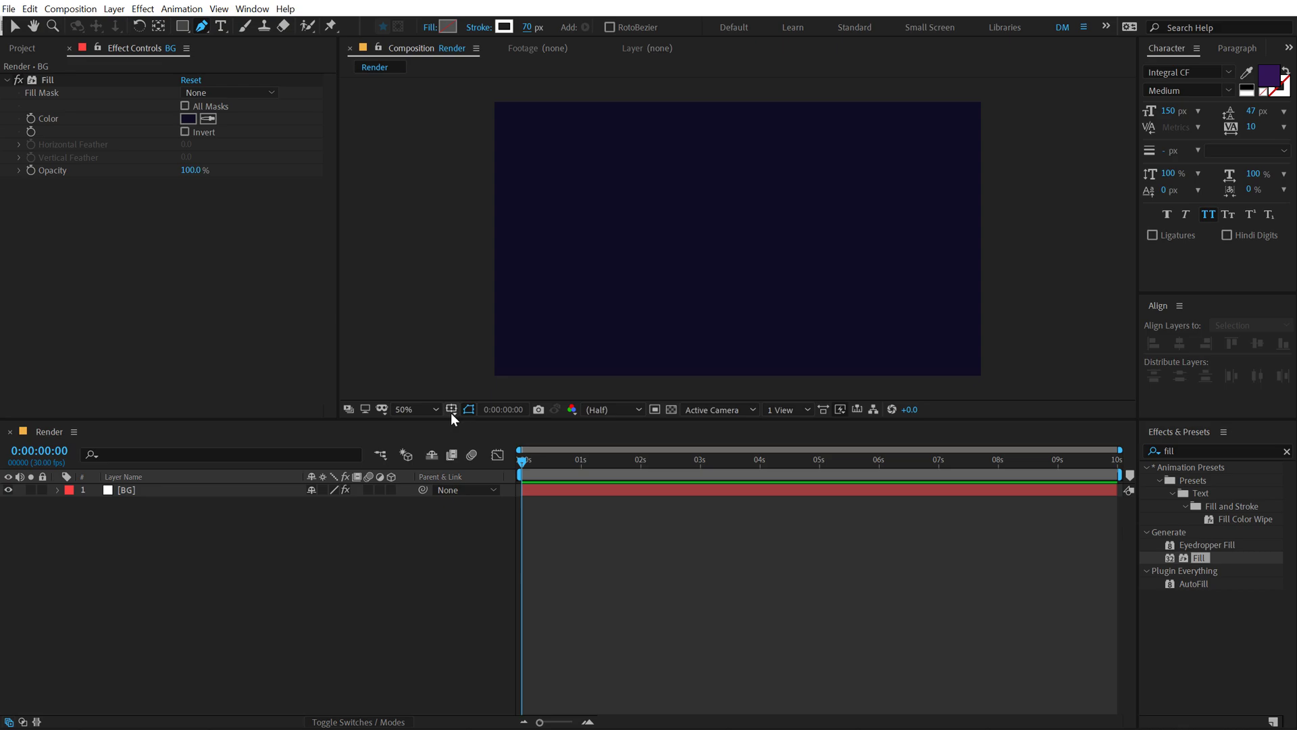
With title-safe guides shown, draw a vertical line up from centre and expand its contents.
{"action": "left_click", "coordinate": [451, 409]}
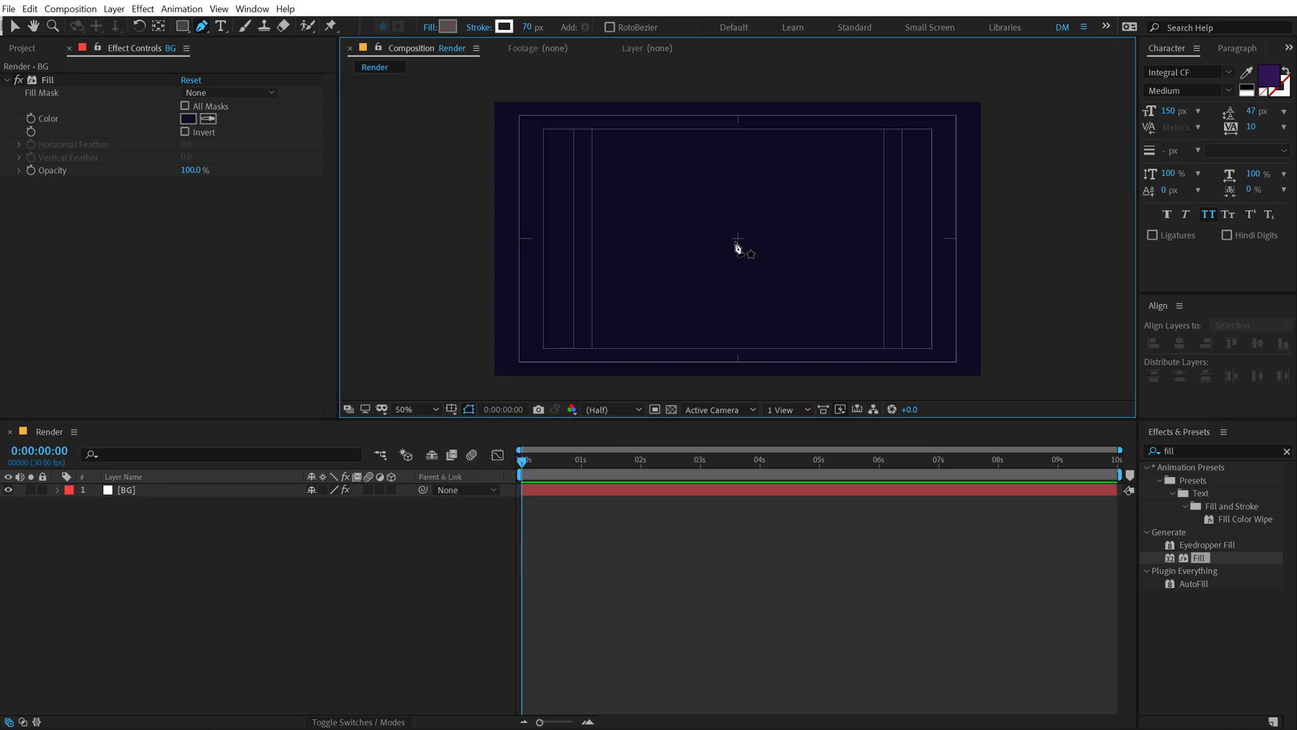
{"action": "left_click", "coordinate": [413, 409]}
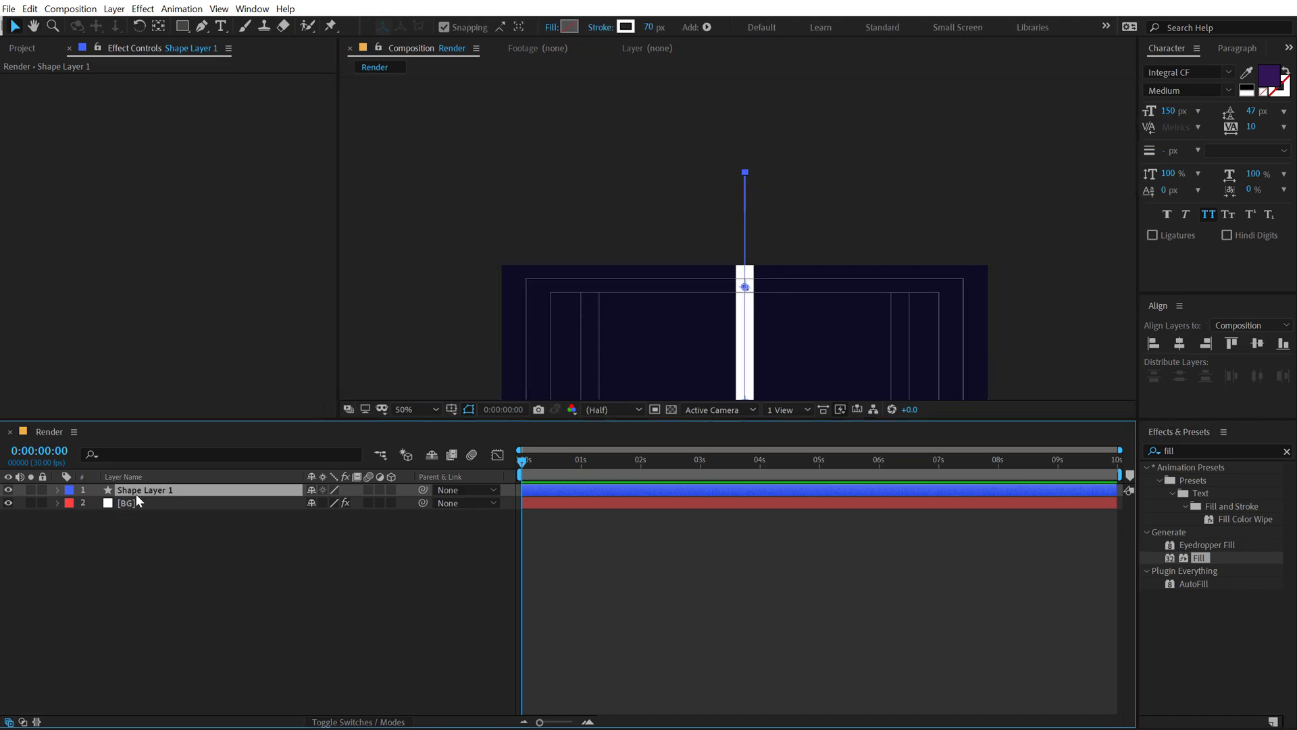
{"action": "left_click", "coordinate": [57, 489]}
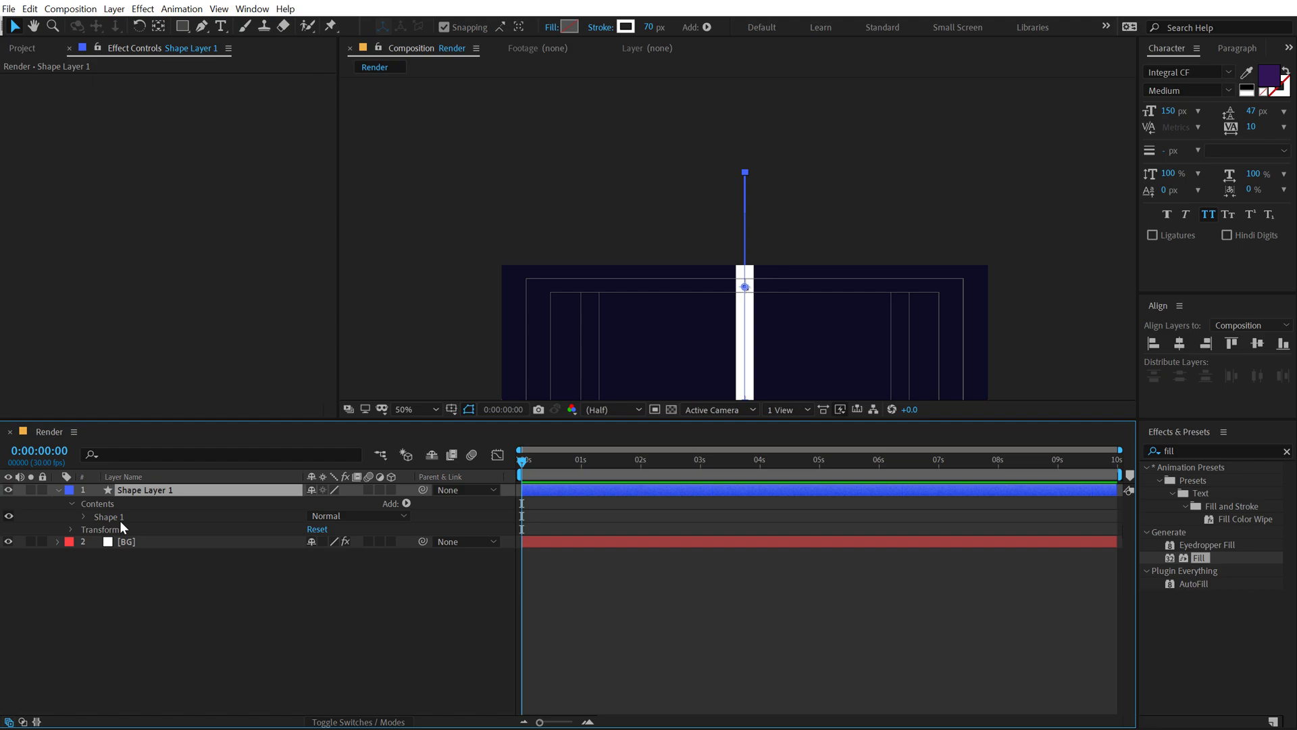
{"action": "left_click", "coordinate": [84, 516]}
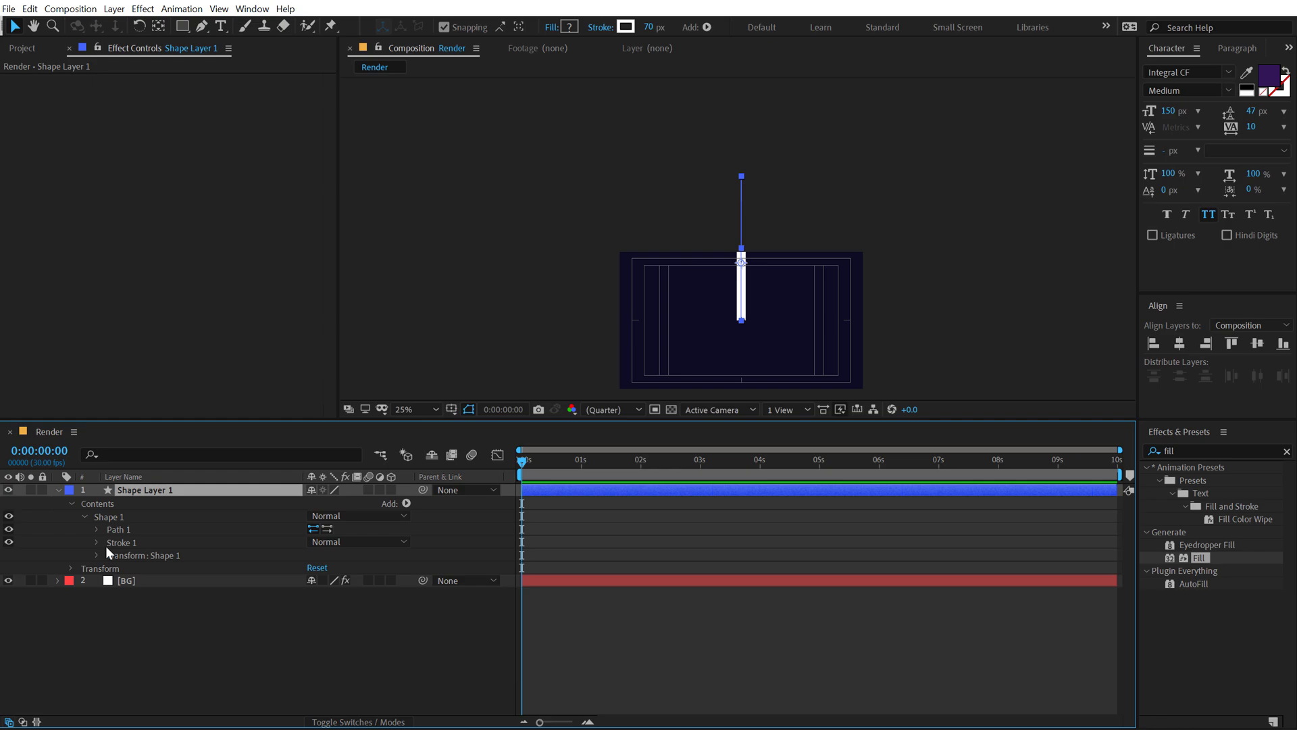
Set Stroke 1 to Round Cap and taper its start length to 100%.
{"action": "left_click", "coordinate": [97, 542]}
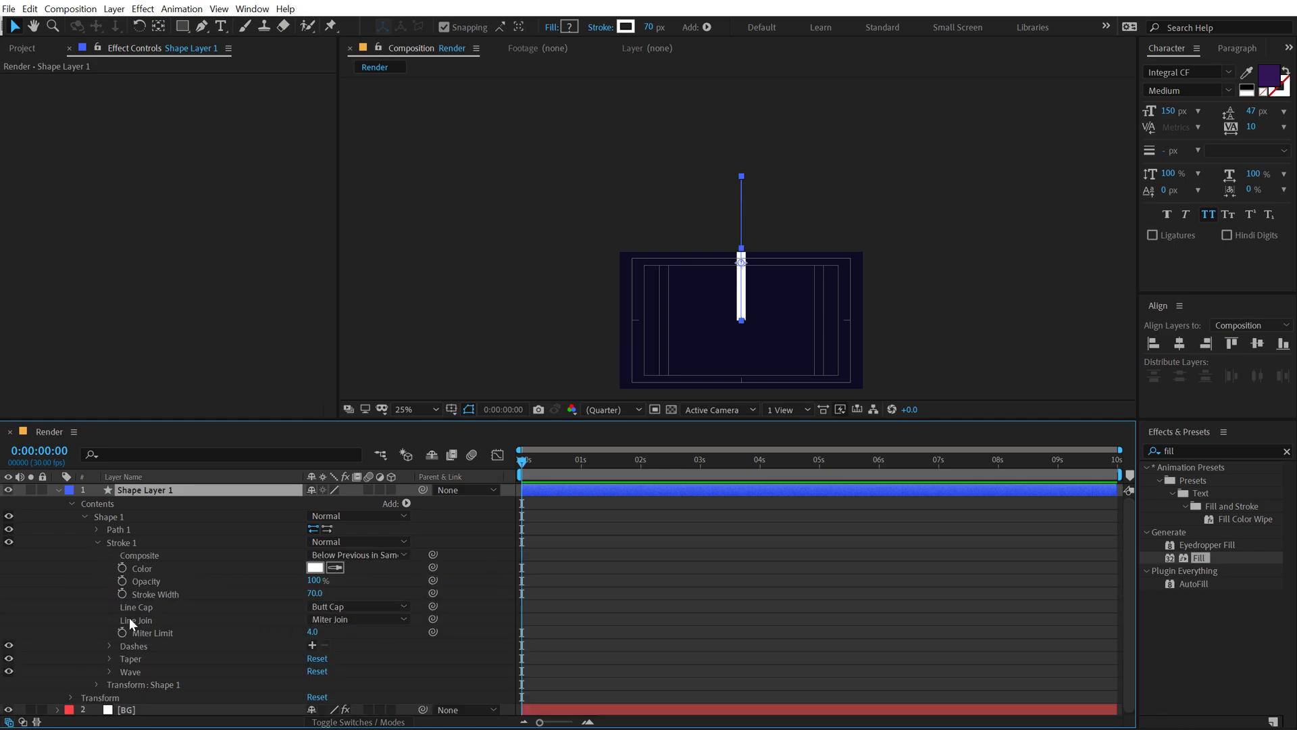
{"action": "left_click", "coordinate": [358, 606]}
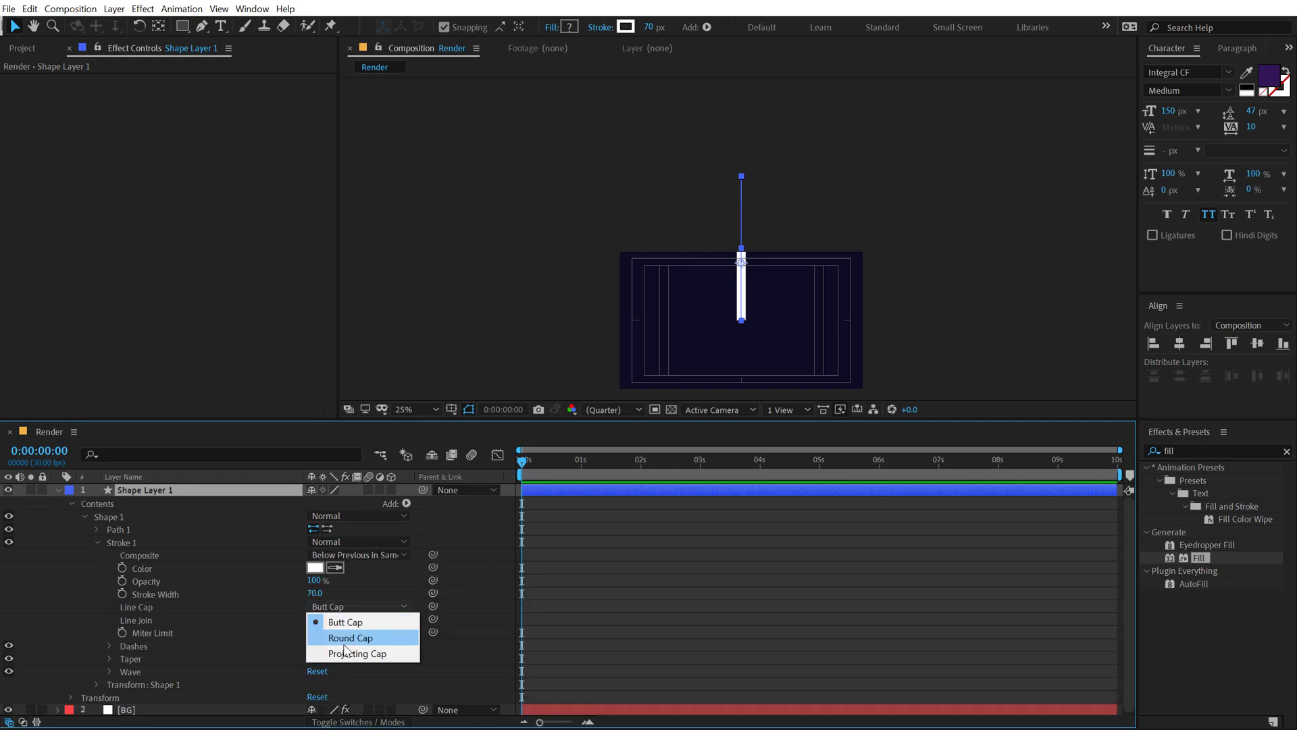
{"action": "left_click", "coordinate": [351, 637]}
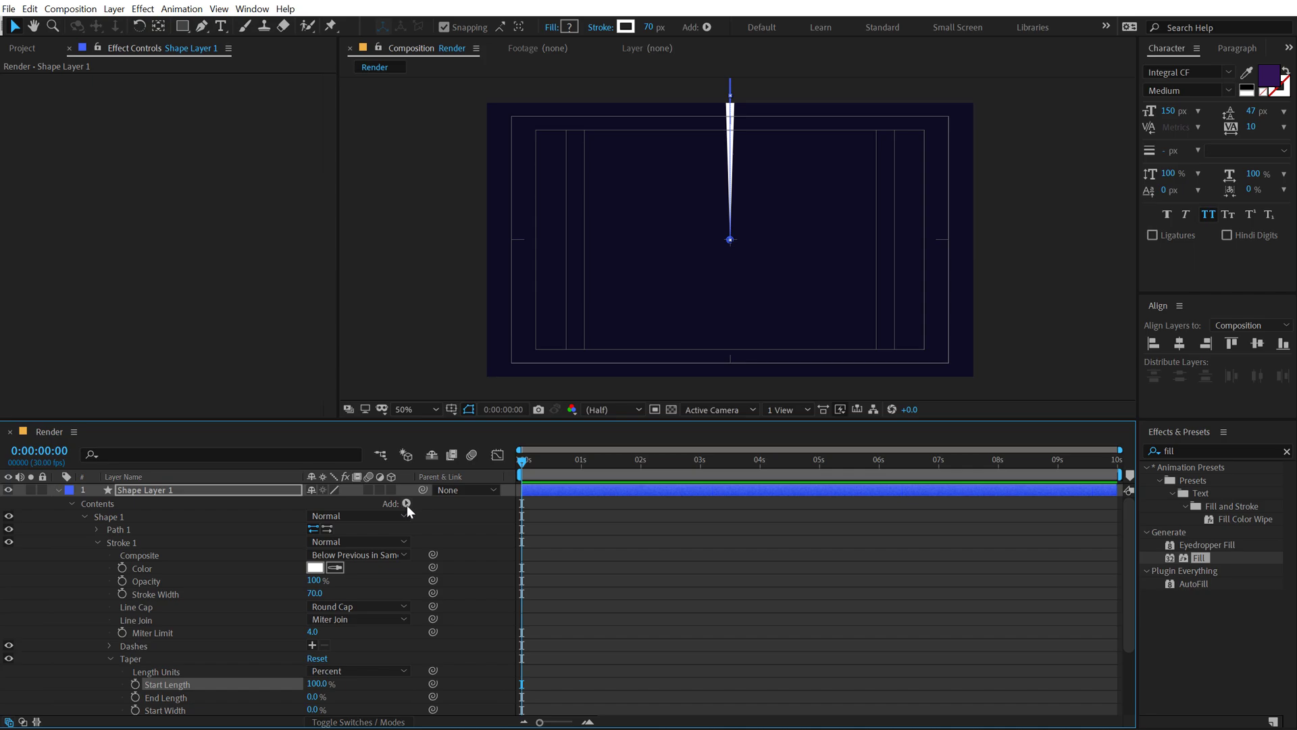
Add Trim Paths with Start at 75% and keyframe Offset from 0 to 4 seconds.
{"action": "left_click", "coordinate": [406, 502]}
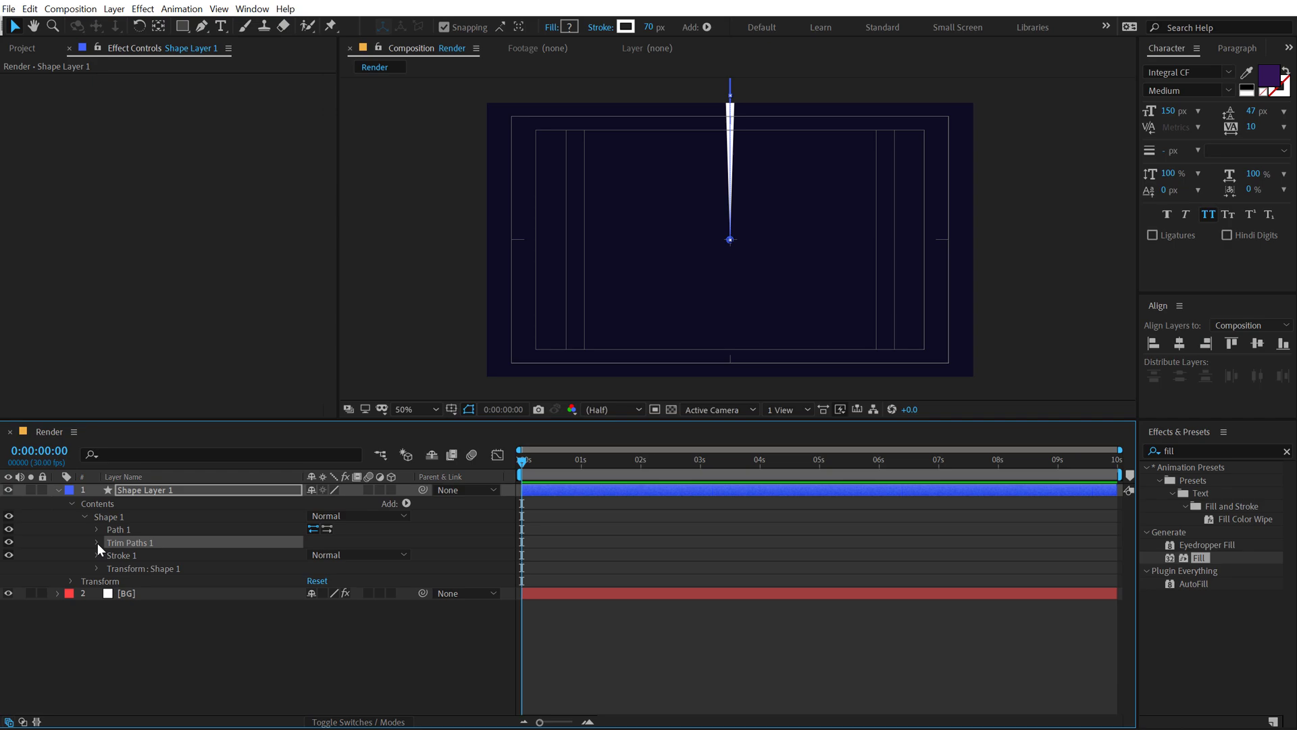
{"action": "left_click", "coordinate": [96, 542]}
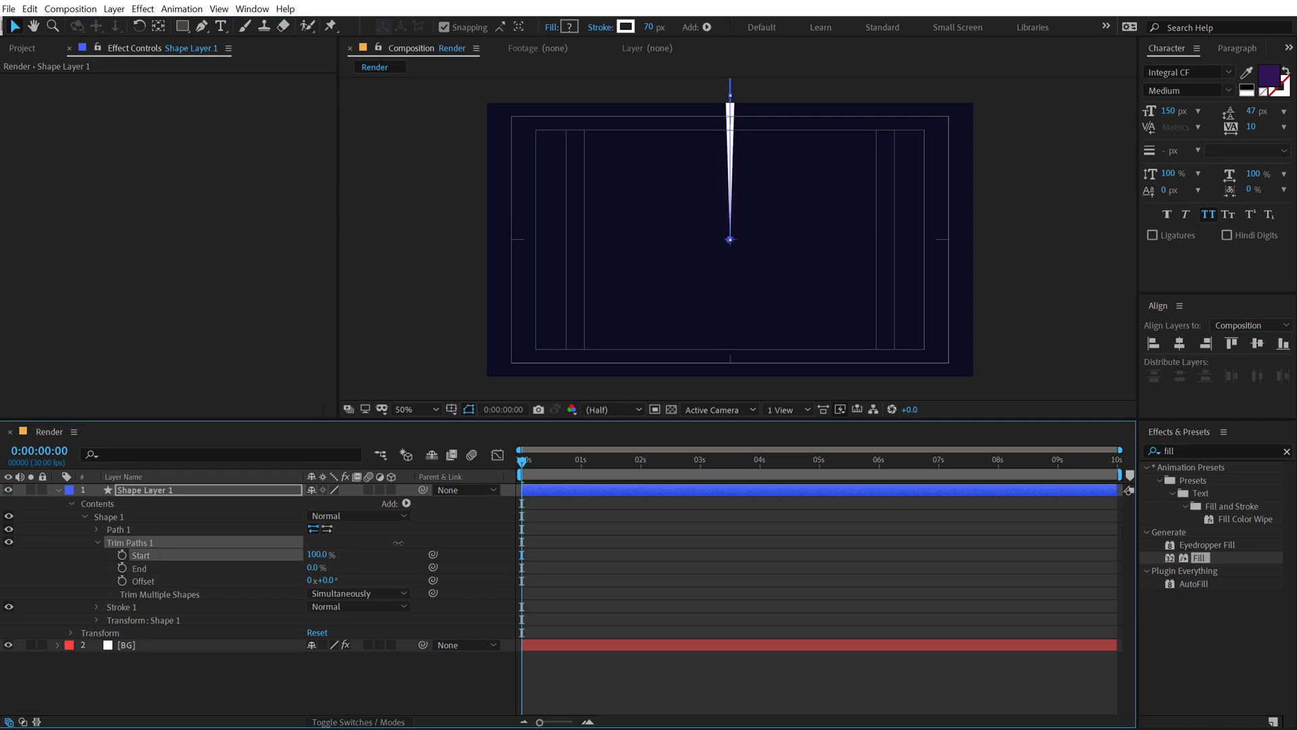
{"action": "double_click", "coordinate": [318, 554]}
{"action": "type", "text": "75"}
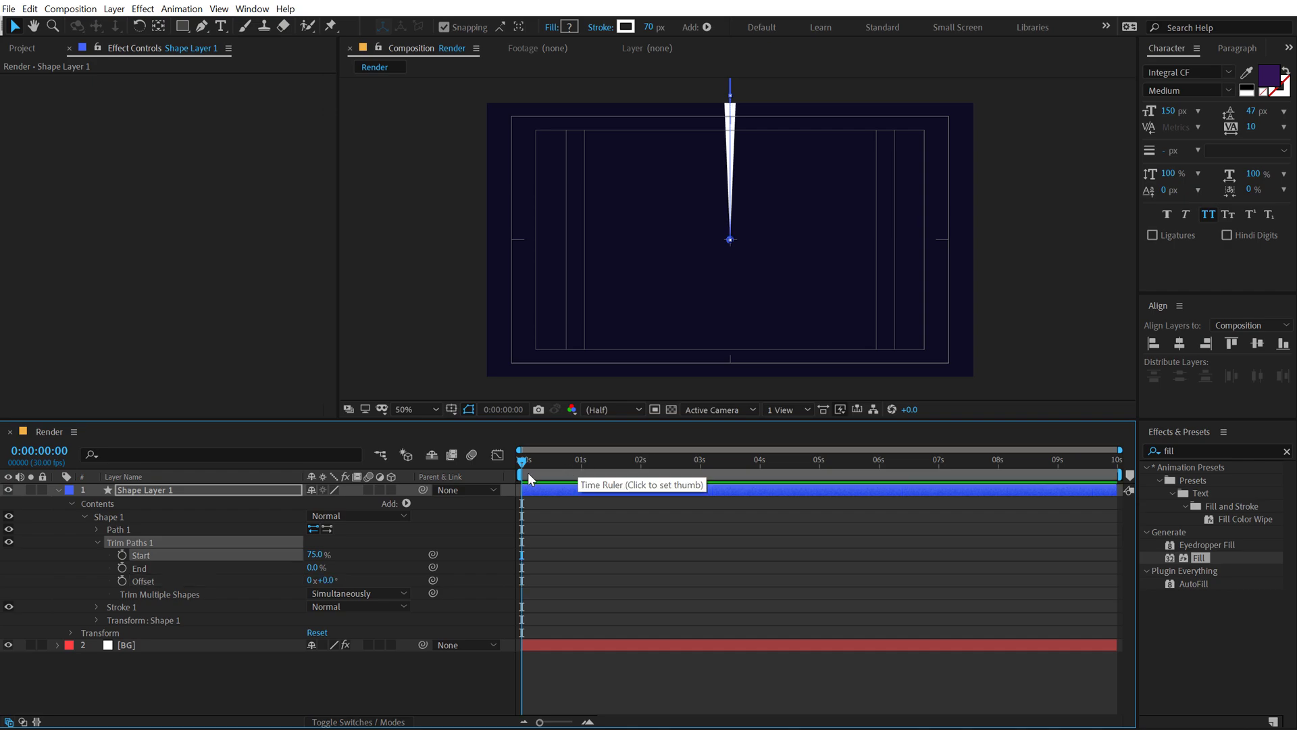
{"action": "mouse_move", "coordinate": [124, 590]}
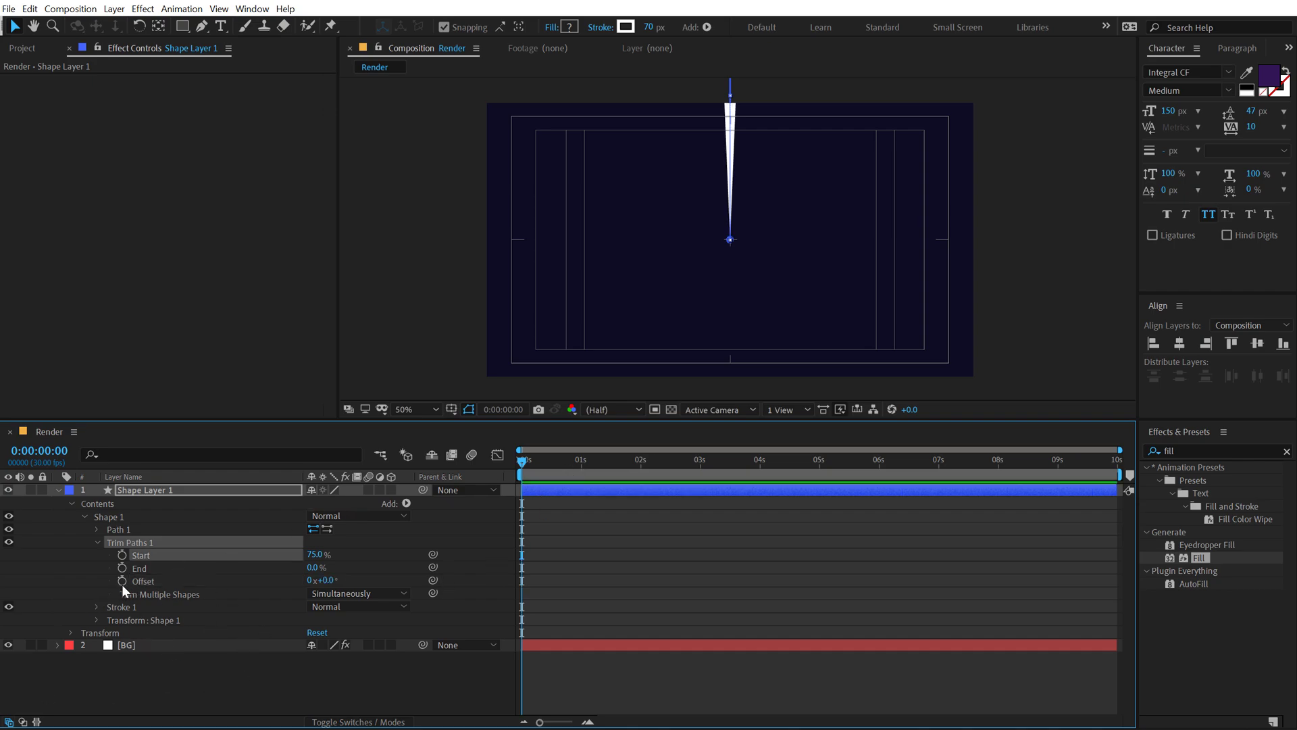
{"action": "left_click", "coordinate": [122, 579]}
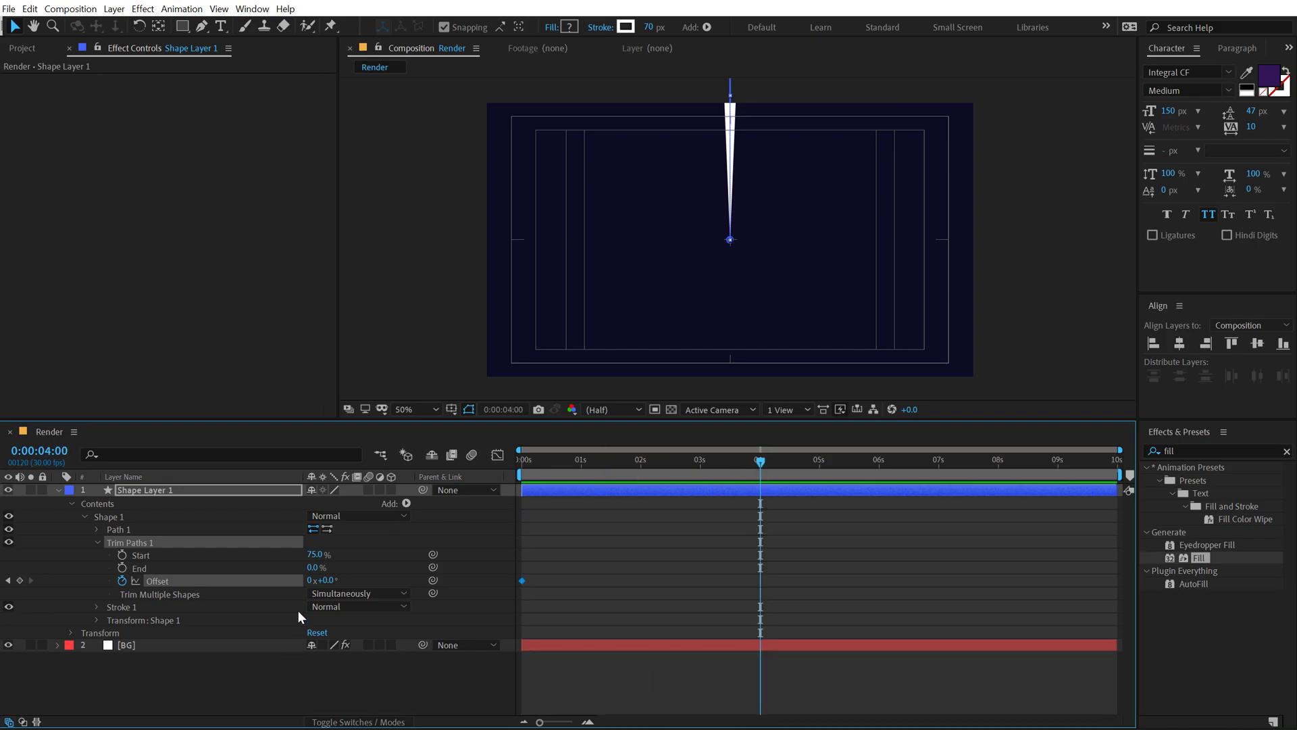
{"action": "double_click", "coordinate": [317, 579]}
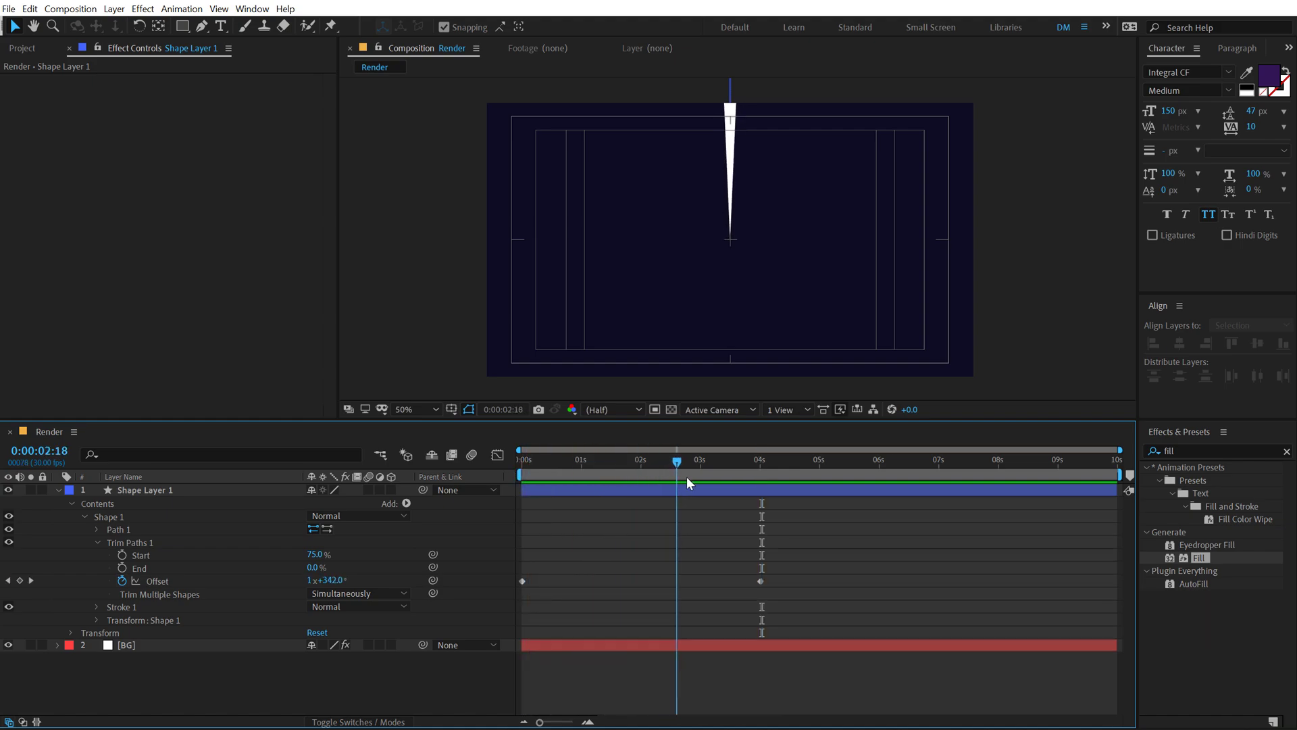
Add a loopOut() expression to the trim Offset property.
{"action": "left_click", "coordinate": [691, 459]}
{"action": "type", "text": "l"}
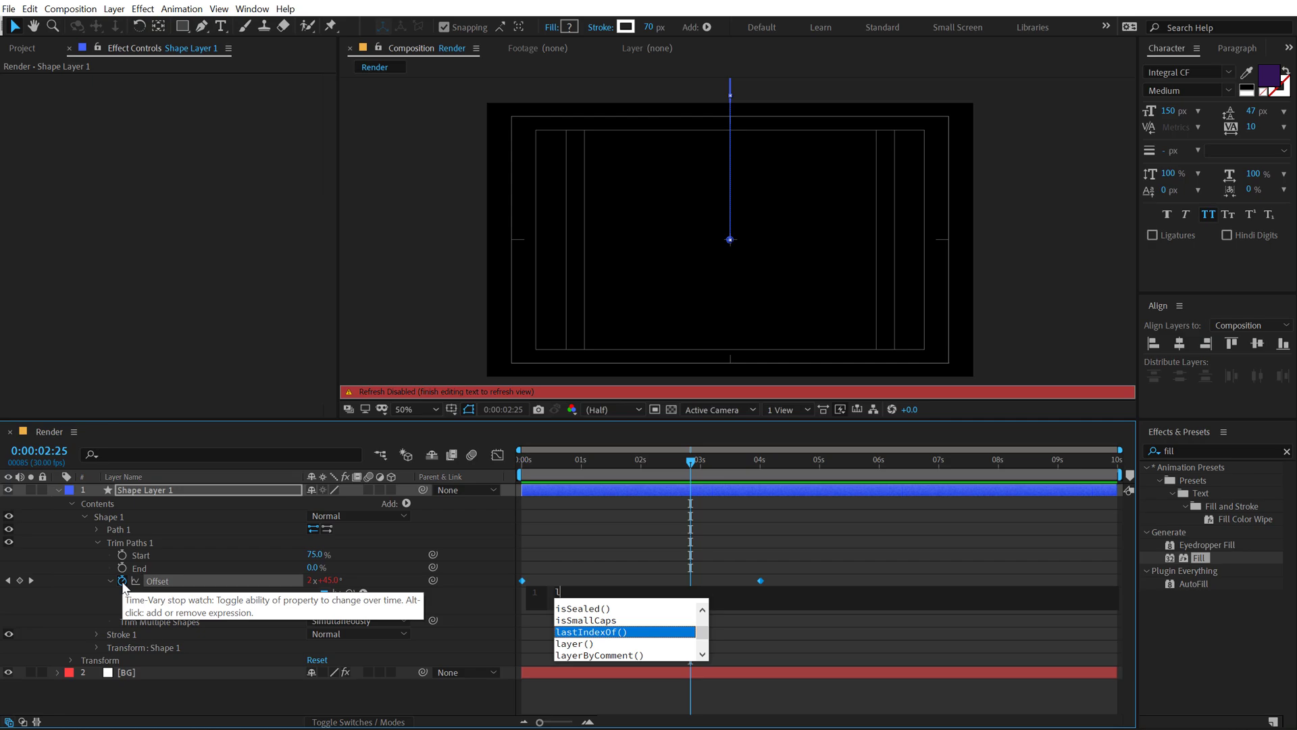
{"action": "type", "text": "oopOut"}
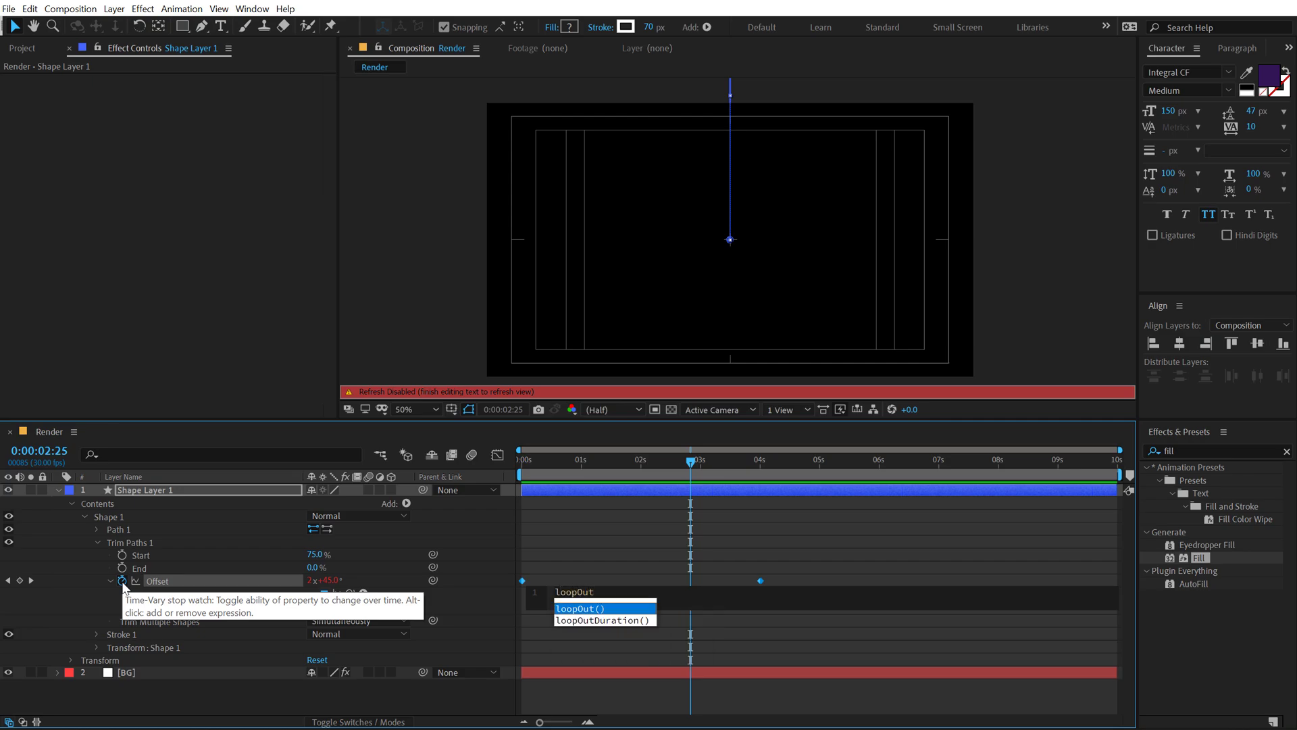
{"action": "left_click", "coordinate": [579, 608]}
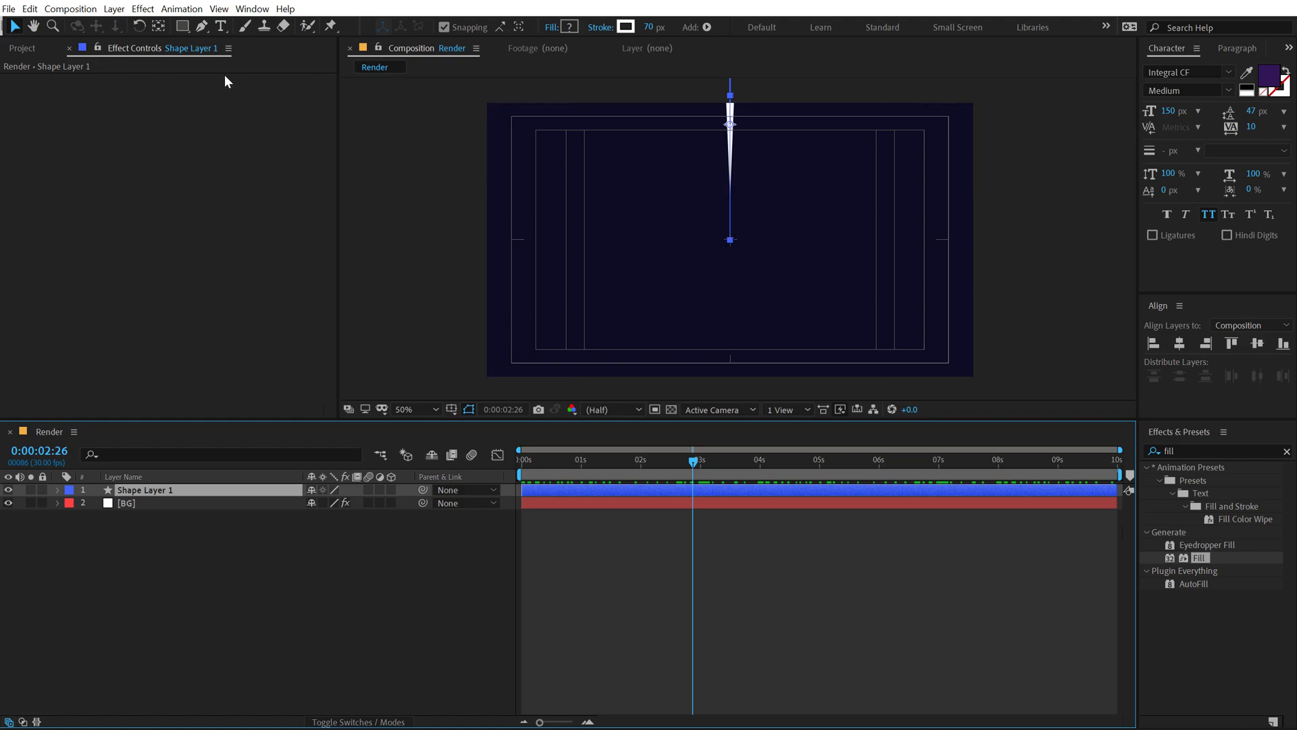
{"action": "mouse_move", "coordinate": [158, 26]}
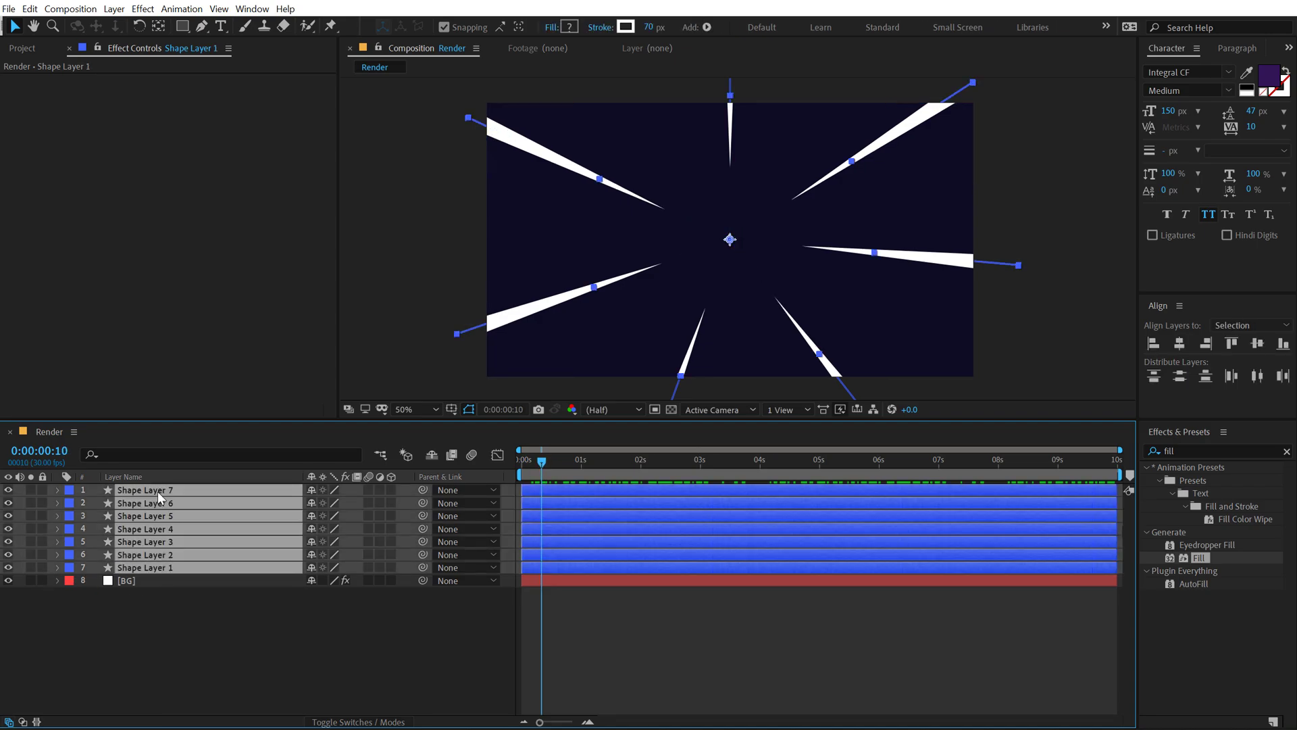
Trim all ray layers at the current frame and apply Sequence Layers.
{"action": "key", "text": "Alt+]"}
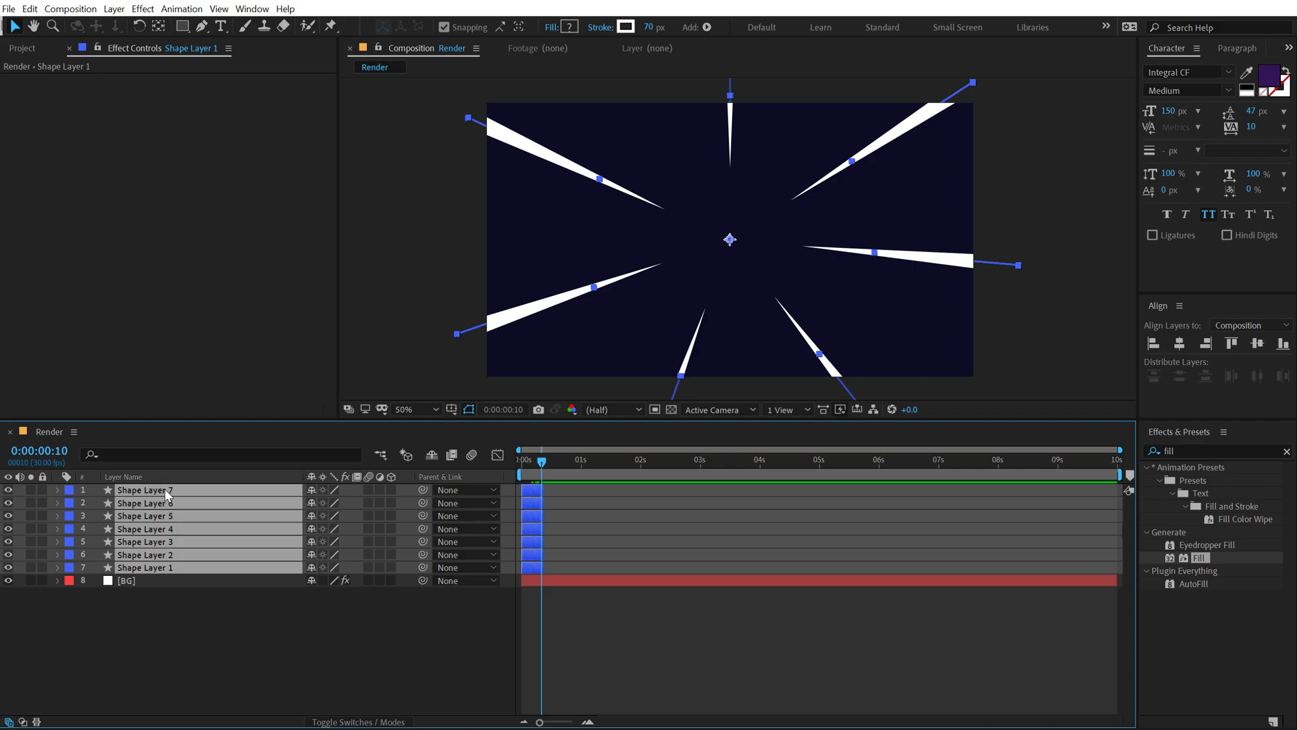
{"action": "left_click", "coordinate": [180, 9]}
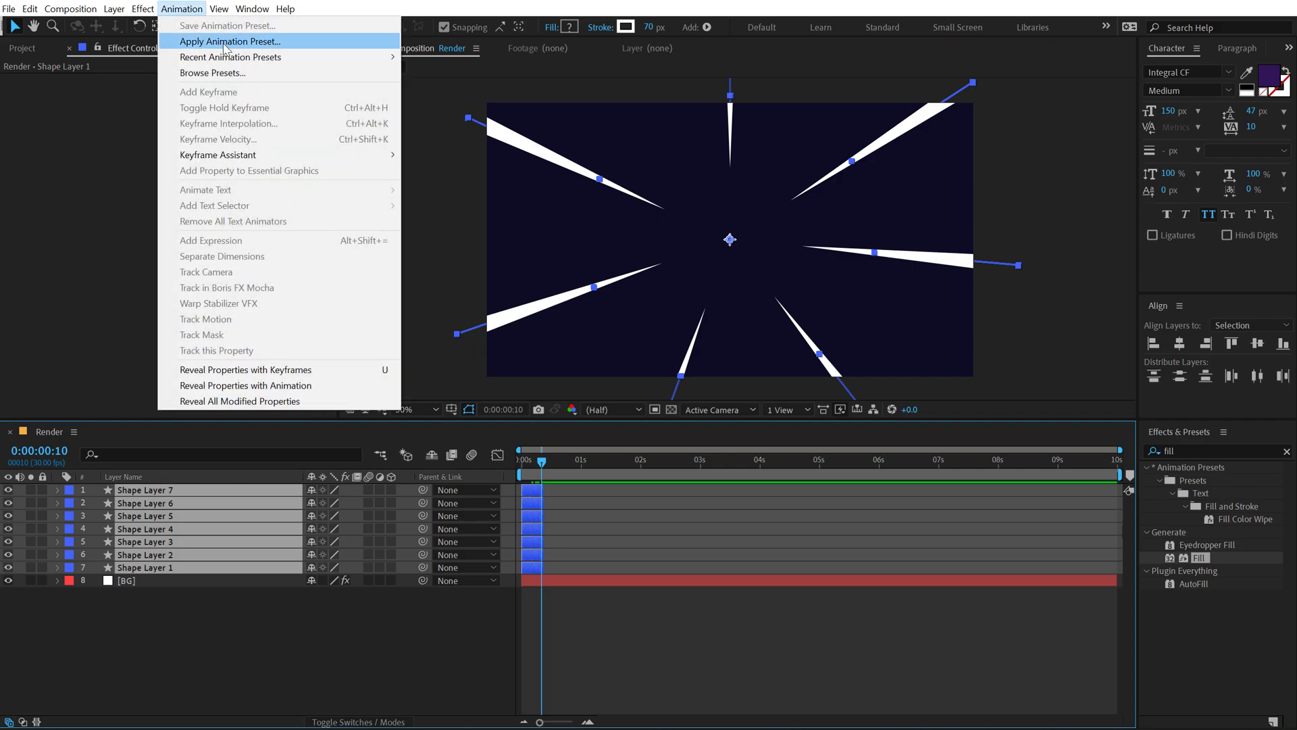
{"action": "mouse_move", "coordinate": [218, 155]}
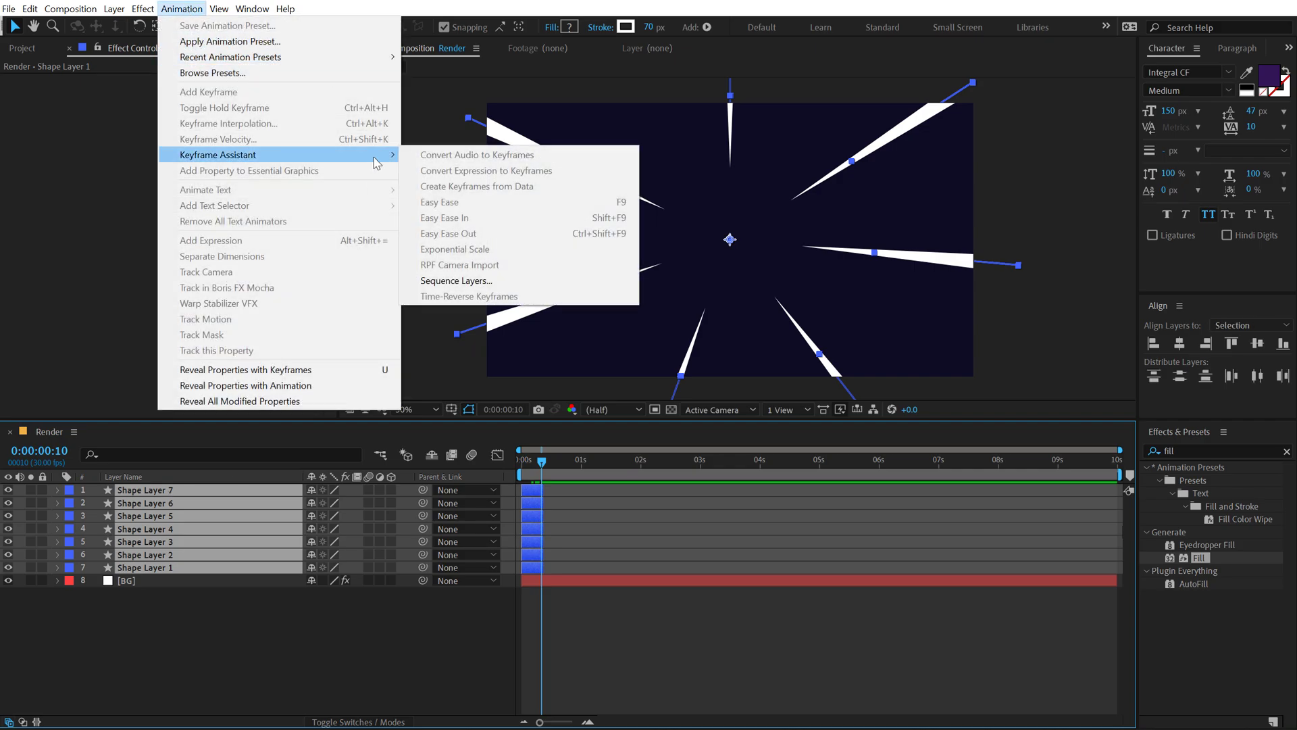
{"action": "left_click", "coordinate": [456, 280]}
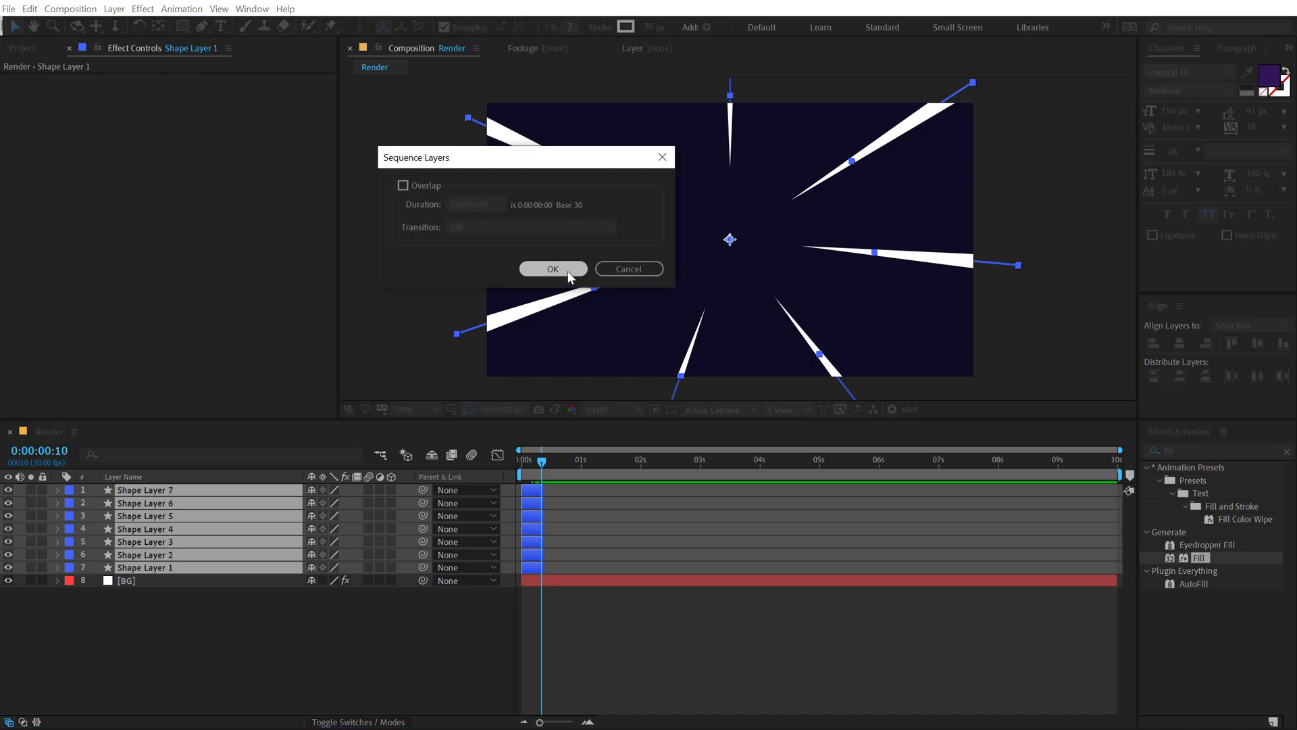
{"action": "left_click", "coordinate": [553, 269]}
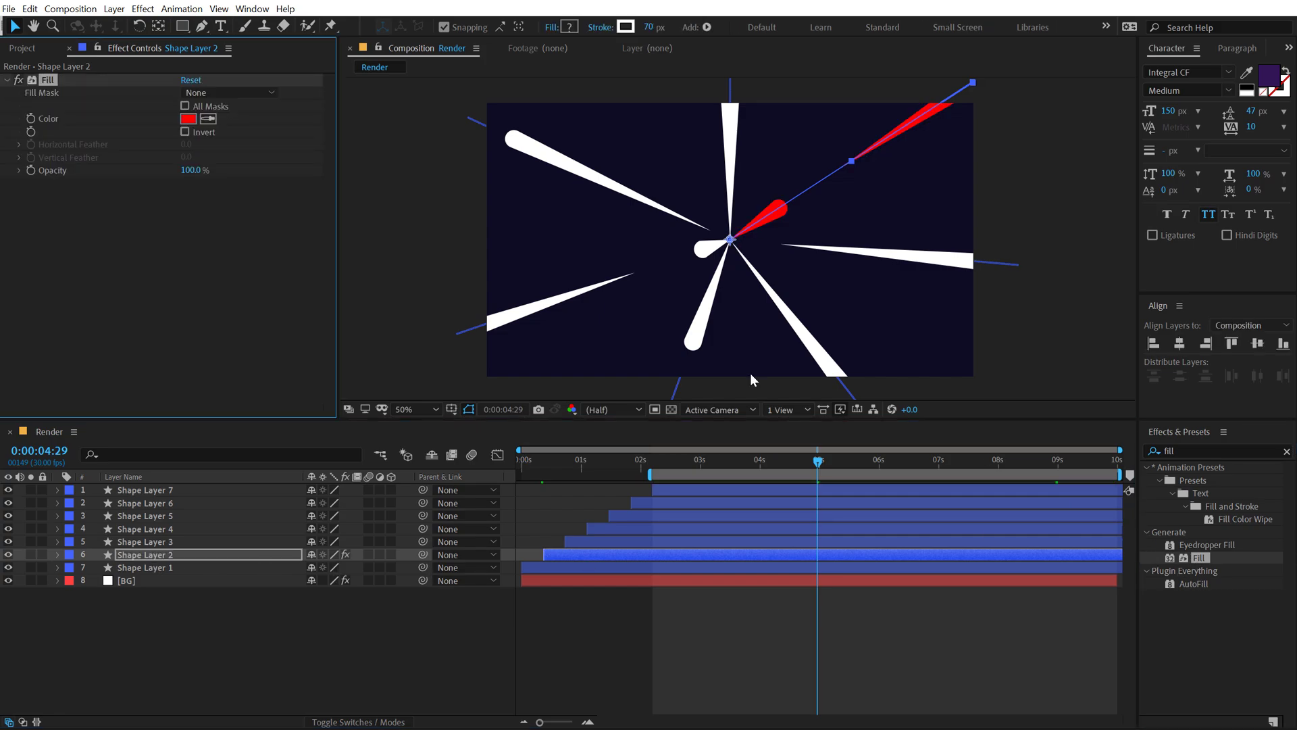
Fill Shape Layers 2, 1 and 4 with pink, yellow and blue.
{"action": "left_click", "coordinate": [187, 117]}
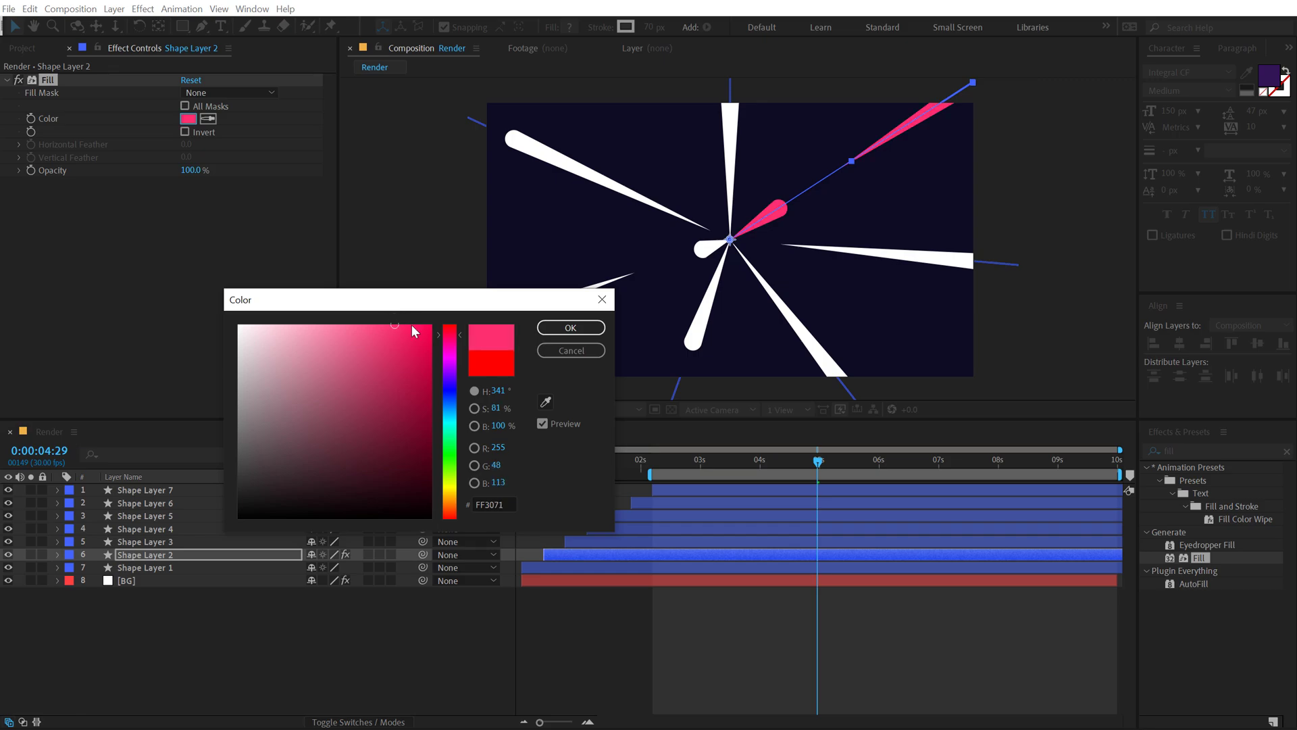
{"action": "left_click", "coordinate": [569, 327]}
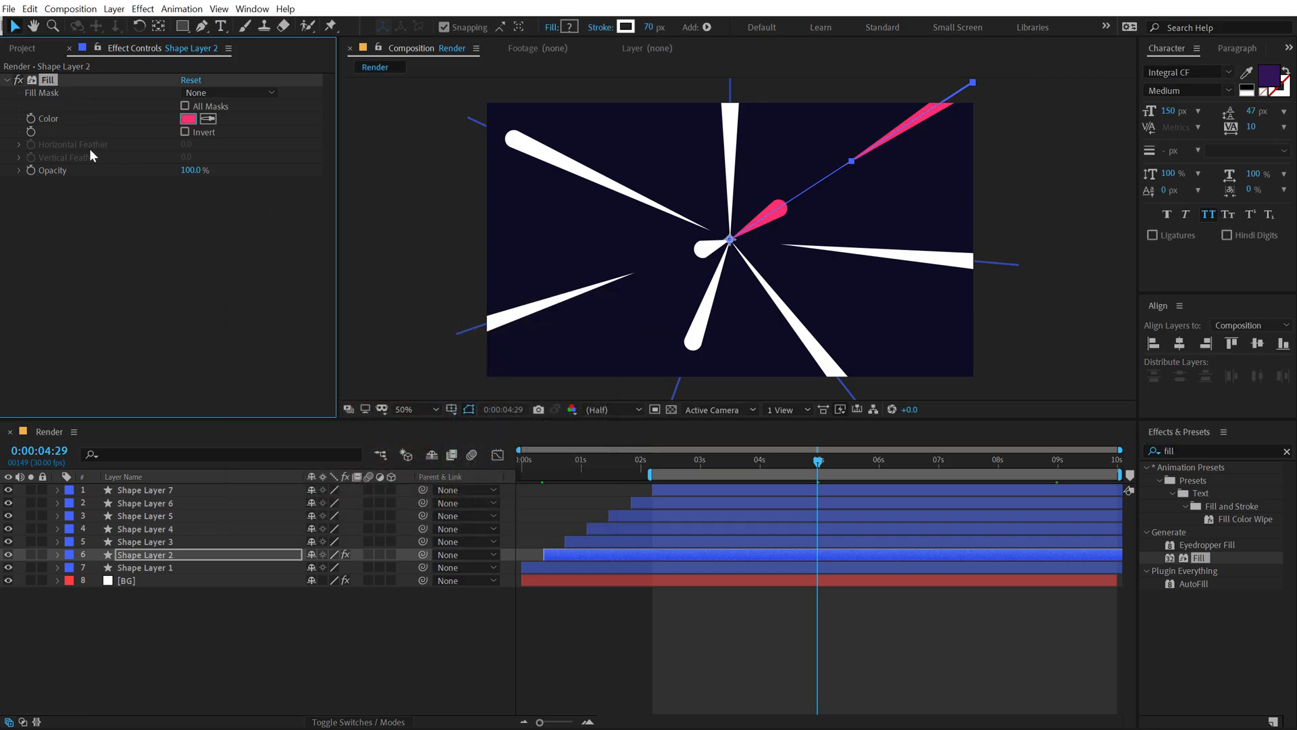
{"action": "left_click", "coordinate": [144, 568]}
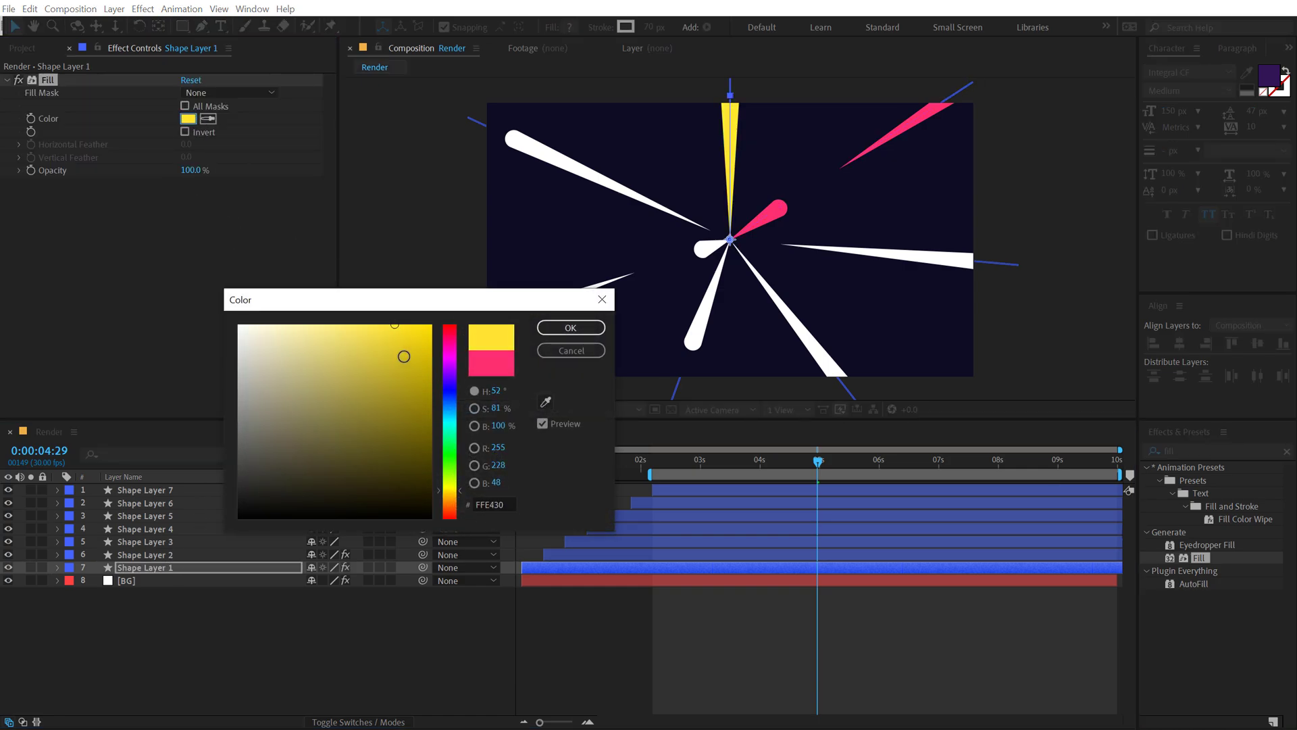
{"action": "left_click", "coordinate": [569, 327]}
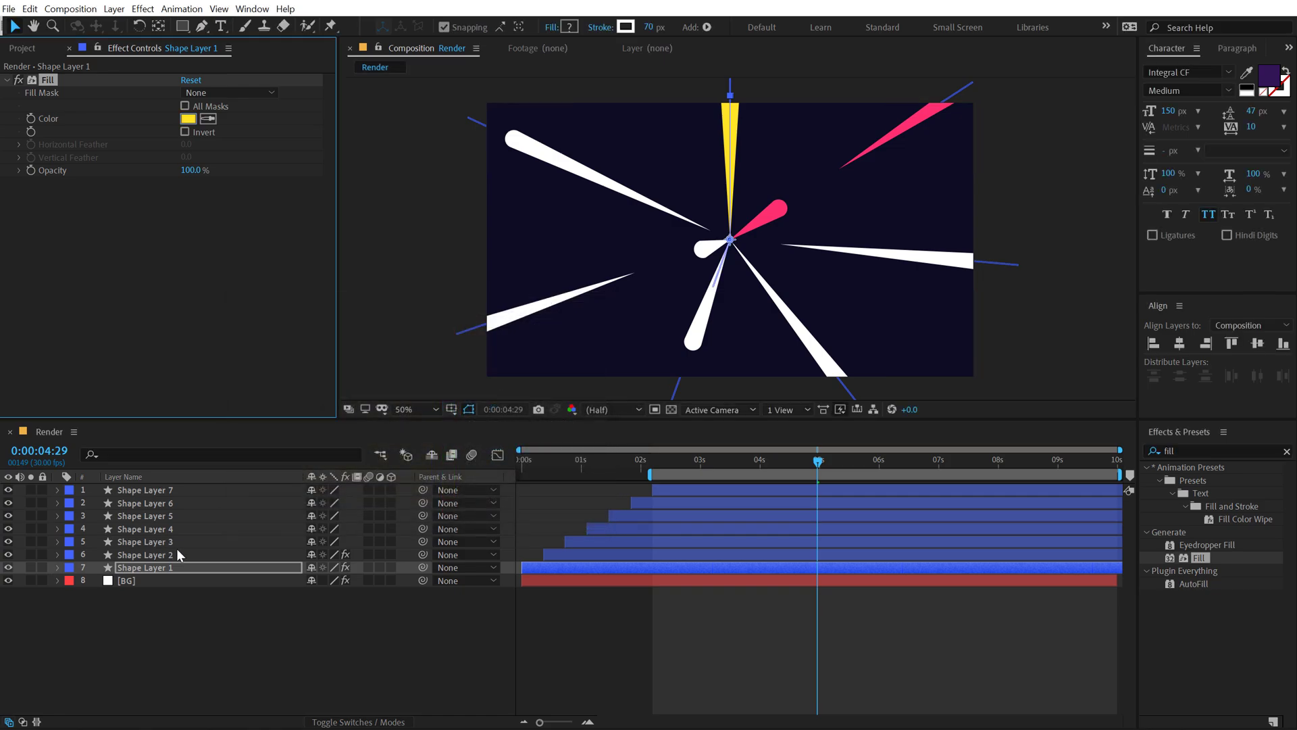
{"action": "left_click", "coordinate": [144, 528]}
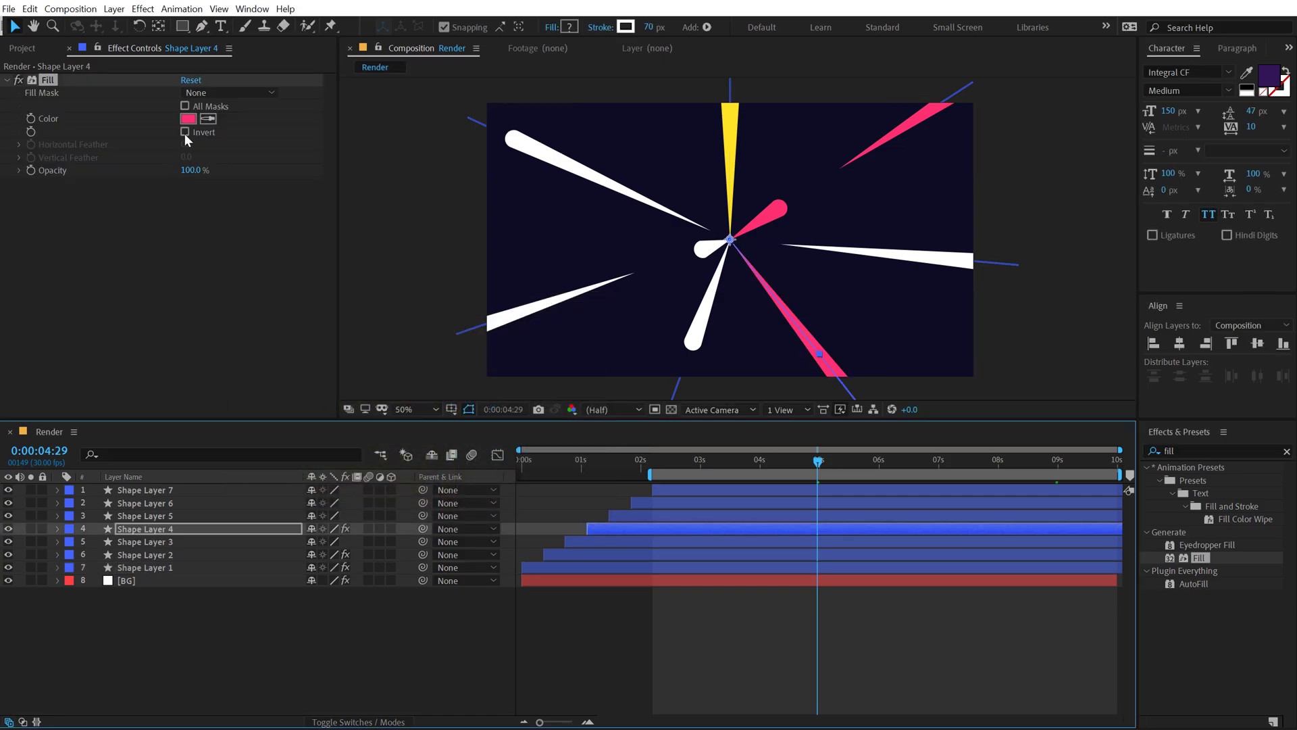
{"action": "left_click", "coordinate": [188, 118]}
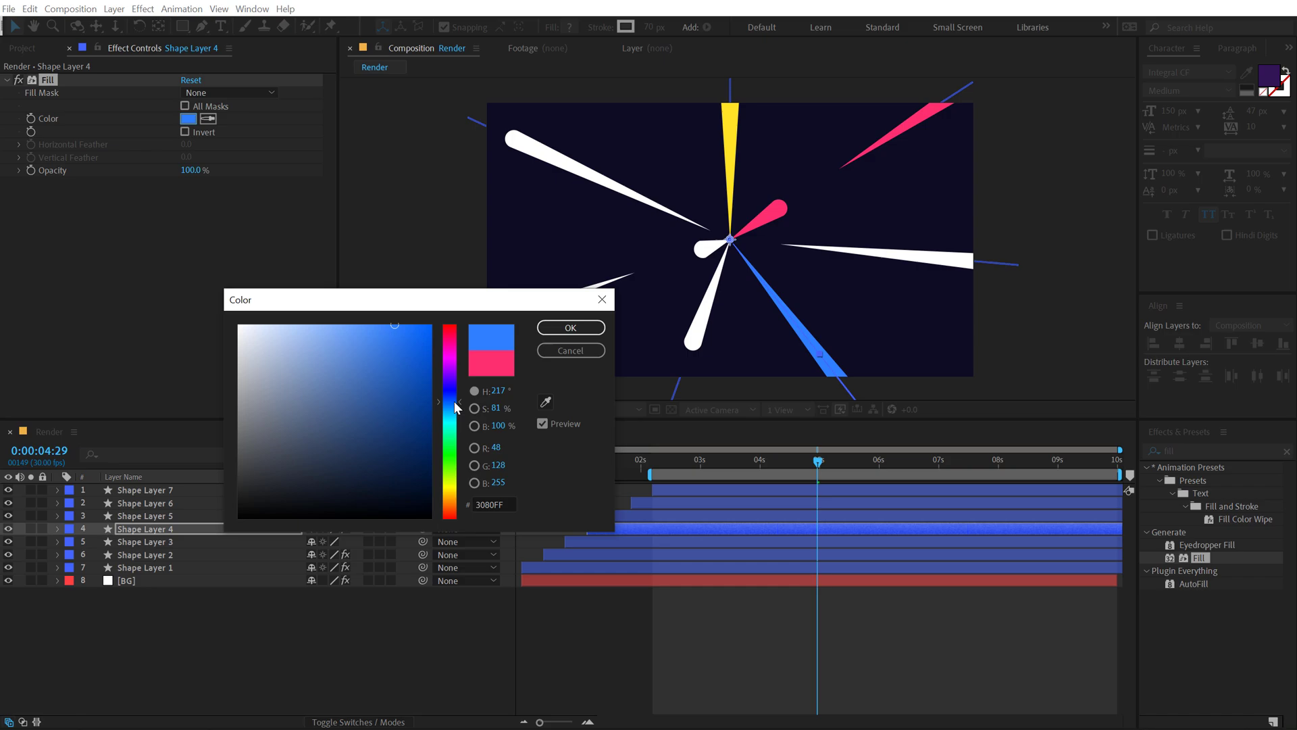
{"action": "left_click", "coordinate": [569, 328]}
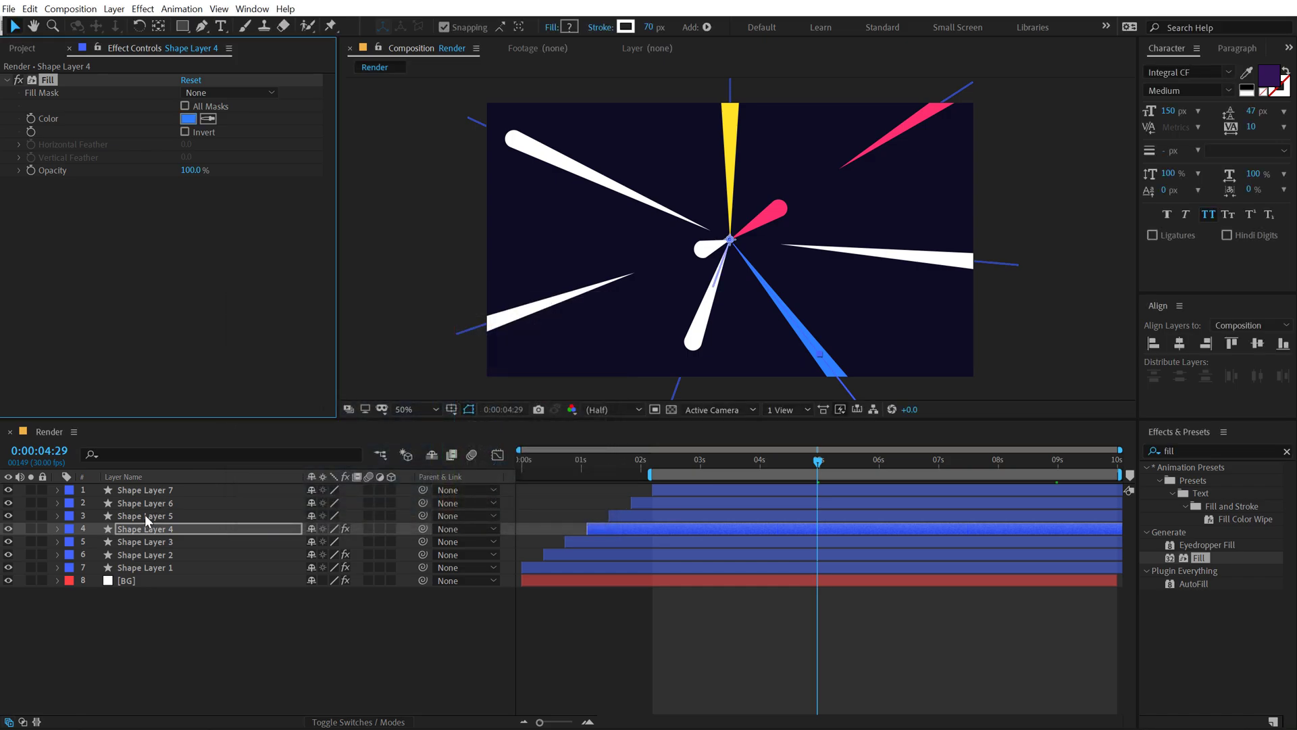
Fill Shape Layer 6 with green and Shape Layer 7 with purple.
{"action": "left_click", "coordinate": [149, 502]}
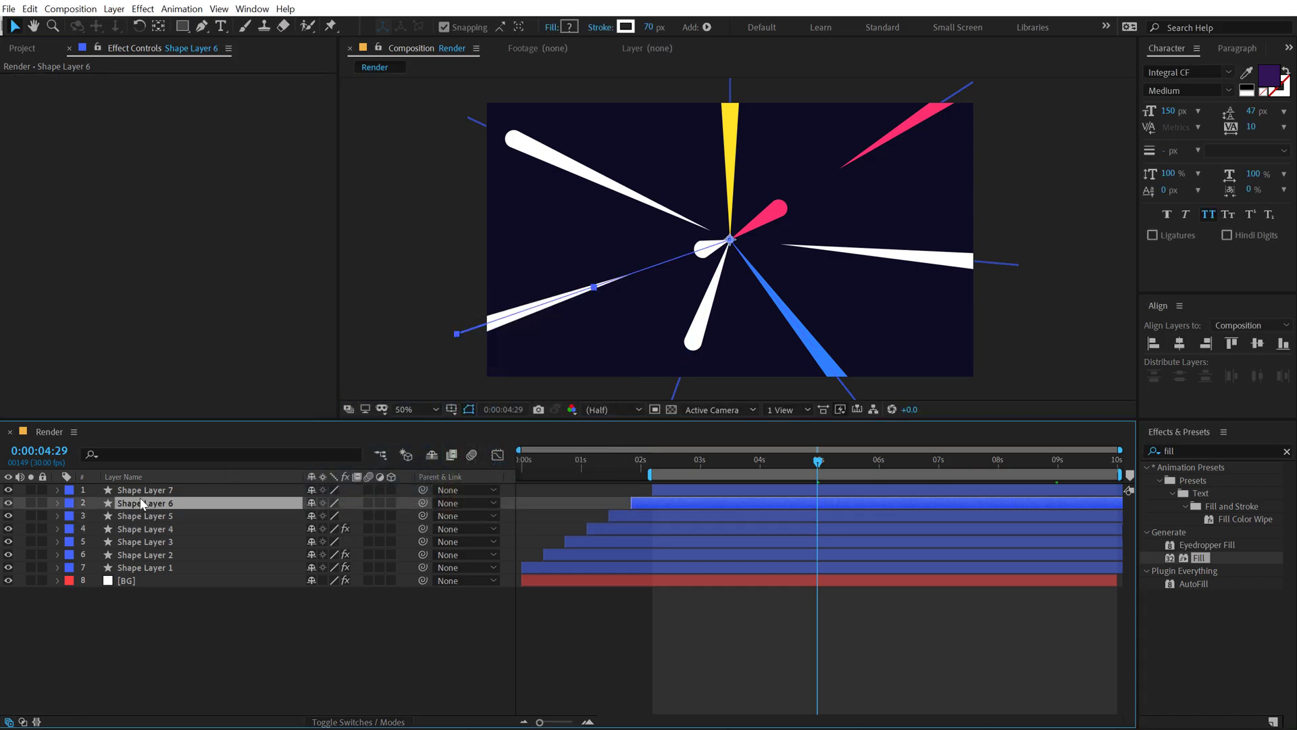
{"action": "left_click", "coordinate": [187, 119]}
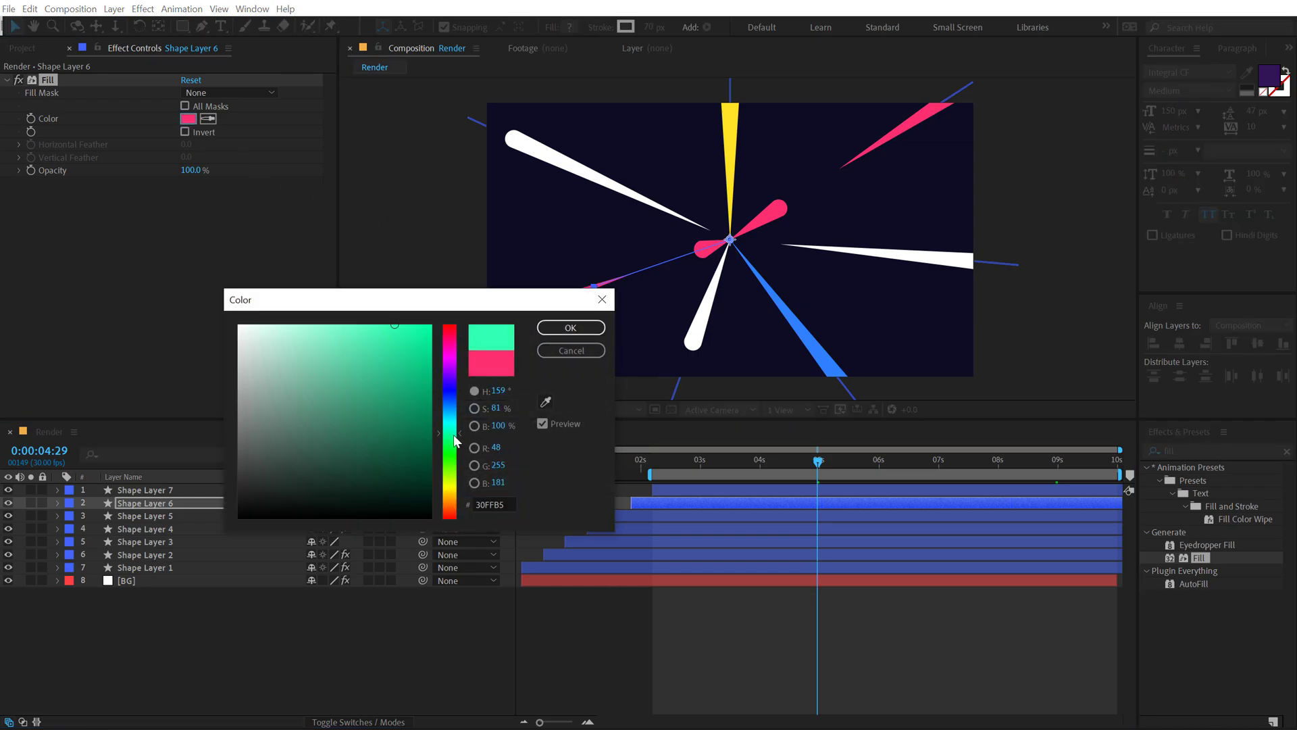
{"action": "left_click", "coordinate": [383, 332]}
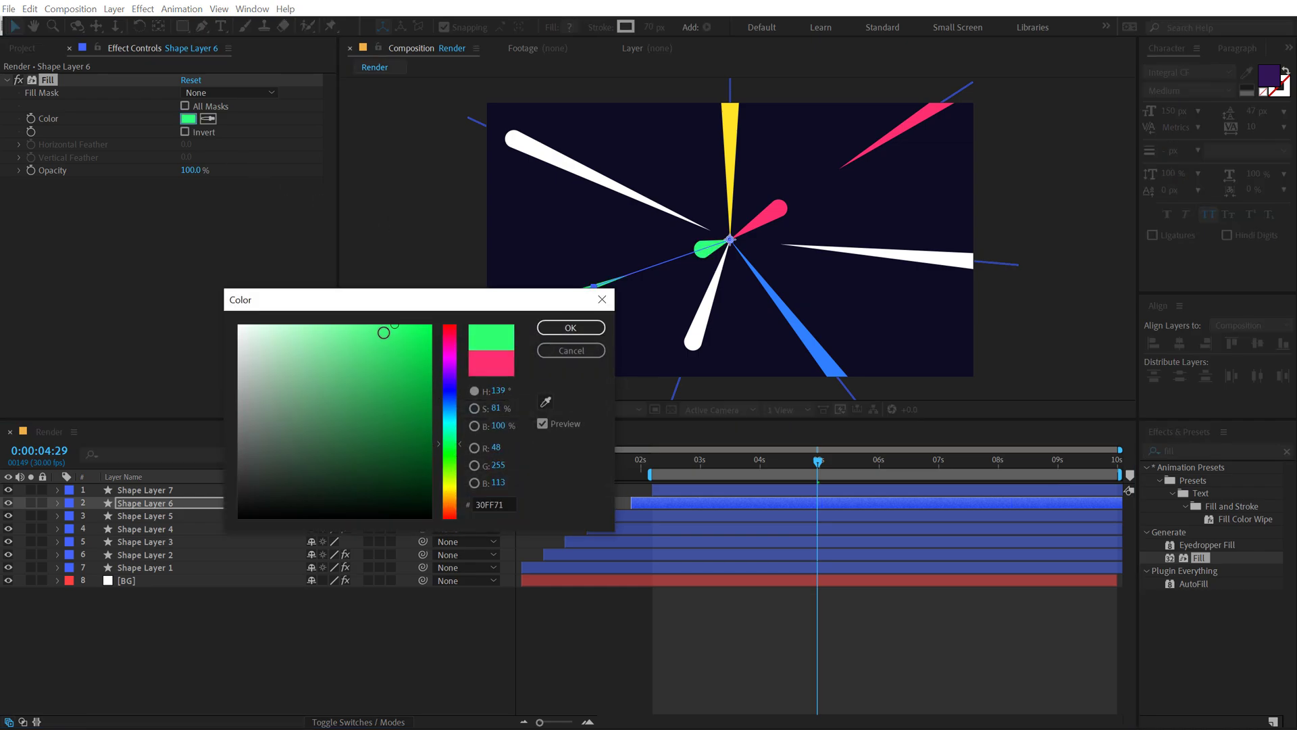
{"action": "left_click", "coordinate": [569, 327]}
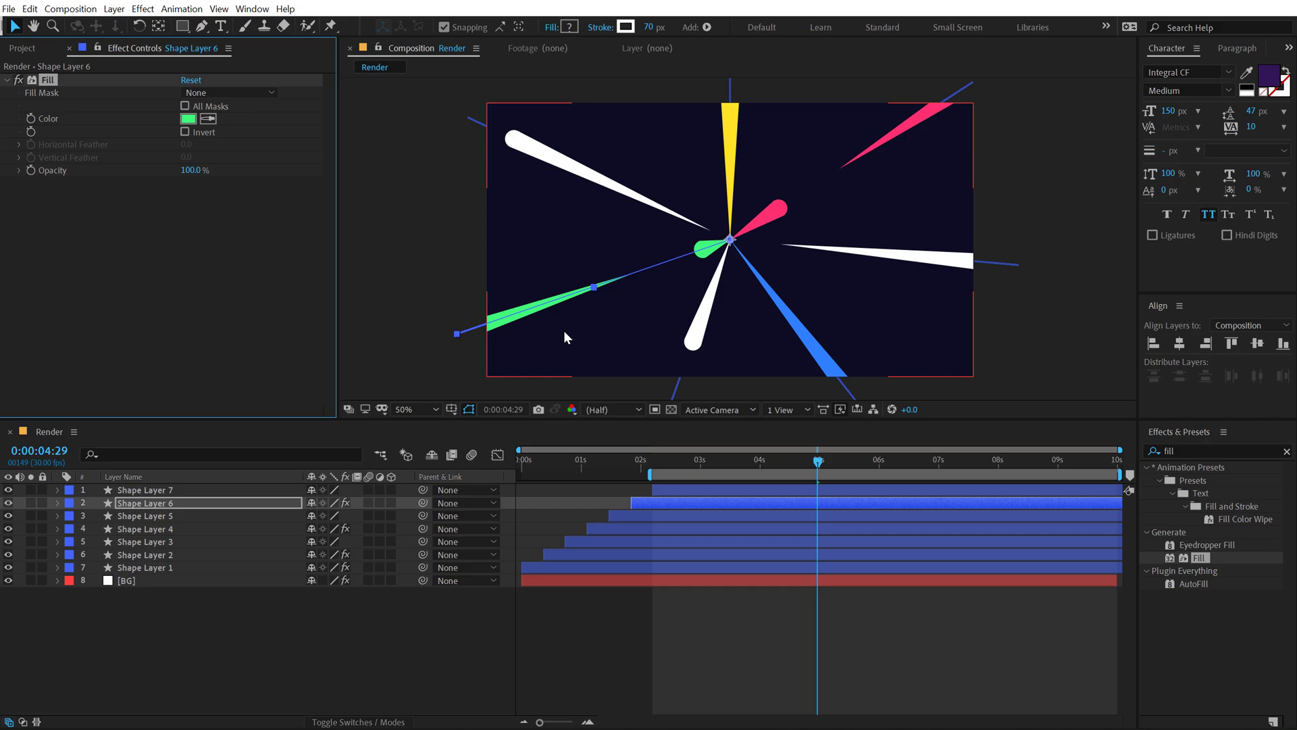
{"action": "left_click", "coordinate": [144, 489]}
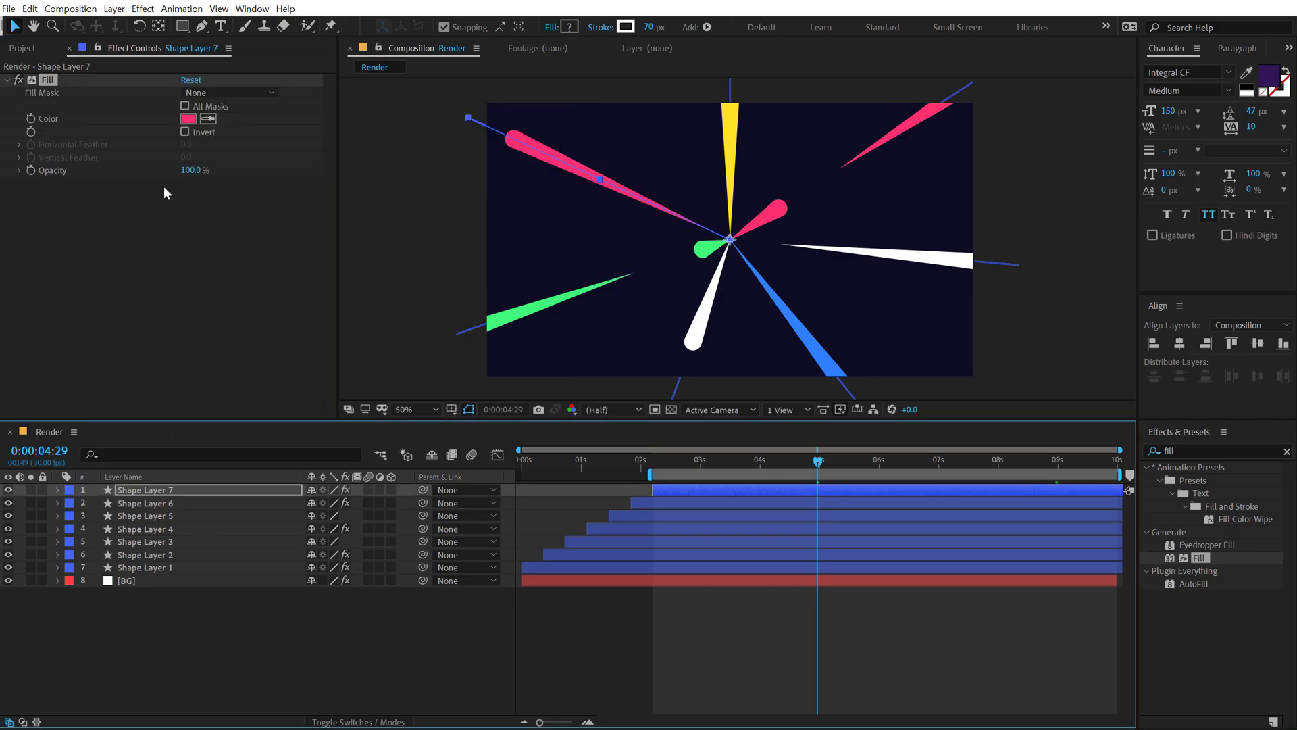
{"action": "left_click", "coordinate": [188, 118]}
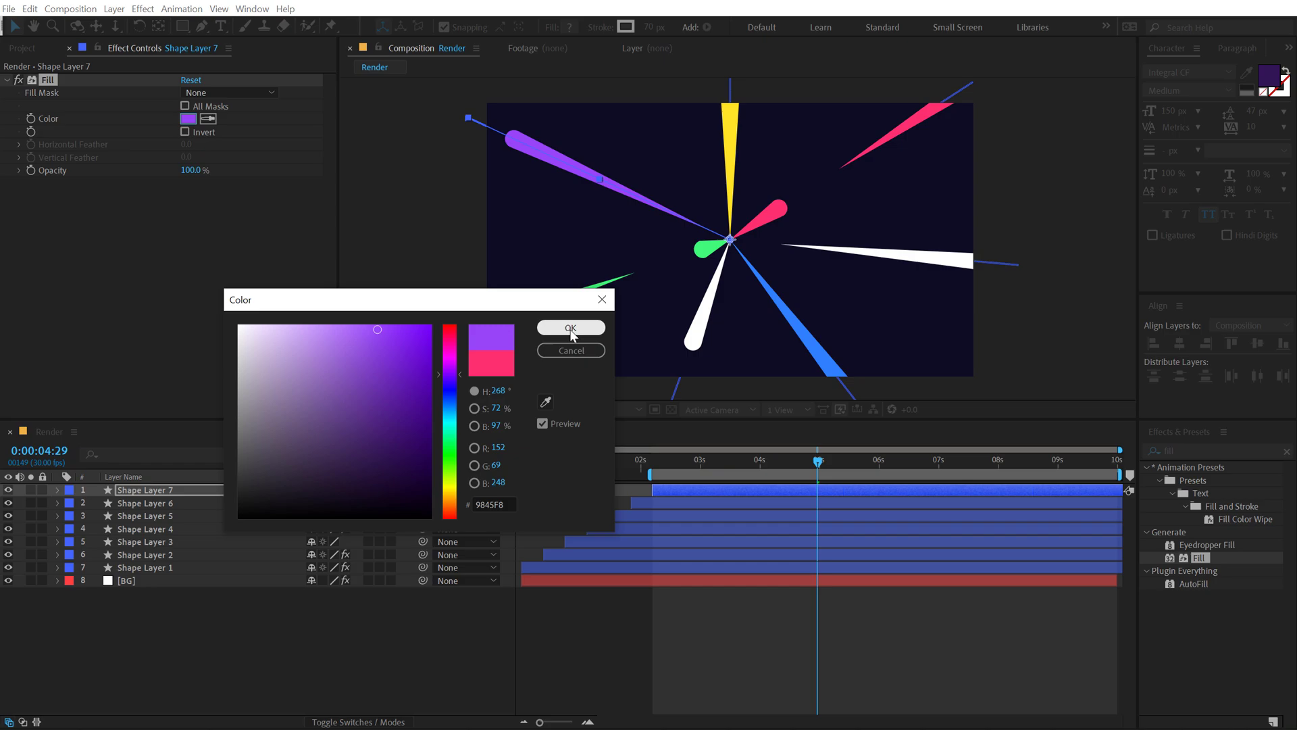
{"action": "left_click", "coordinate": [571, 328]}
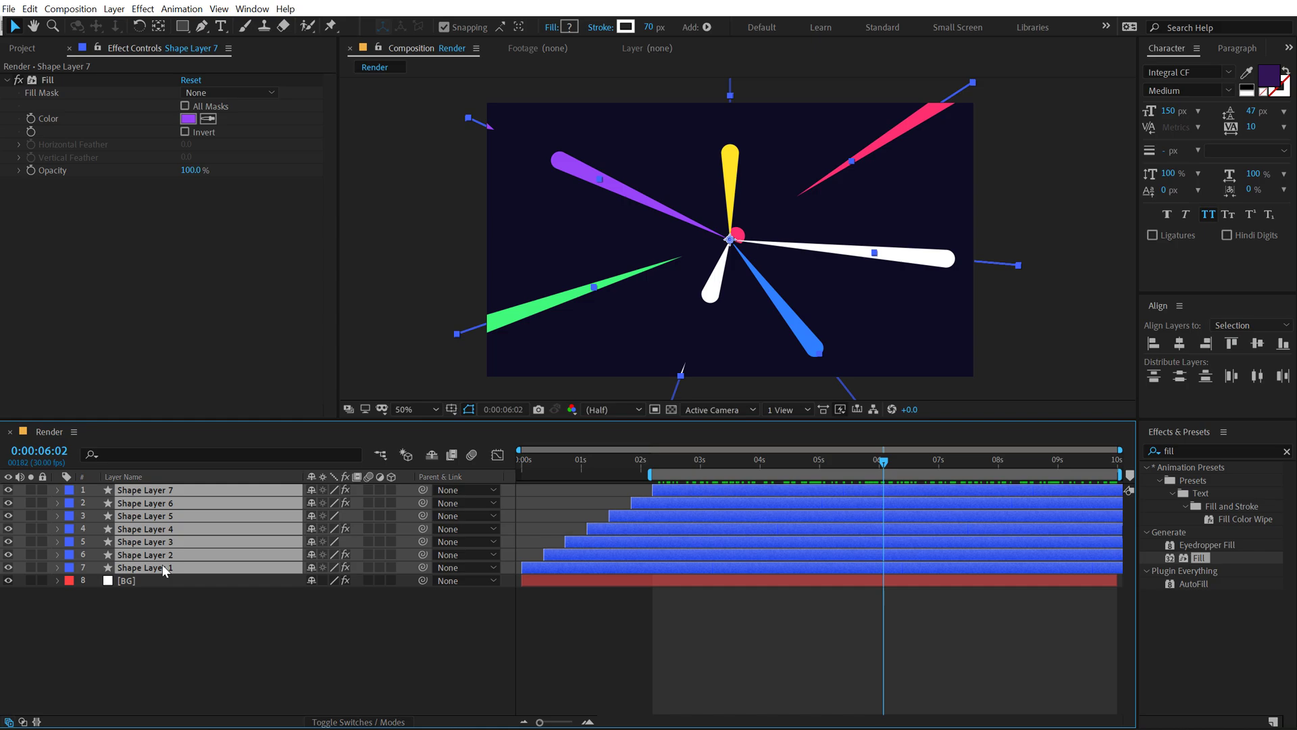
Precompose the seven ray layers with Ctrl+Shift+C into 'Shapes_01'.
{"action": "key", "text": "ctrl+shift+c"}
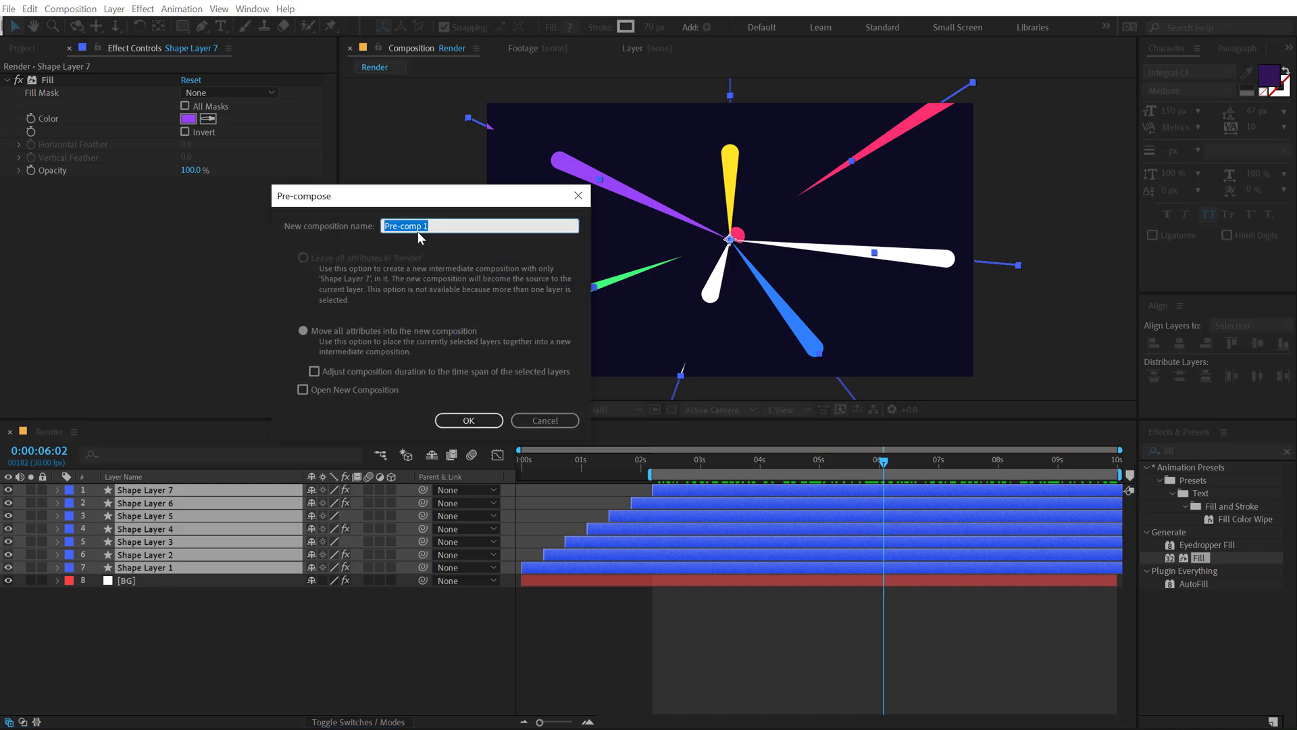
{"action": "type", "text": "Shapes_01"}
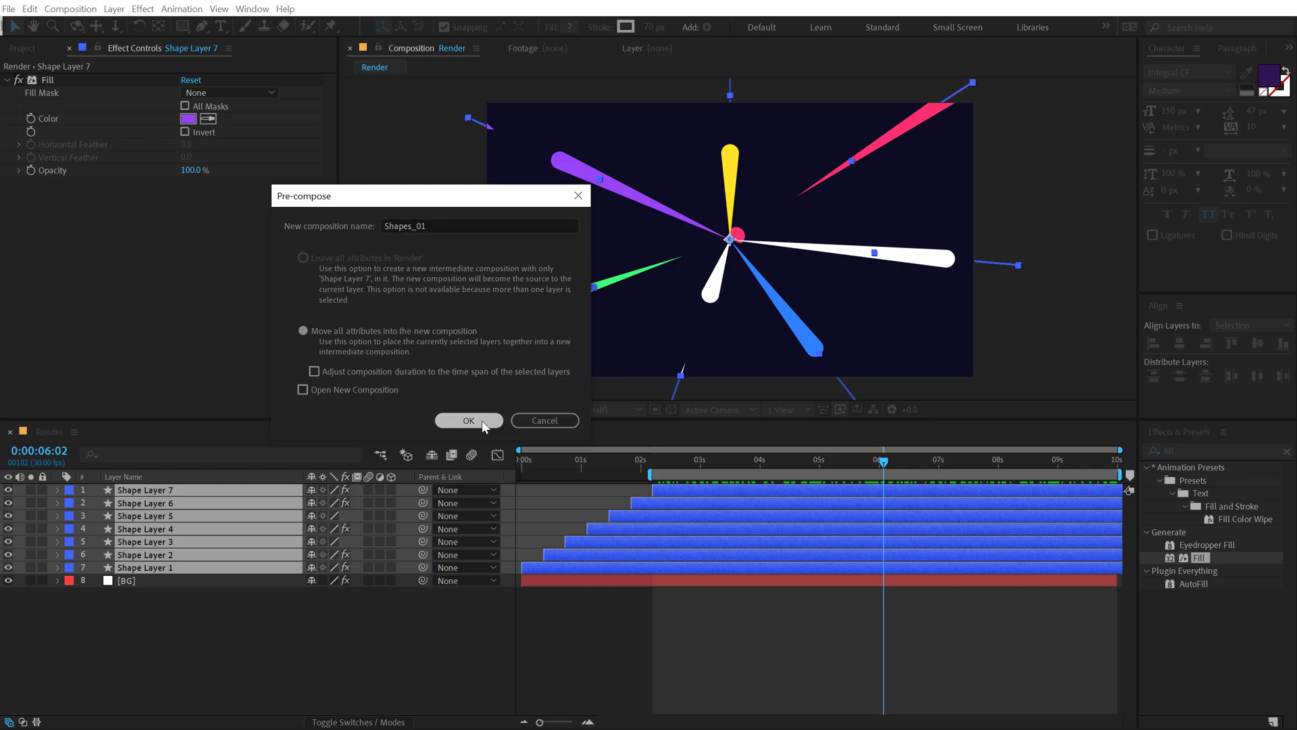
{"action": "left_click", "coordinate": [468, 421]}
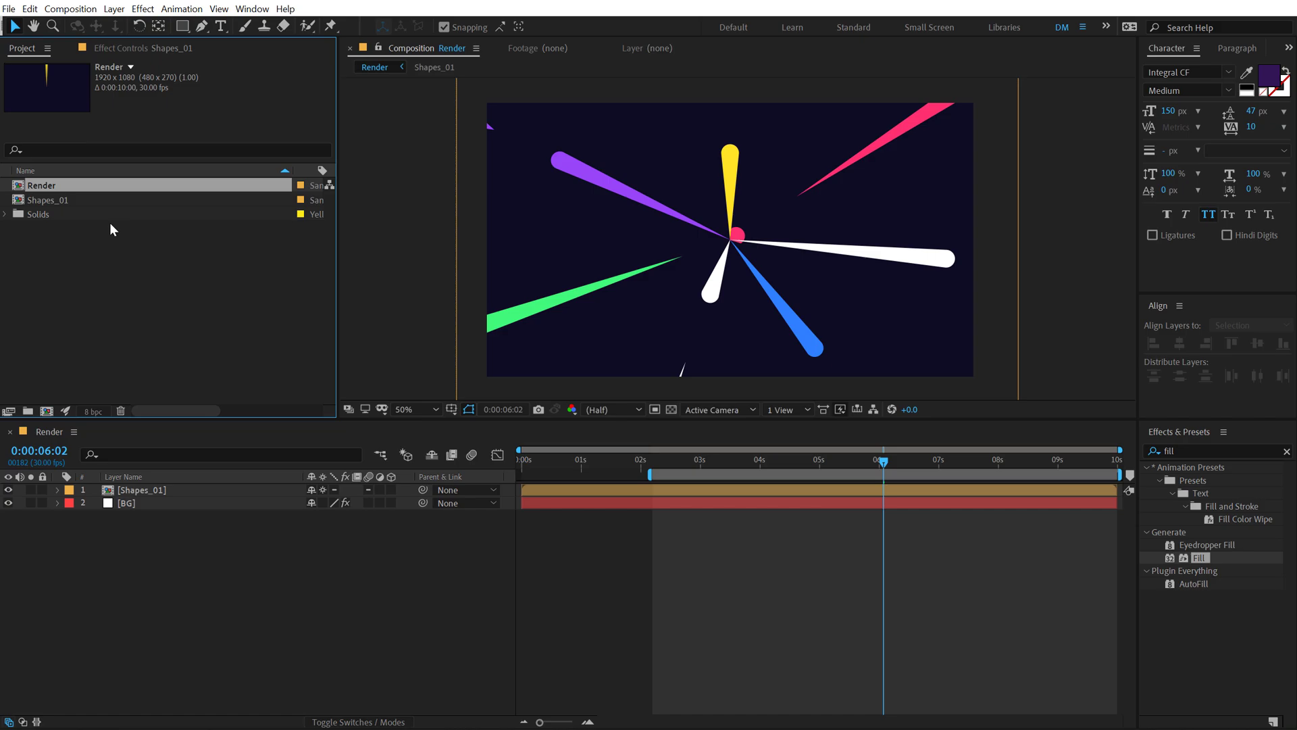
Select the Shapes_01 layer to build rotated copies around the centre.
{"action": "left_click", "coordinate": [47, 200]}
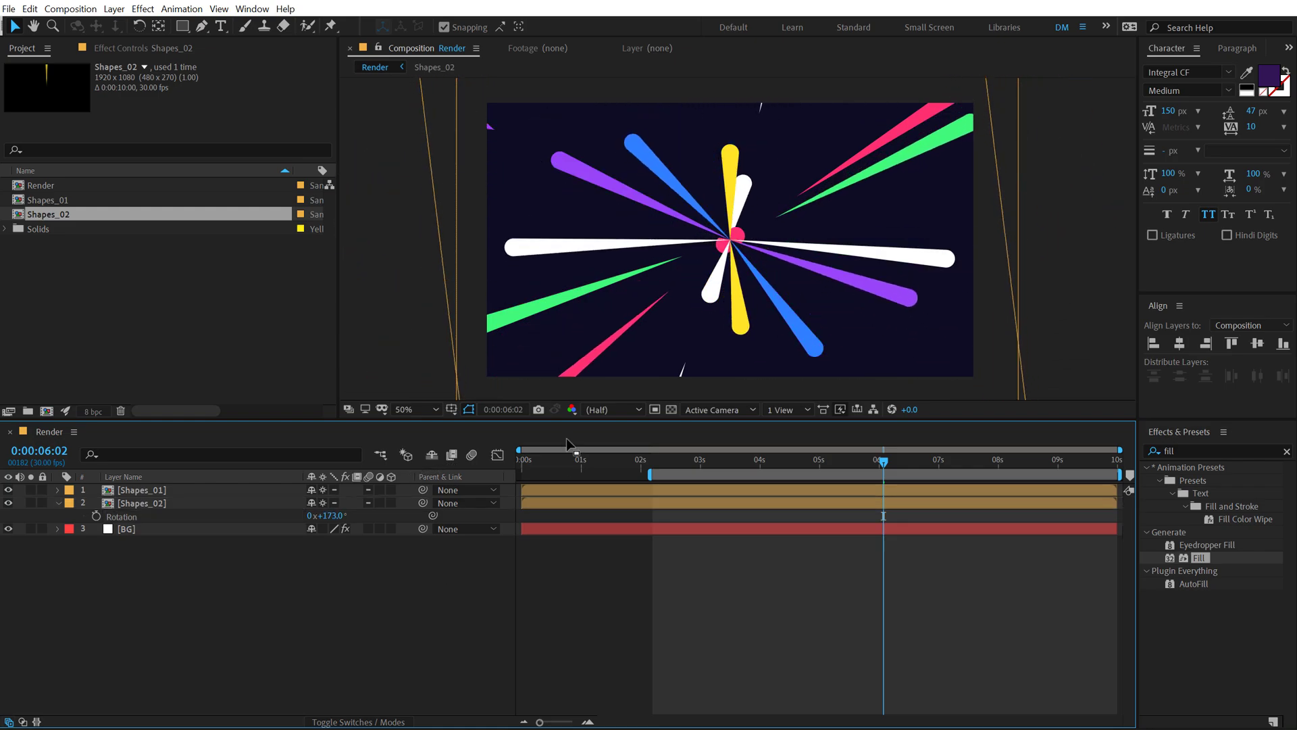
{"action": "left_click", "coordinate": [753, 459]}
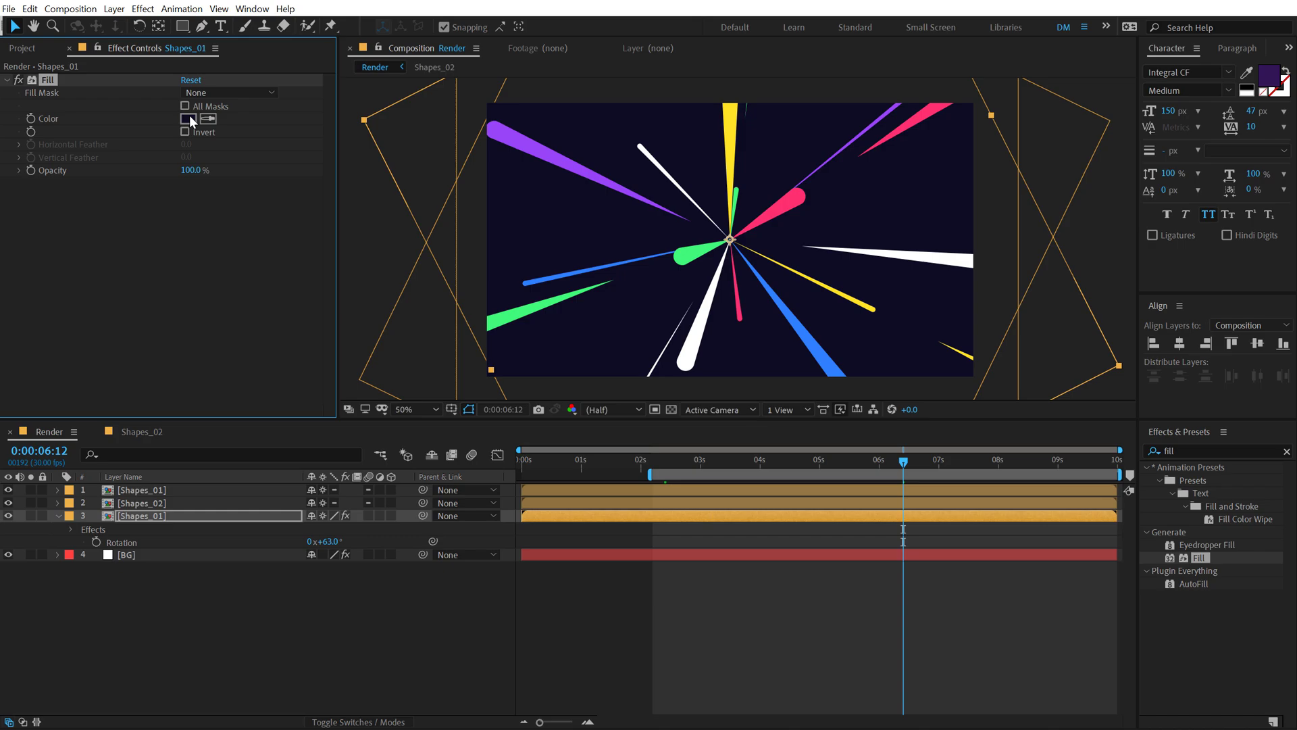
Set the third Shapes_01 copy's Fill colour to dark purple #18153A.
{"action": "left_click", "coordinate": [188, 119]}
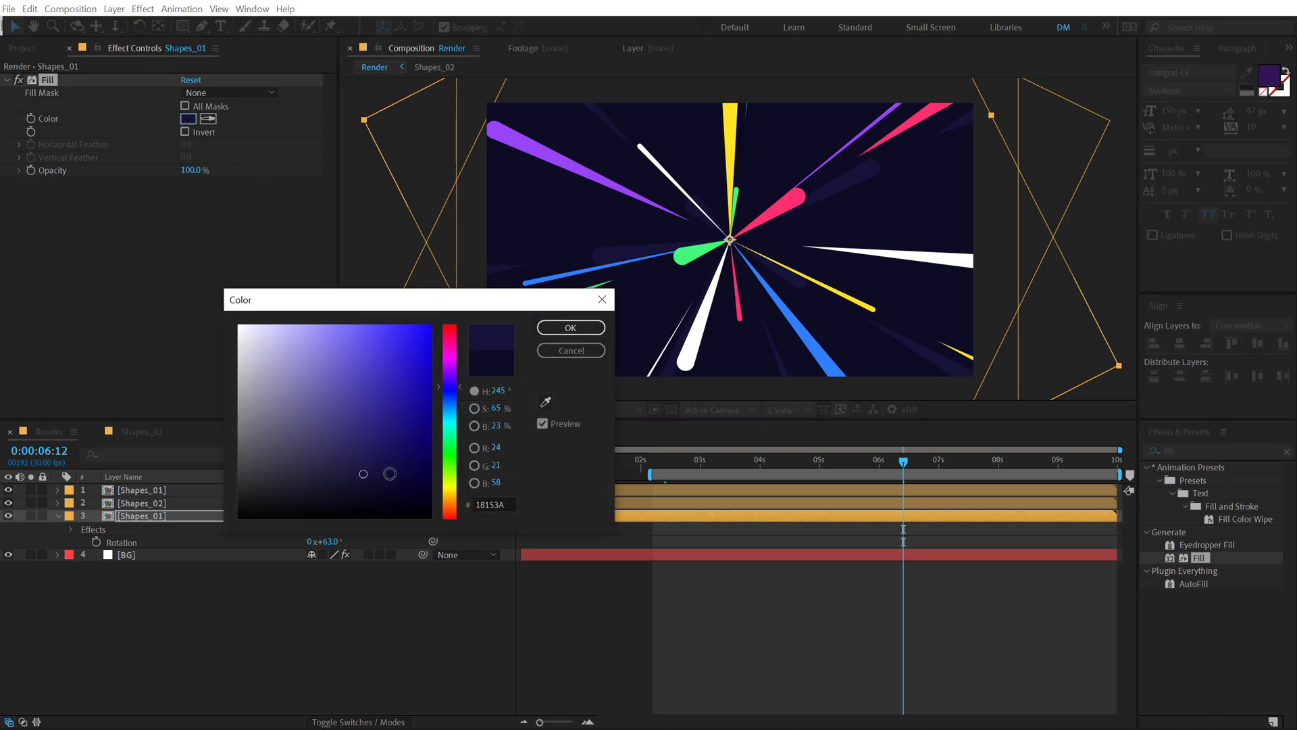
{"action": "left_click", "coordinate": [569, 327]}
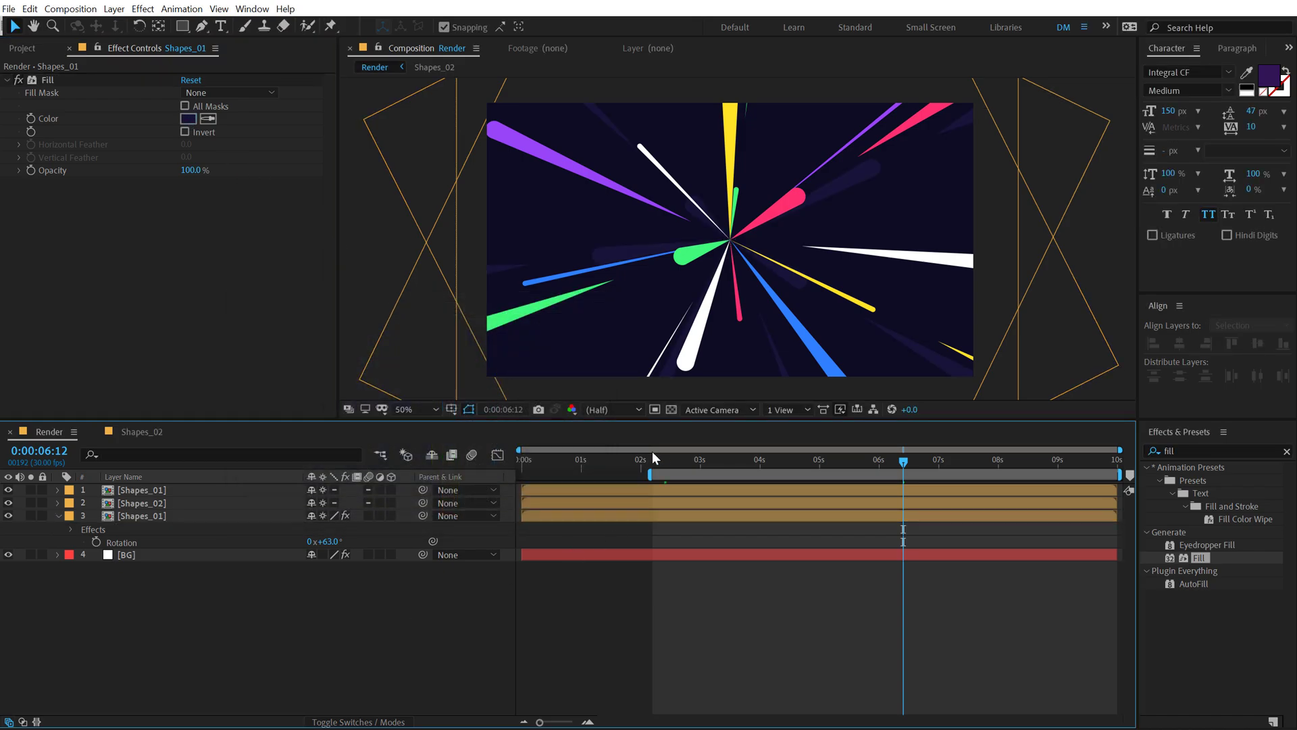
{"action": "left_click", "coordinate": [652, 460]}
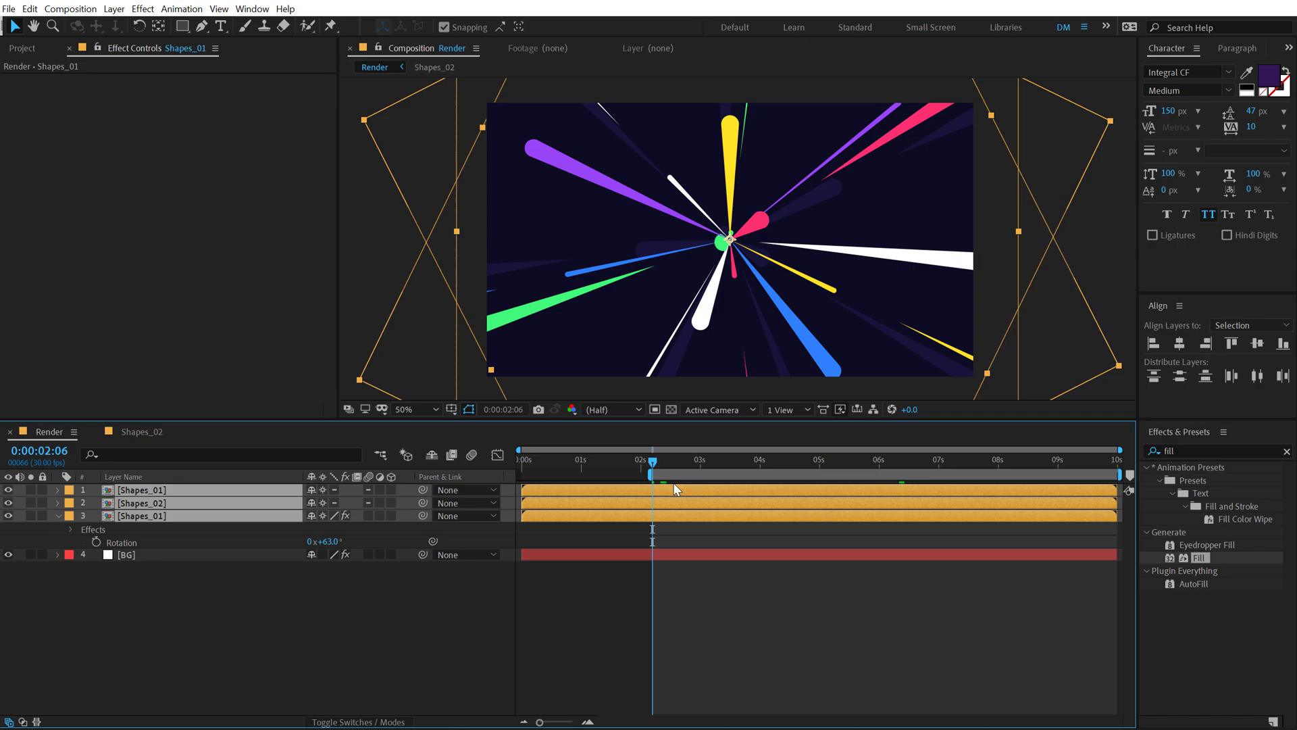
{"action": "key", "text": "alt+["}
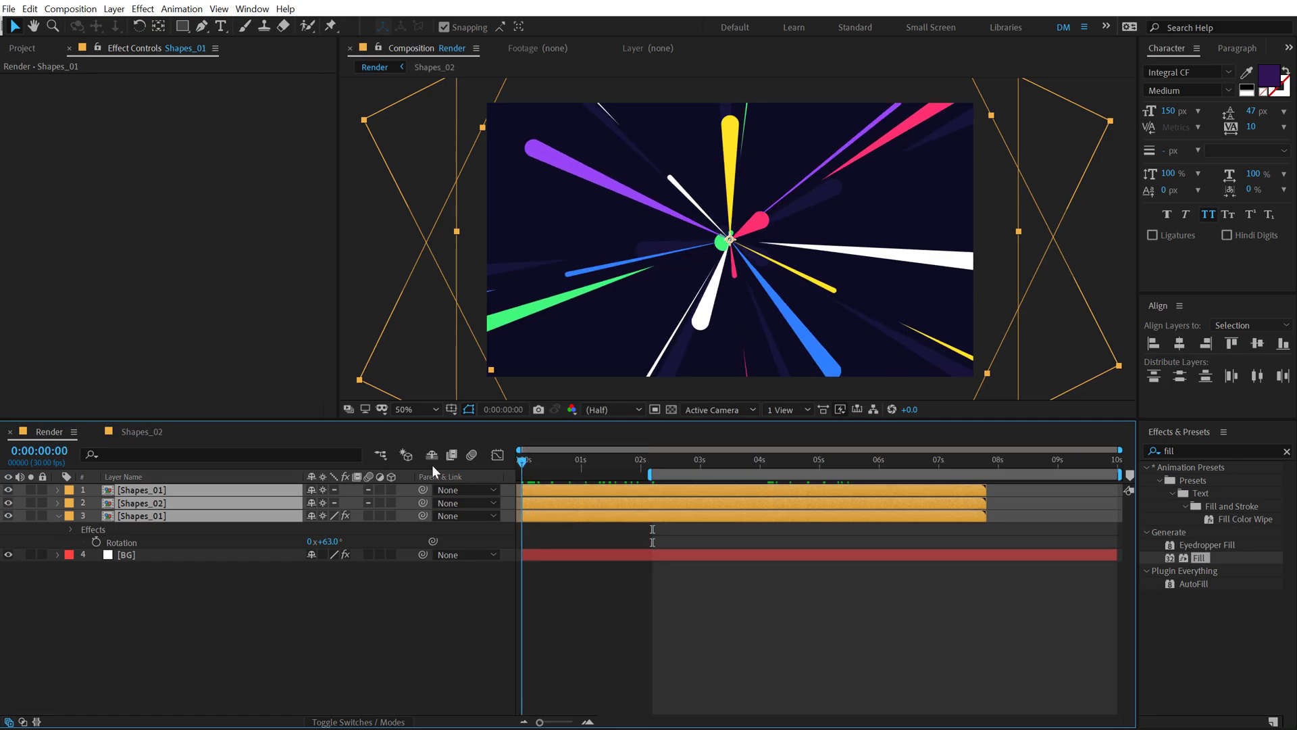
{"action": "left_click", "coordinate": [611, 459]}
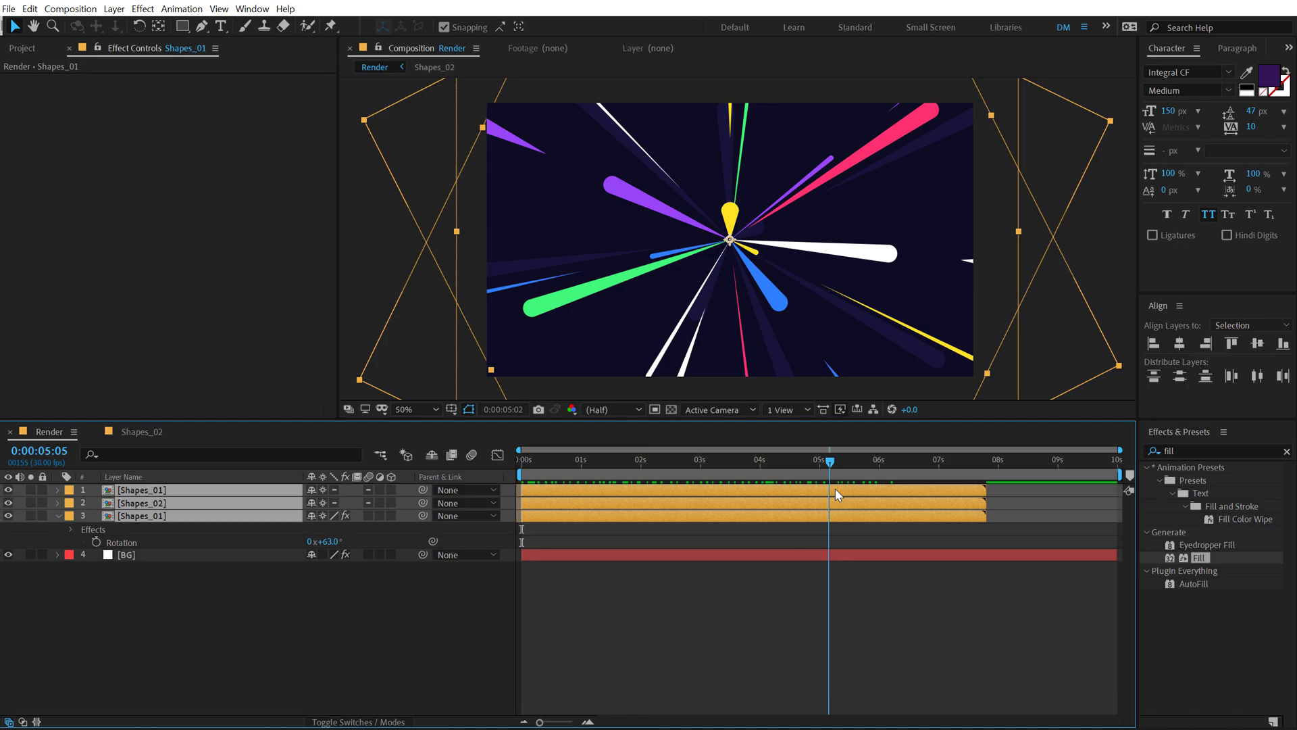
{"action": "left_click_drag", "start_coordinate": [829, 460], "coordinate": [854, 460]}
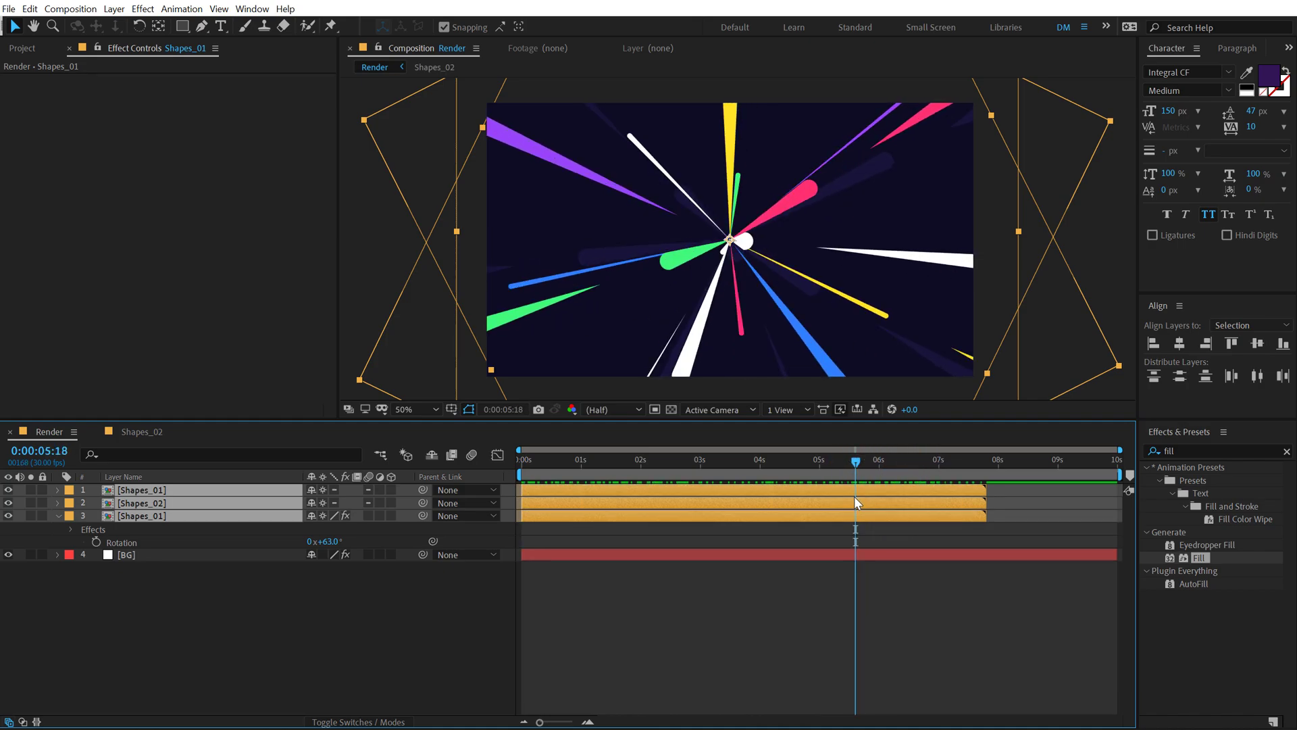
{"action": "left_click", "coordinate": [935, 459]}
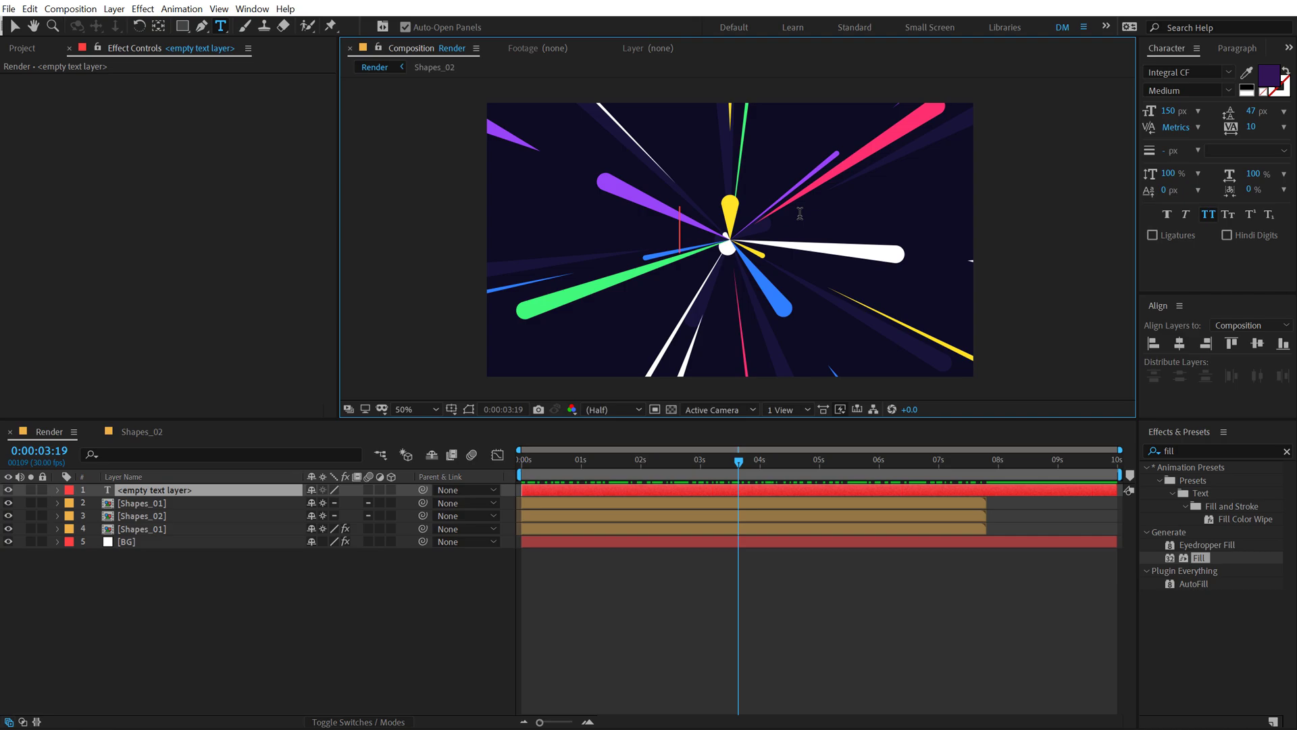
Type the title 'gaming' in Extra Bold weight with white #FFFFFF fill.
{"action": "type", "text": "gaming"}
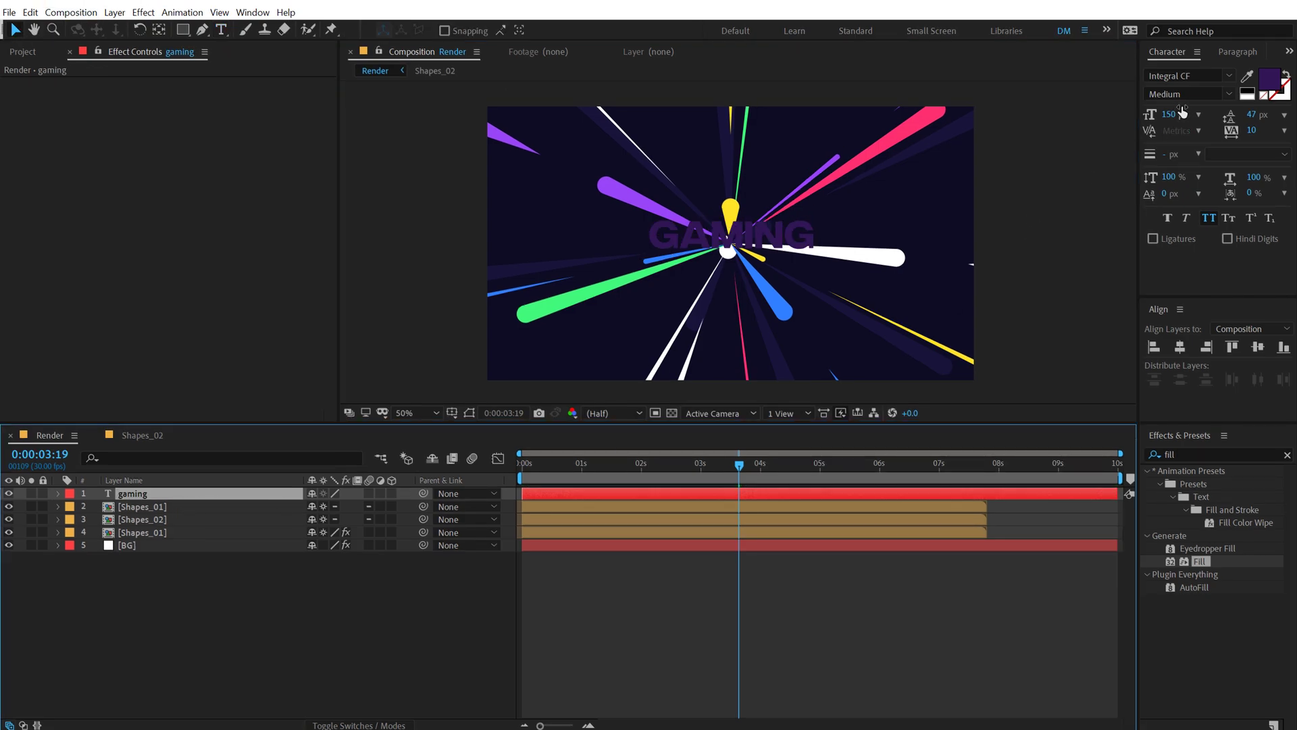
{"action": "left_click", "coordinate": [1189, 93]}
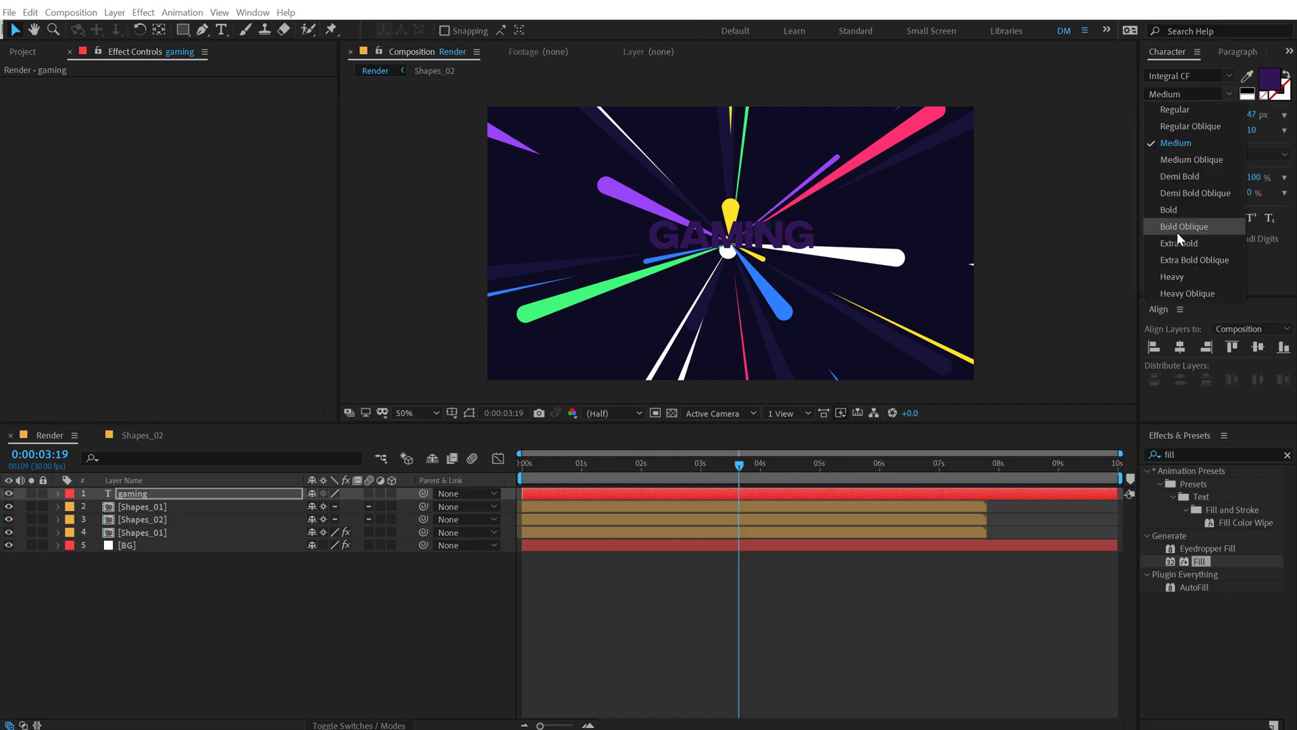
{"action": "left_click", "coordinate": [1180, 243]}
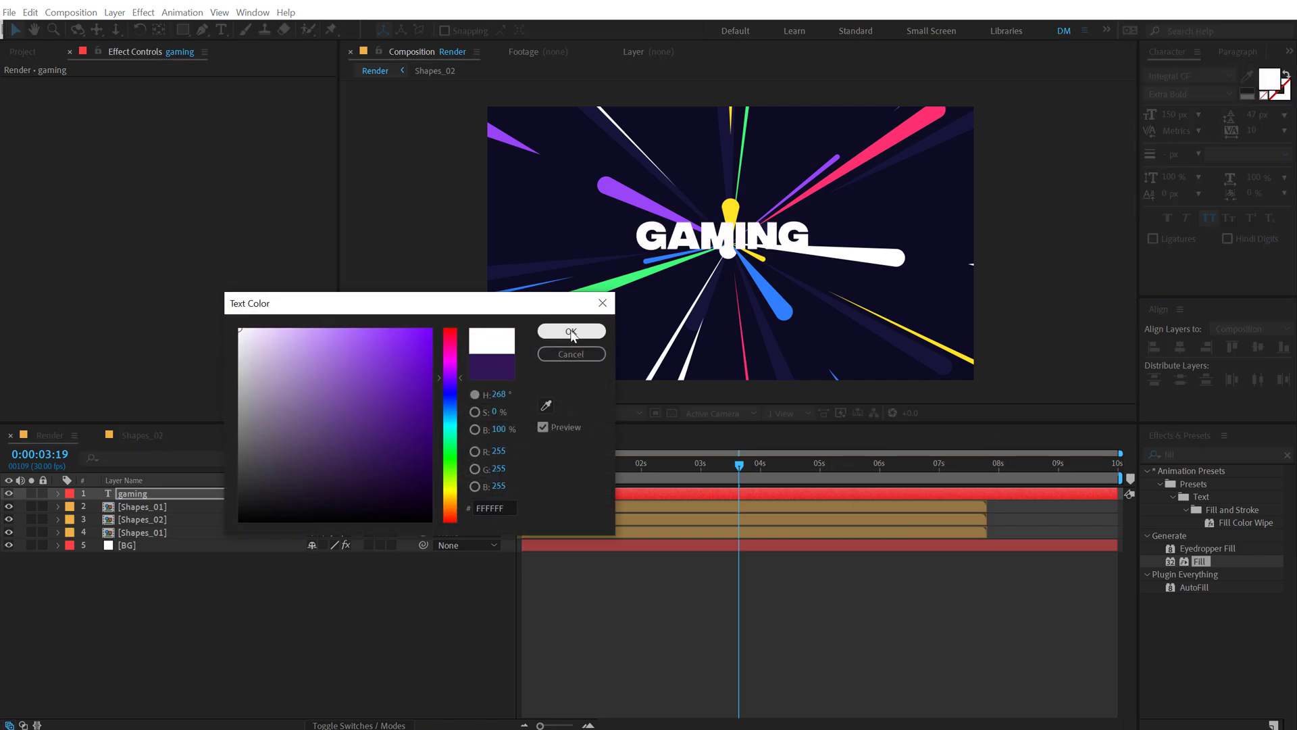
{"action": "left_click", "coordinate": [571, 331]}
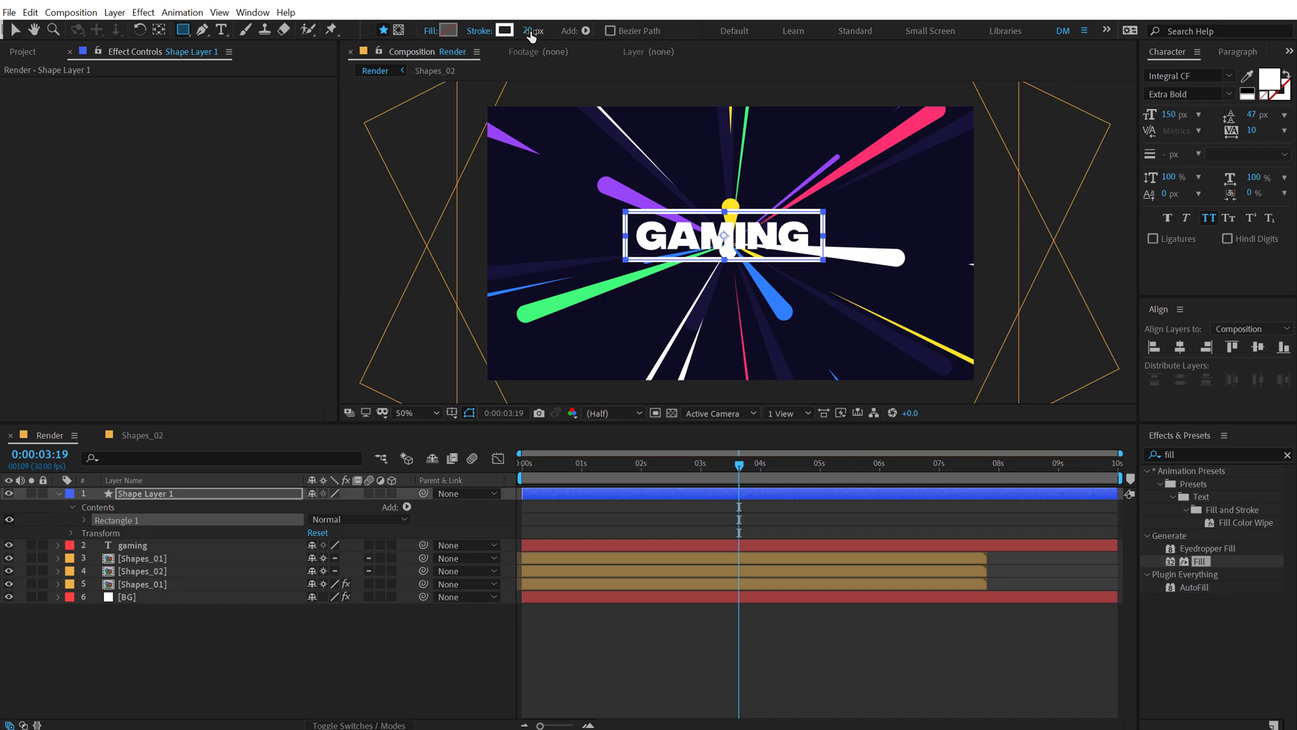
Fill the rectangle box under the GAMING title with dark purple.
{"action": "left_click", "coordinate": [449, 31]}
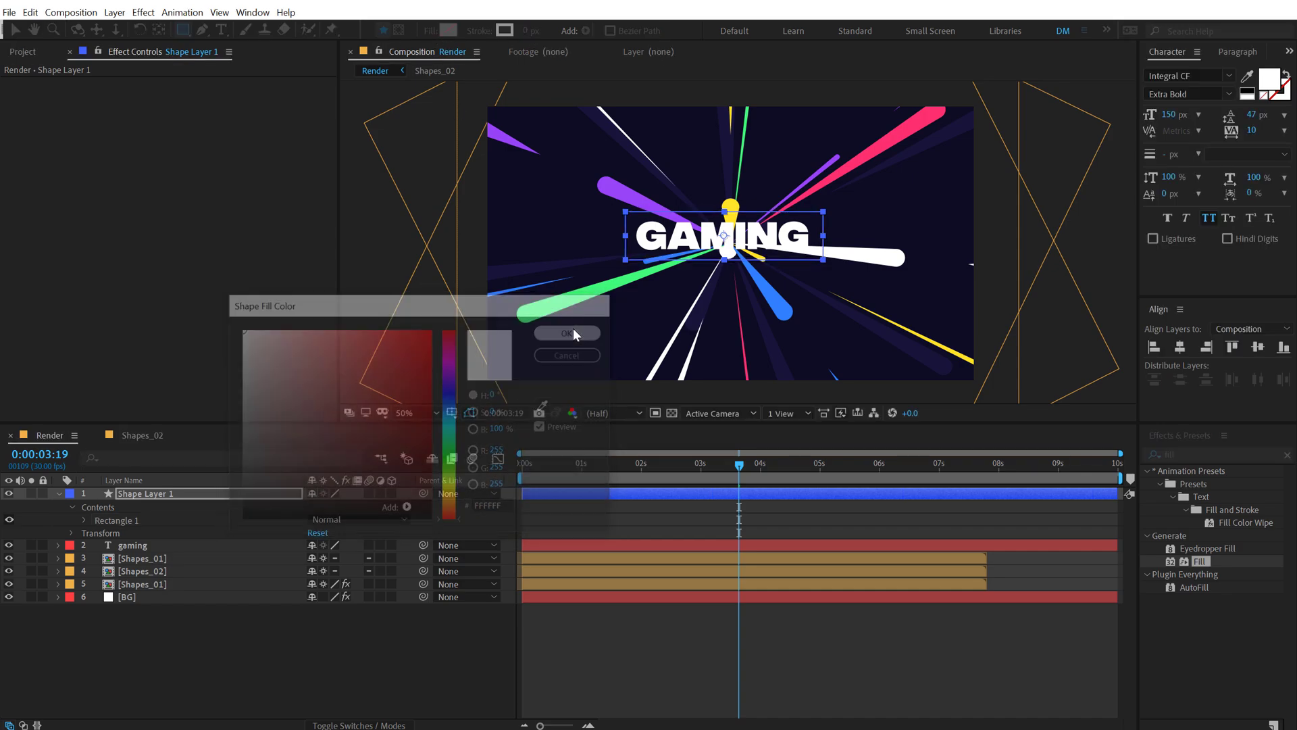
{"action": "left_click", "coordinate": [566, 332]}
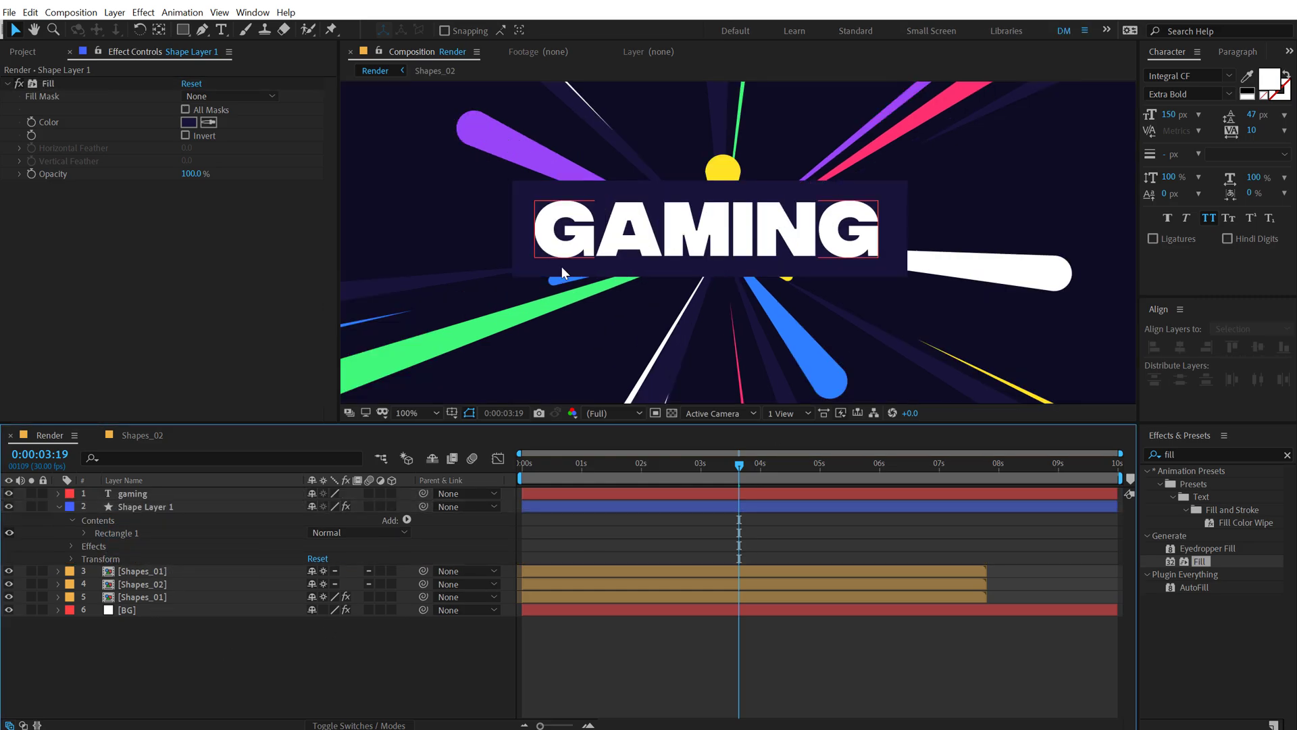
Skew the GAMING text and box by -6 with Transform, and rename the box layer 'Box'.
{"action": "left_click", "coordinate": [132, 493]}
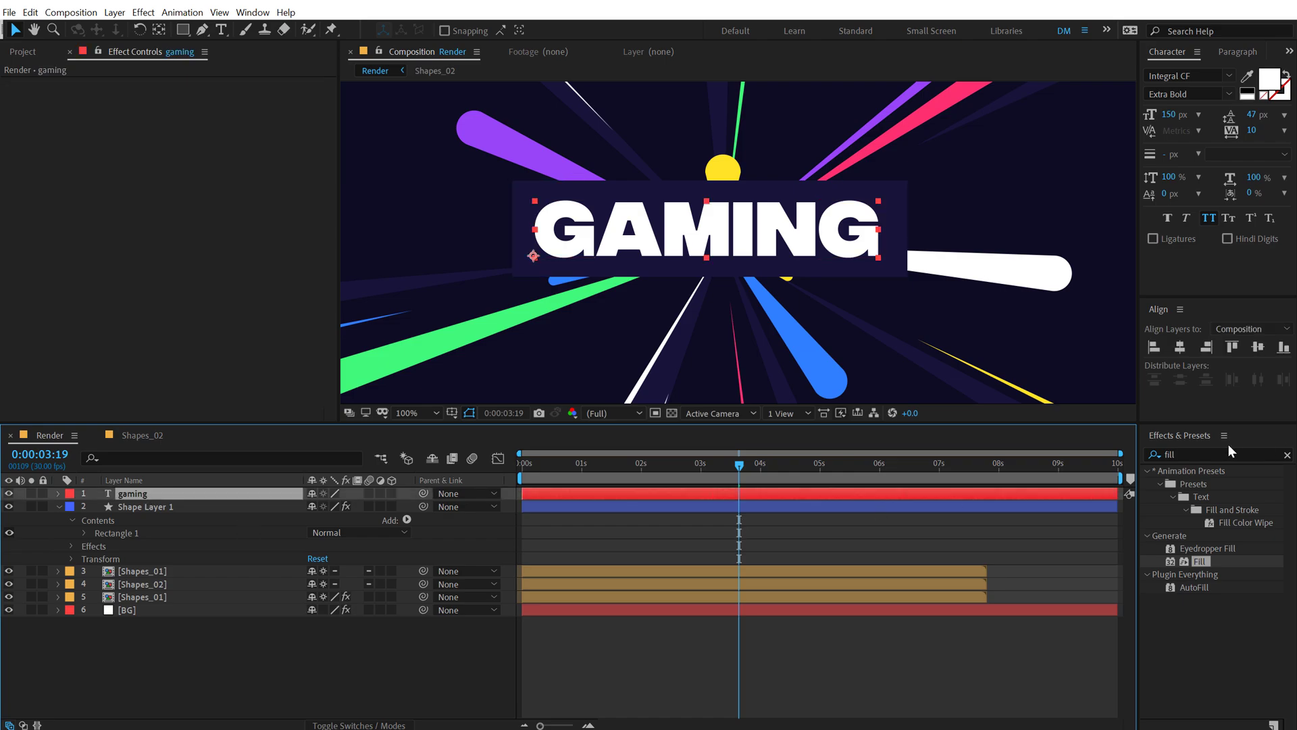
{"action": "type", "text": "tran"}
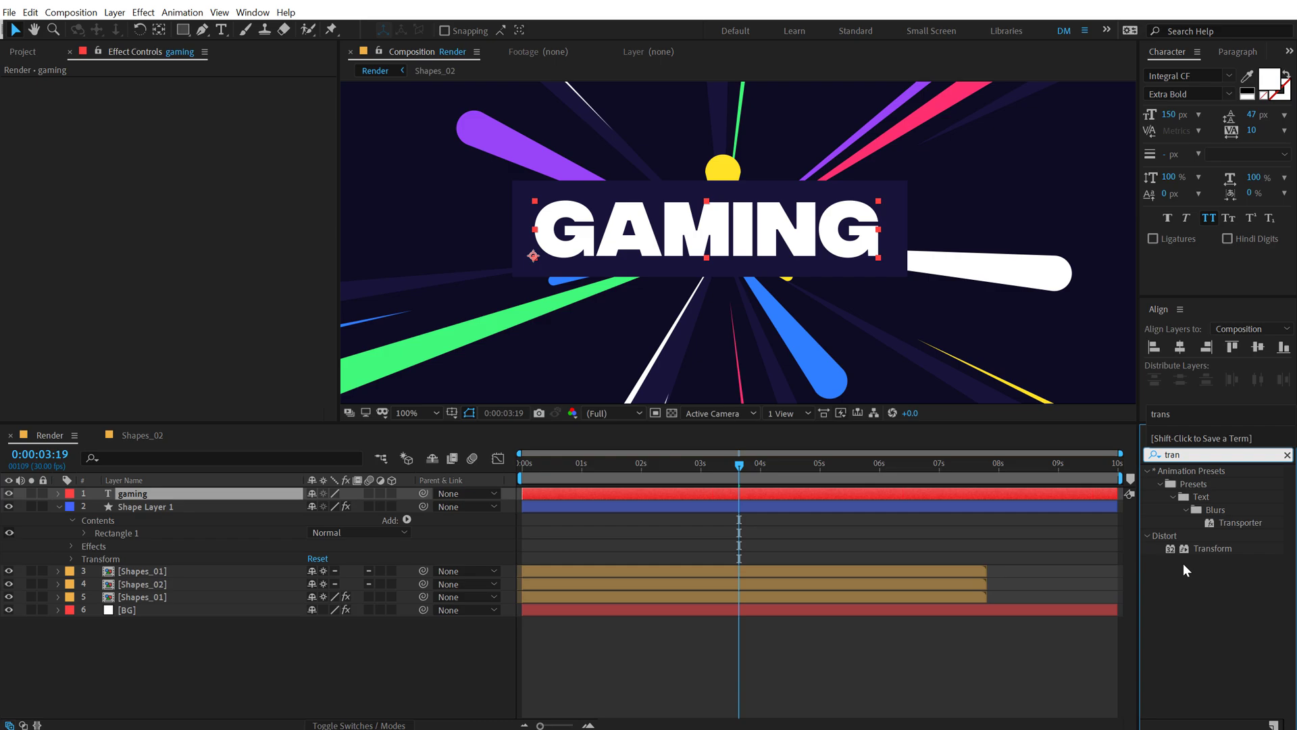
{"action": "double_click", "coordinate": [1213, 548]}
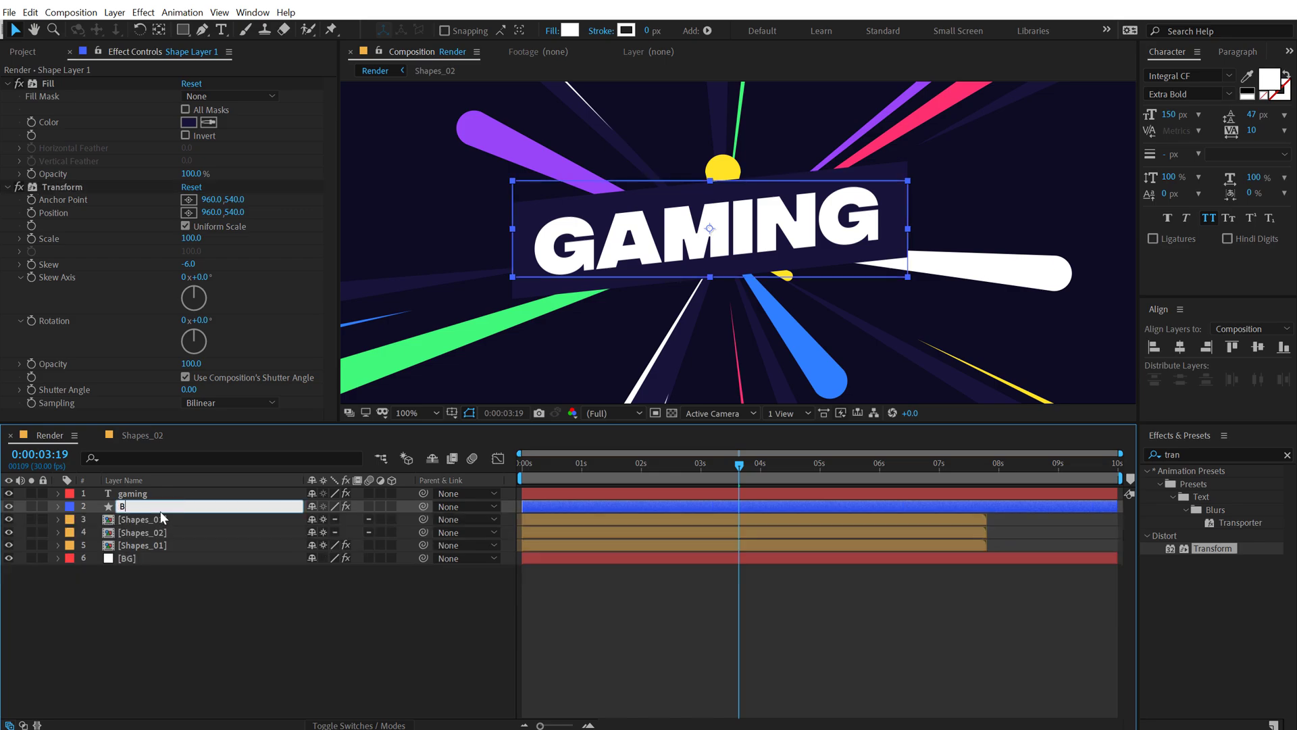
{"action": "type", "text": "Box"}
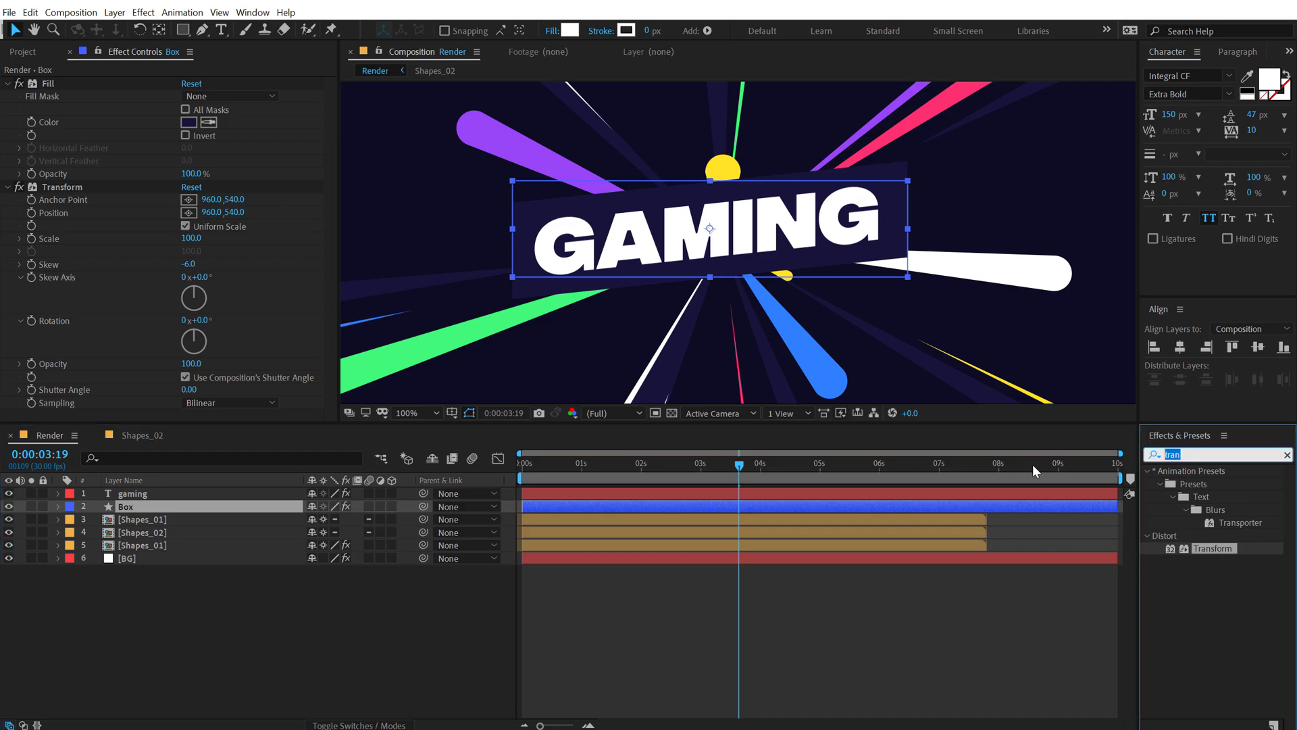
Add a Drop Shadow to the Box layer with softness 250.
{"action": "type", "text": "drop"}
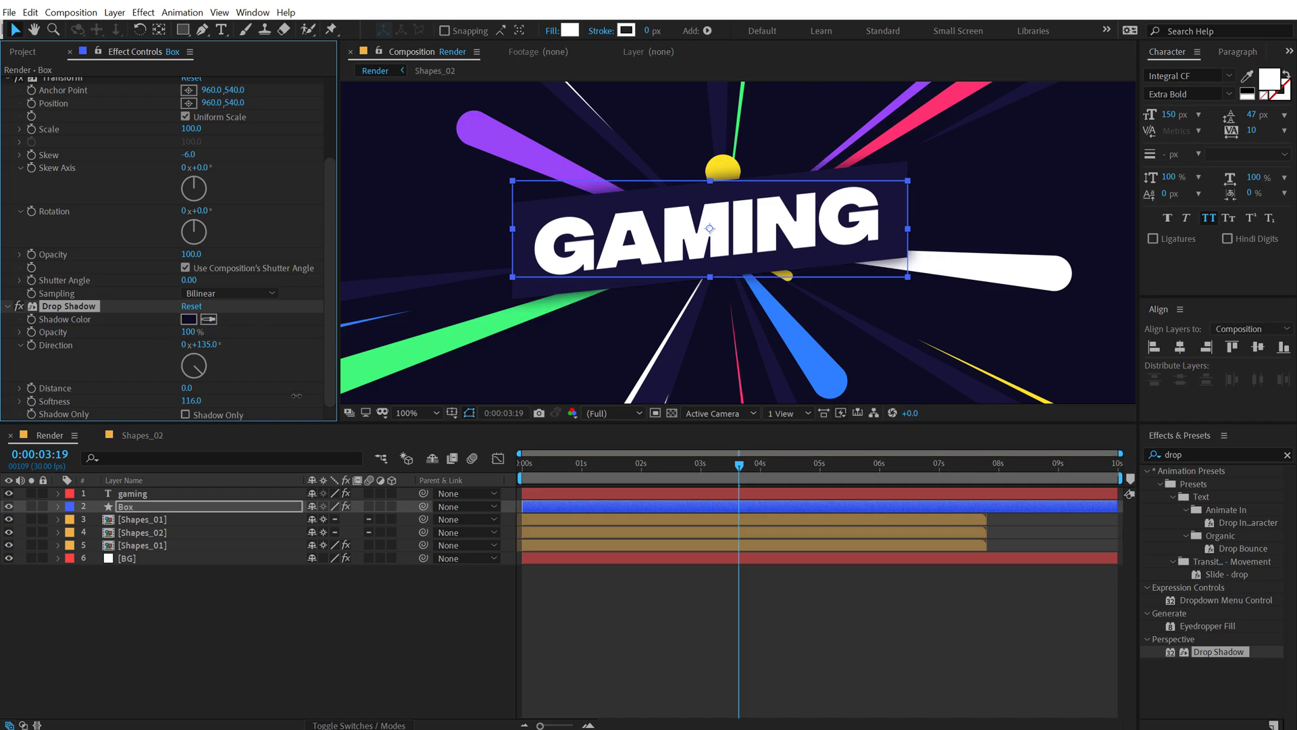
{"action": "left_click", "coordinate": [191, 401]}
{"action": "type", "text": "250"}
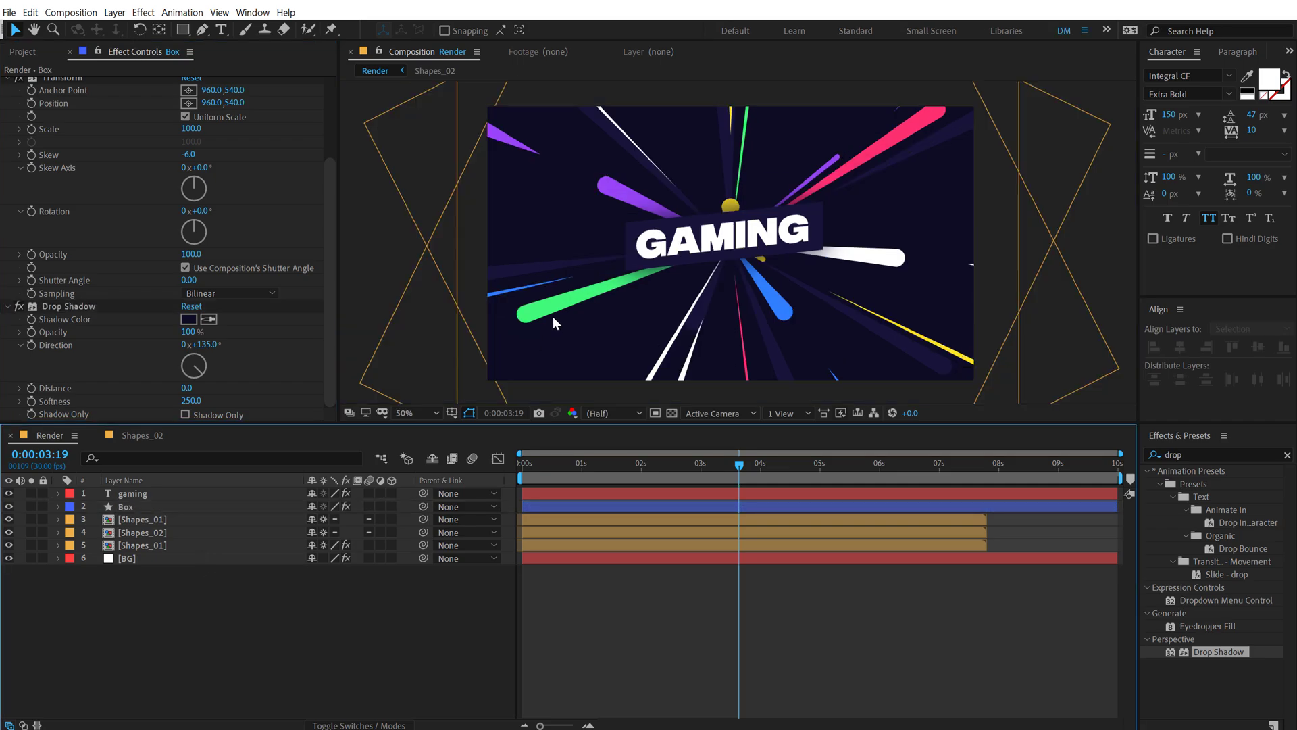
{"action": "left_click_drag", "start_coordinate": [740, 463], "coordinate": [676, 463]}
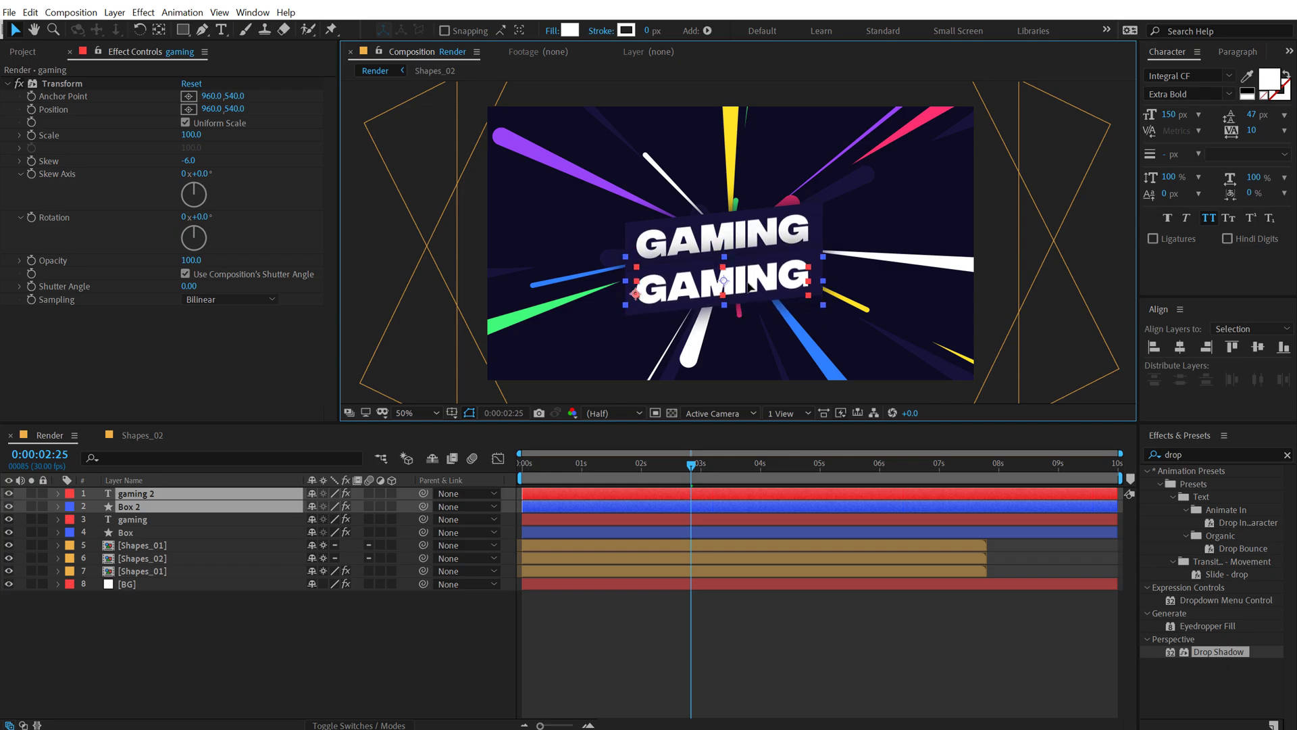
Change the duplicated text layer to VIBES at 85 px.
{"action": "left_click", "coordinate": [133, 494]}
{"action": "type", "text": "vibes"}
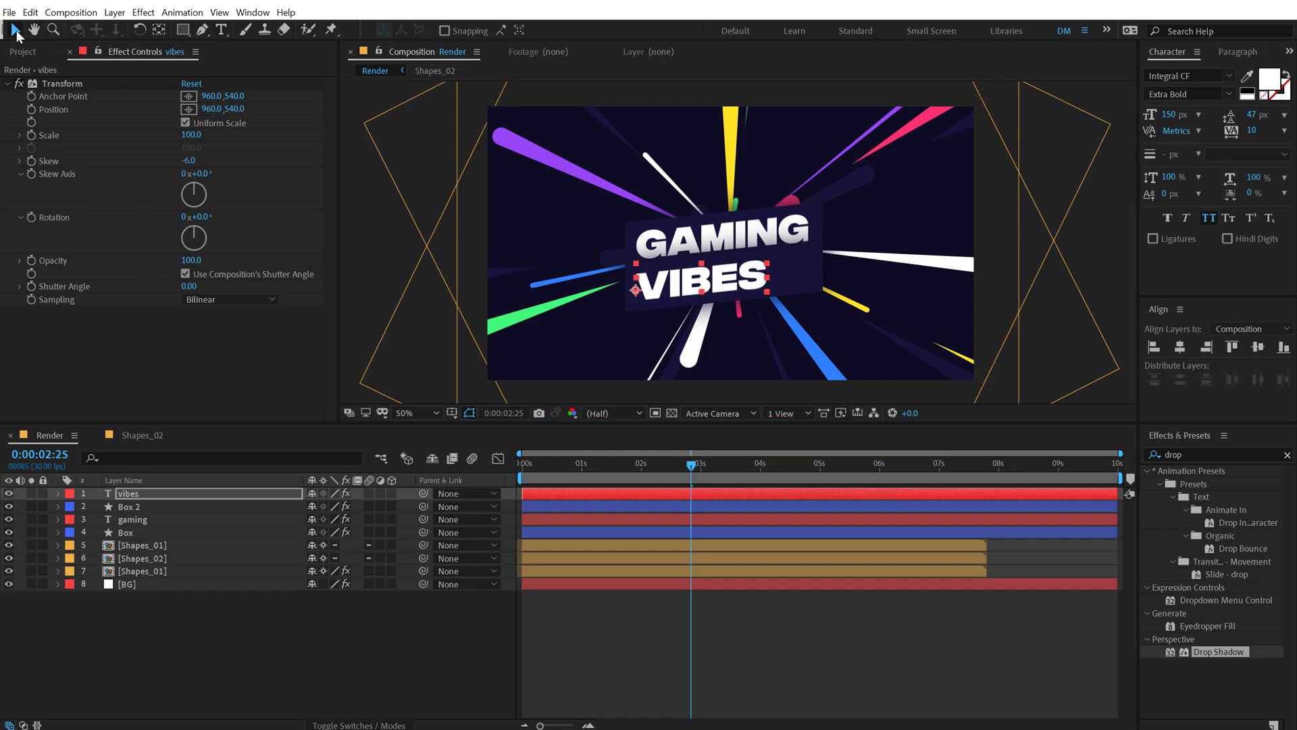
{"action": "left_click", "coordinate": [1167, 114]}
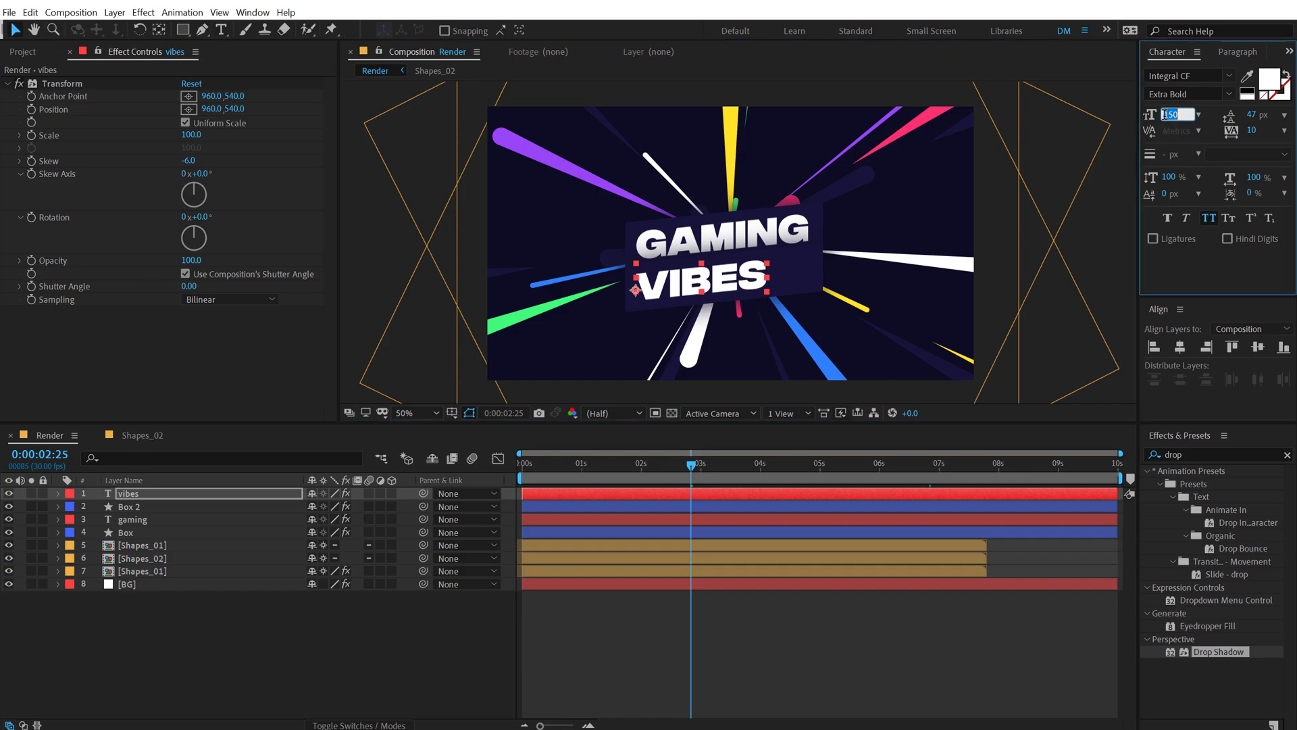
{"action": "type", "text": "85 px"}
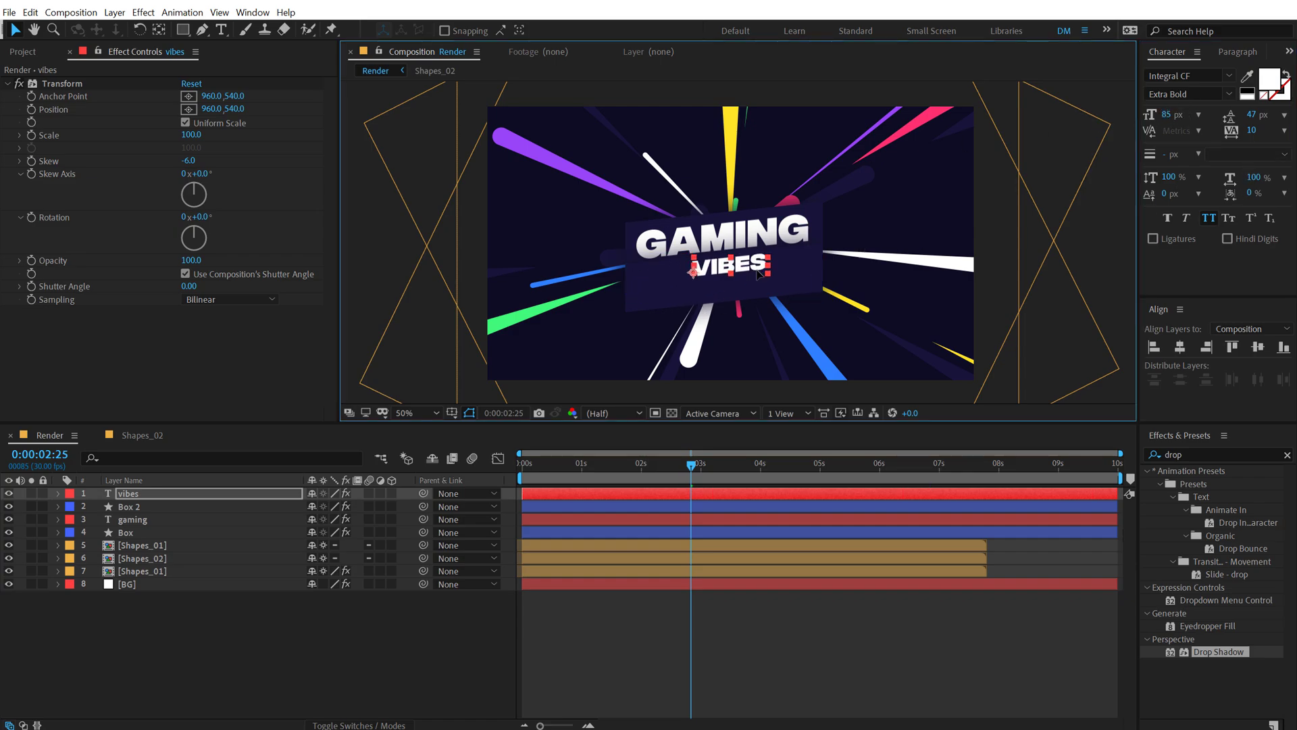
Resize Rectangle 1 in Box 2 and move it down behind VIBES.
{"action": "left_click", "coordinate": [129, 505]}
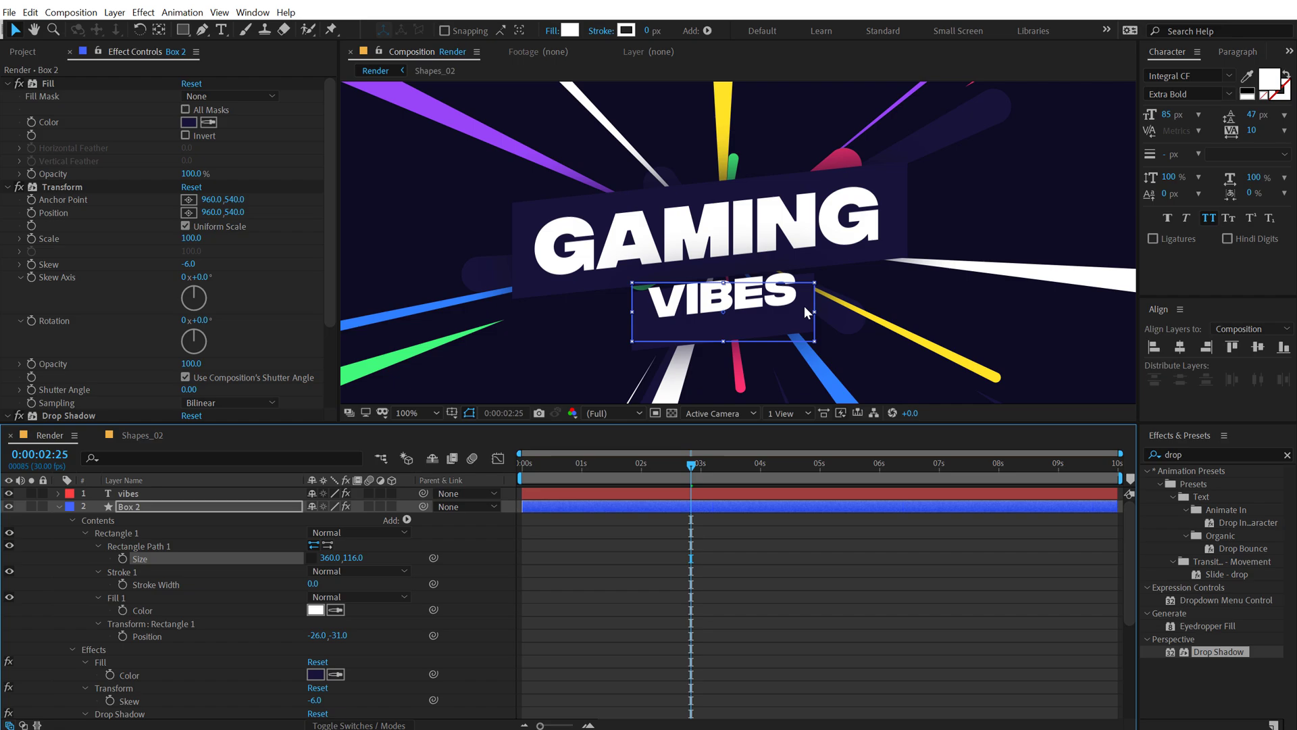
{"action": "left_click", "coordinate": [422, 413]}
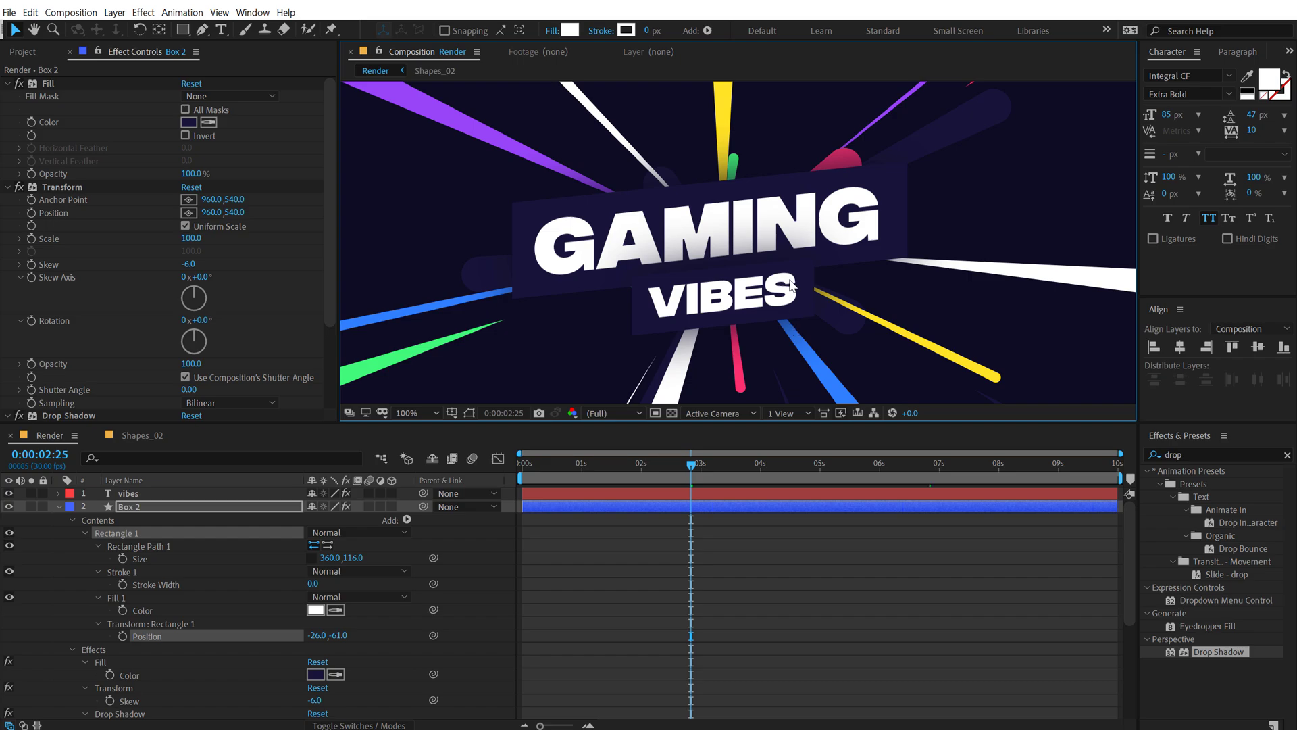
{"action": "left_click", "coordinate": [427, 413]}
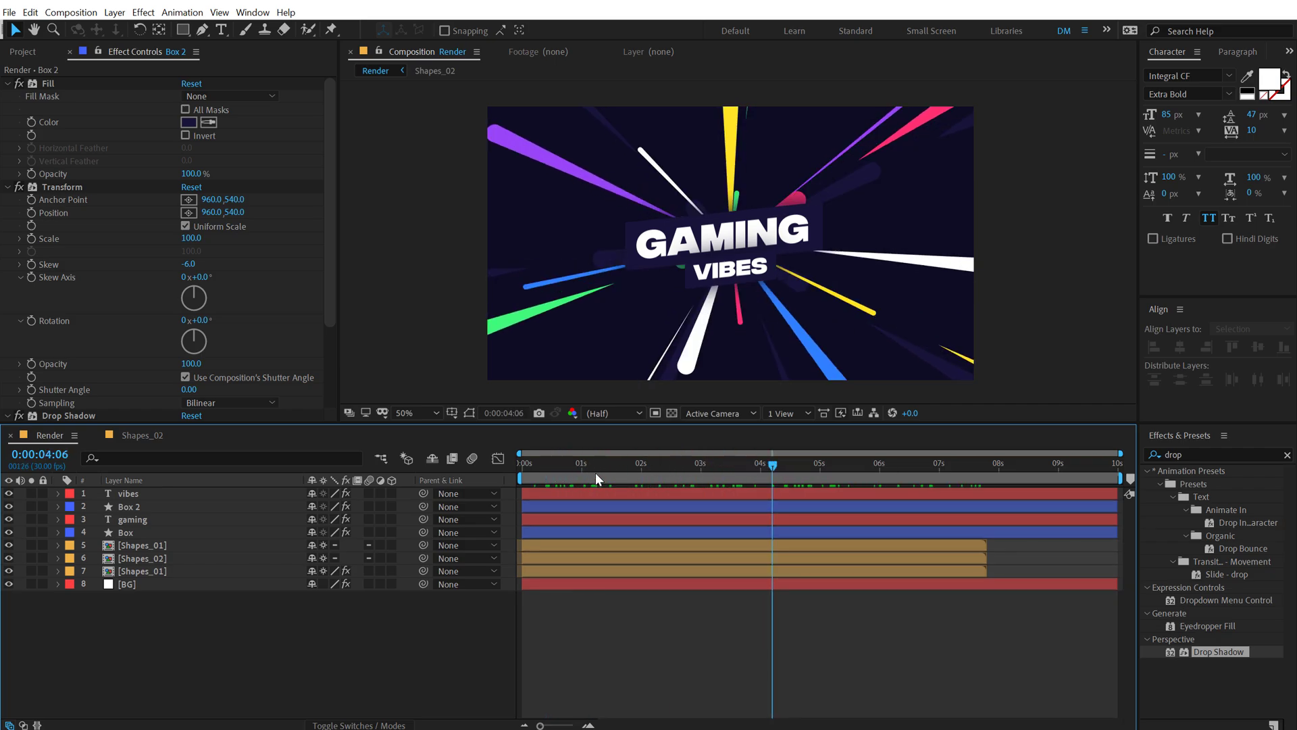
Keyframe Position and Opacity on VIBES and GAMING from offset, 0% at 0:15 to final, 100% at 2:00.
{"action": "left_click", "coordinate": [643, 462]}
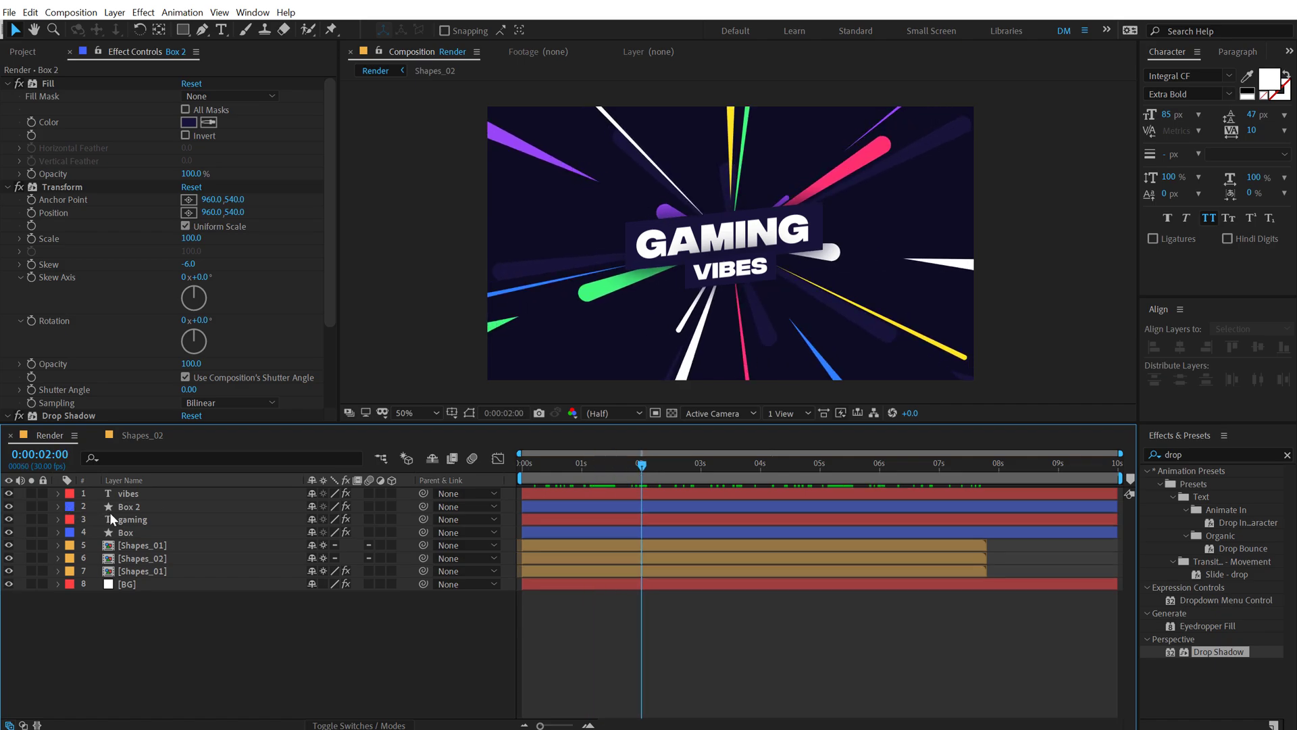
{"action": "left_click", "coordinate": [128, 494]}
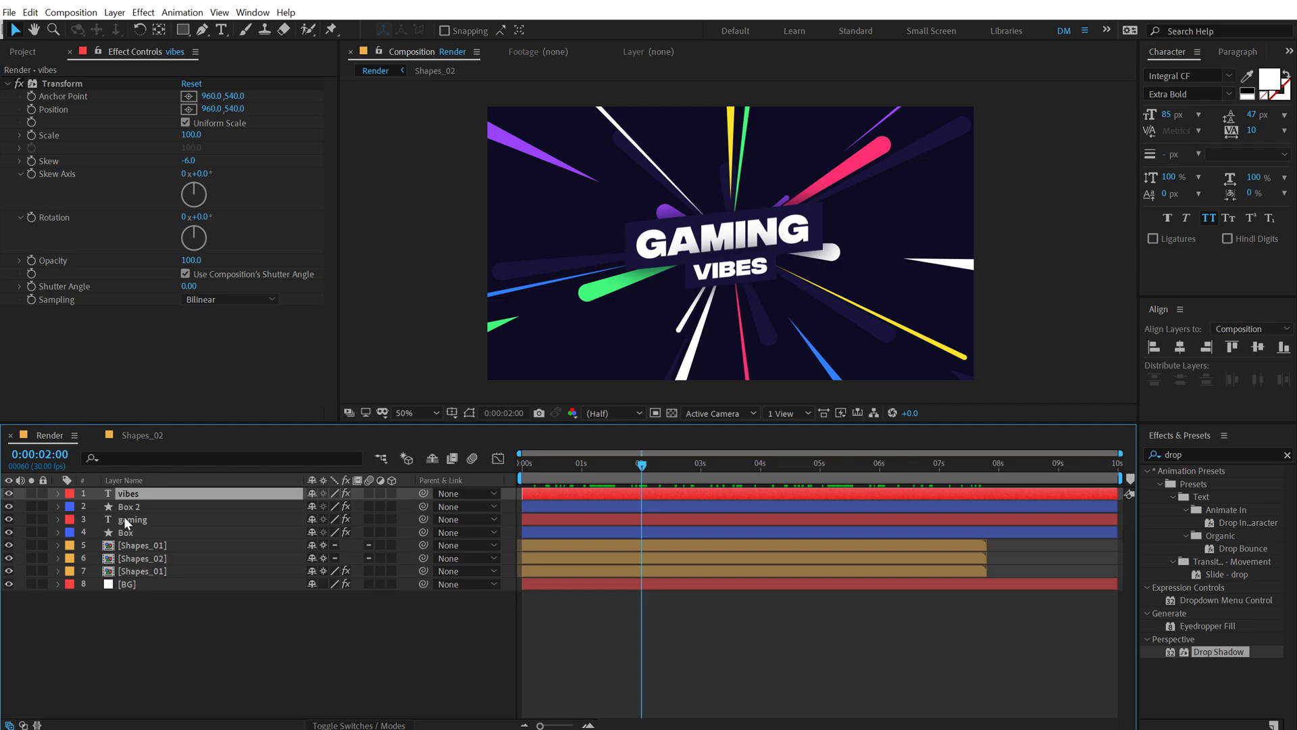
{"action": "left_click", "coordinate": [132, 519]}
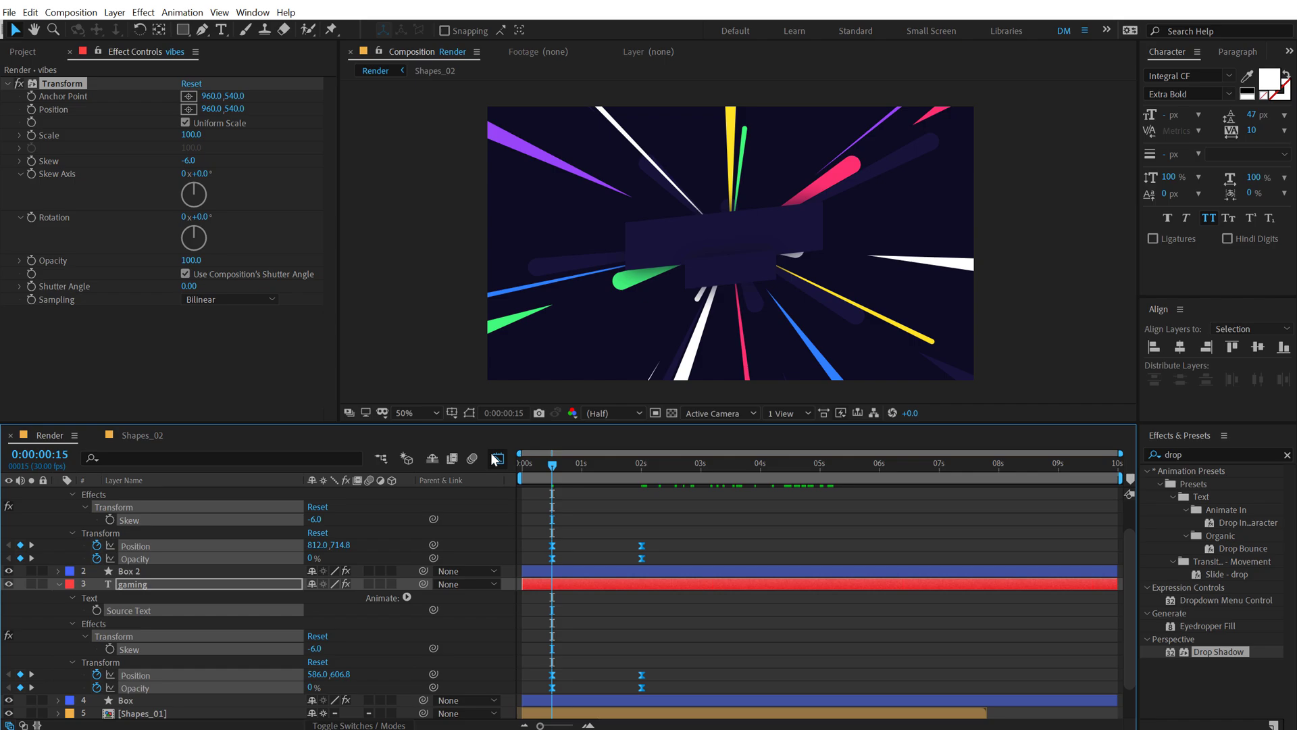
{"action": "left_click", "coordinate": [495, 458]}
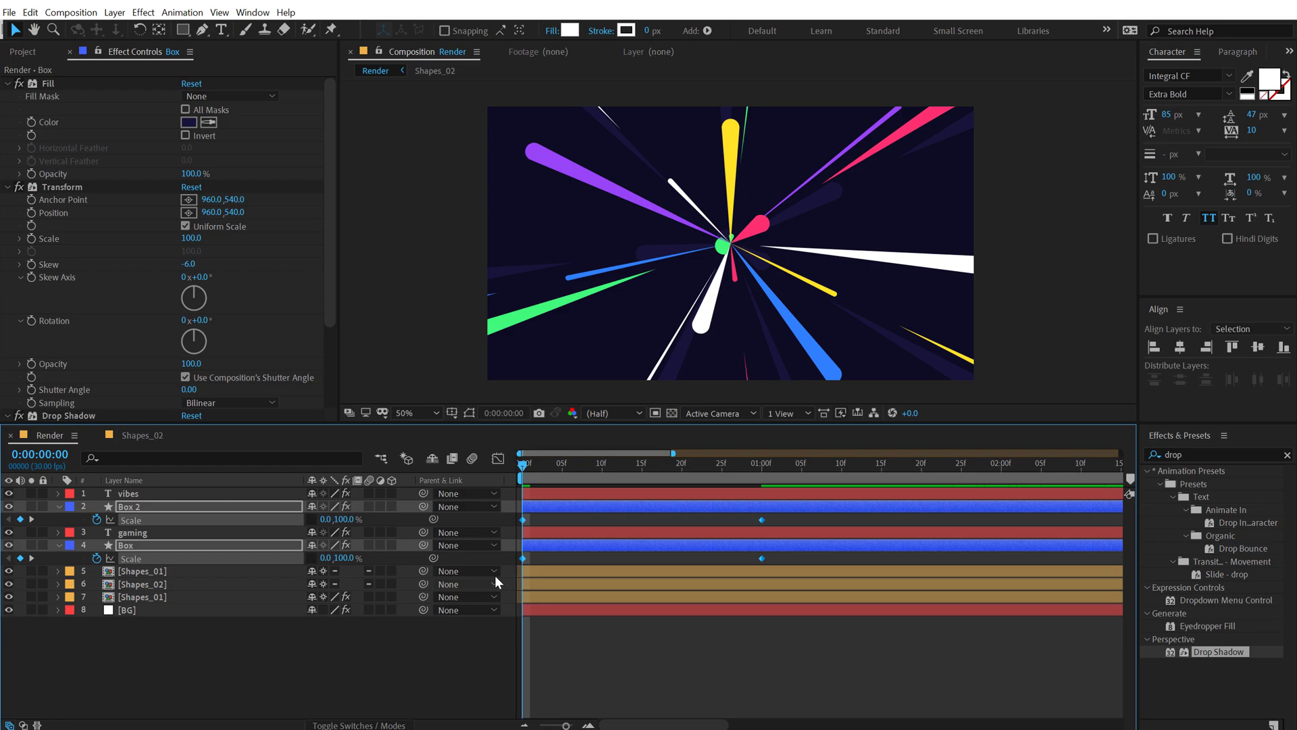
Scale Box and Box 2 from 0% to 100%, delaying VIBES and Box 2 by a few frames.
{"action": "left_click", "coordinate": [498, 458]}
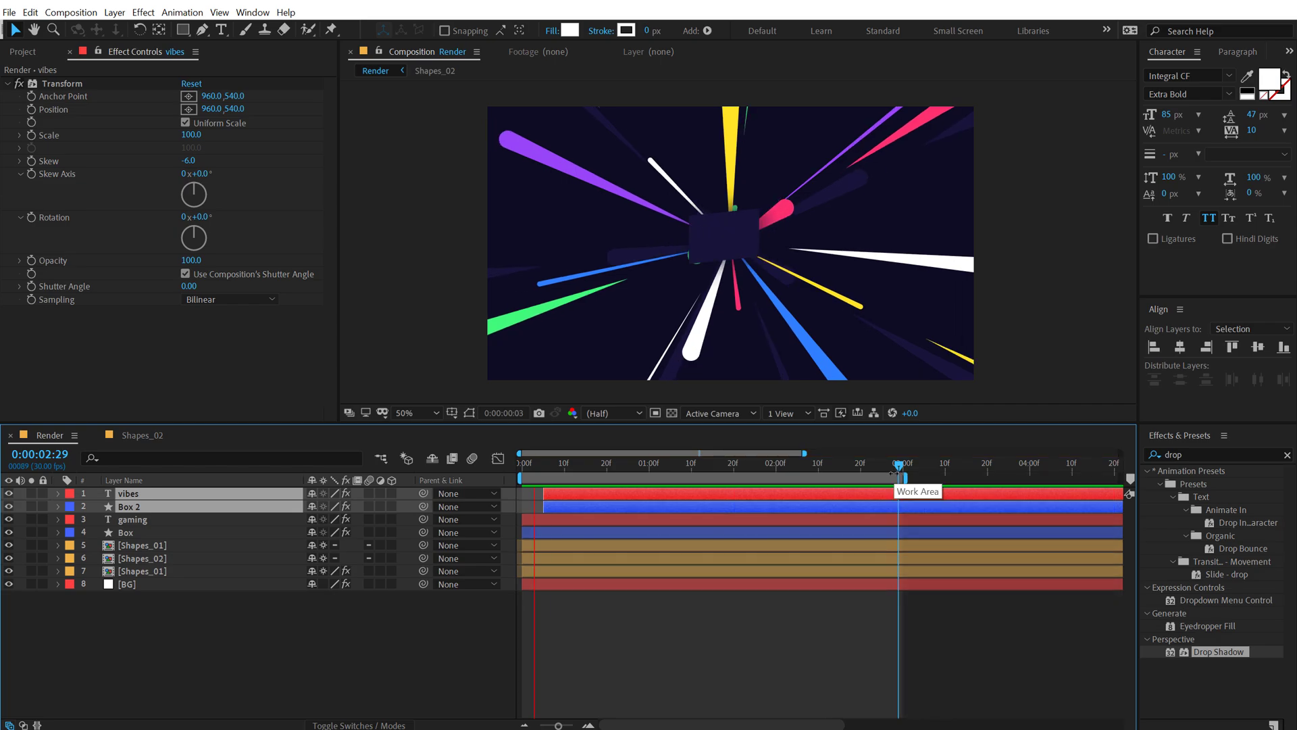
{"action": "left_click", "coordinate": [900, 462]}
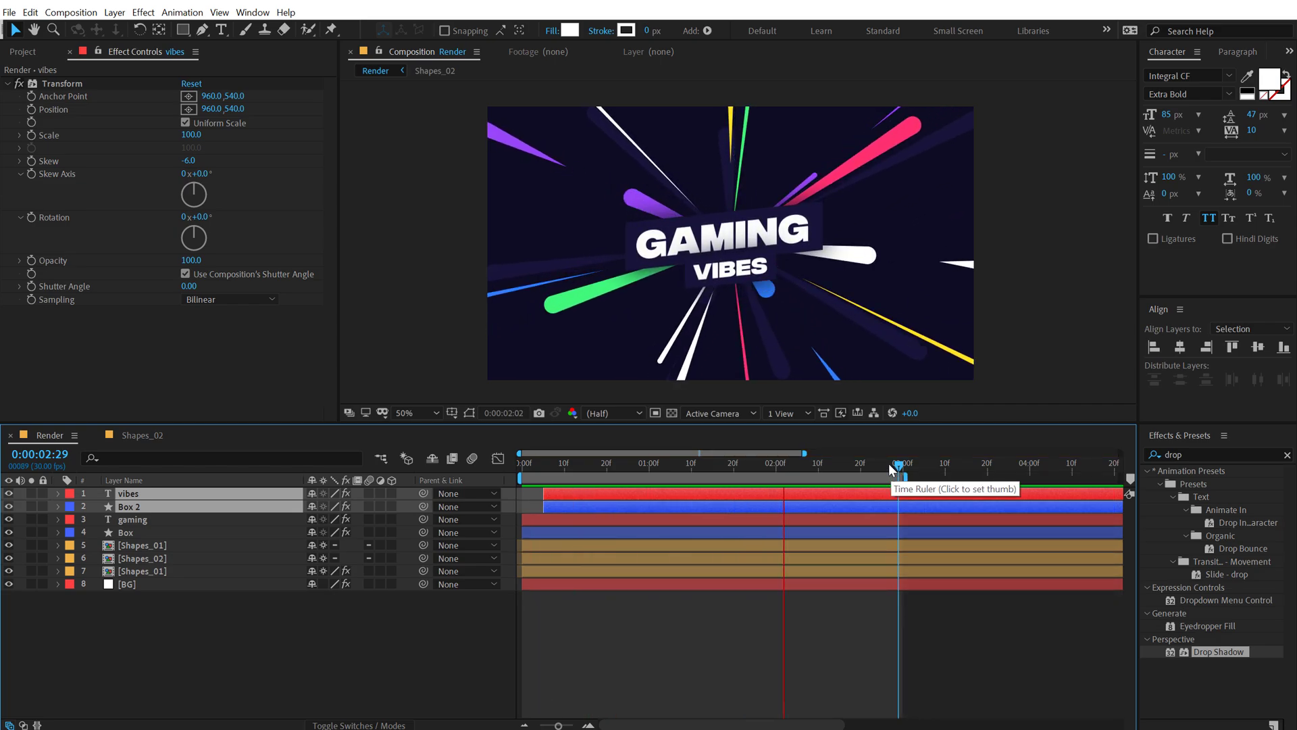